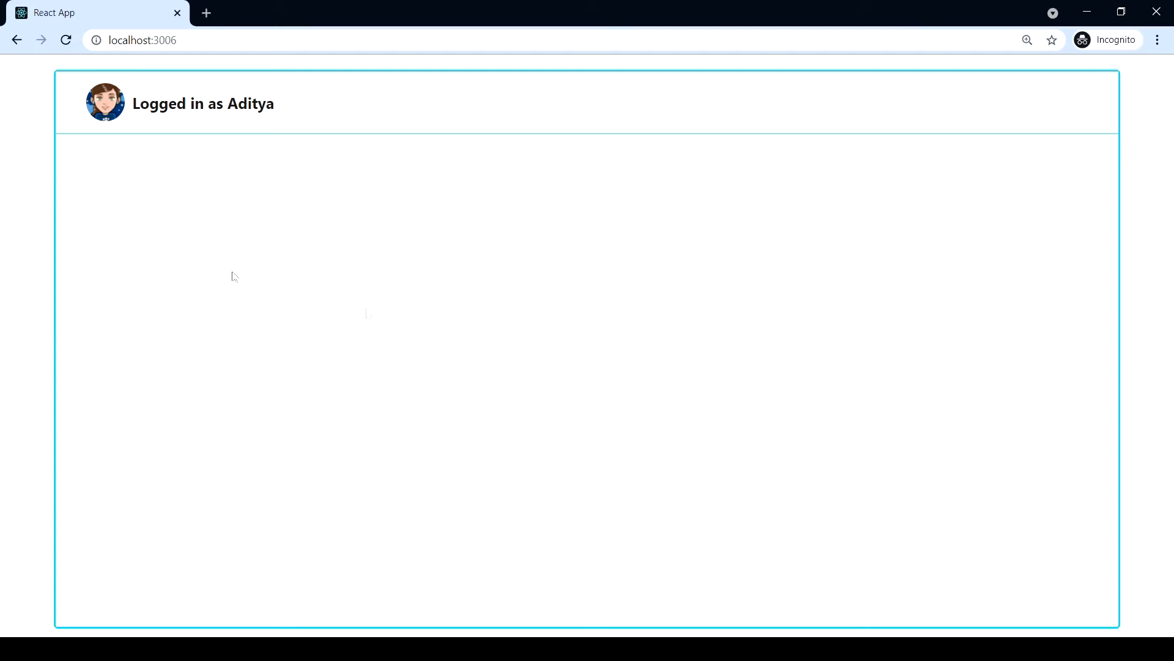
{"action": "mouse_move", "coordinate": [608, 165]}
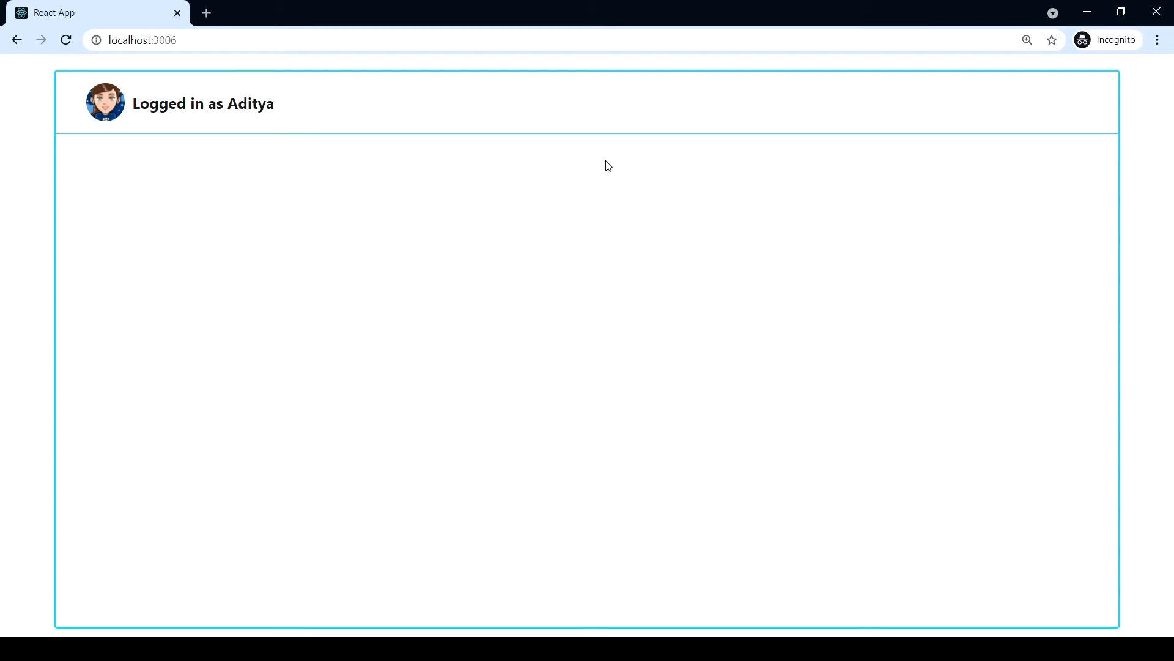
{"action": "mouse_move", "coordinate": [40, 559]}
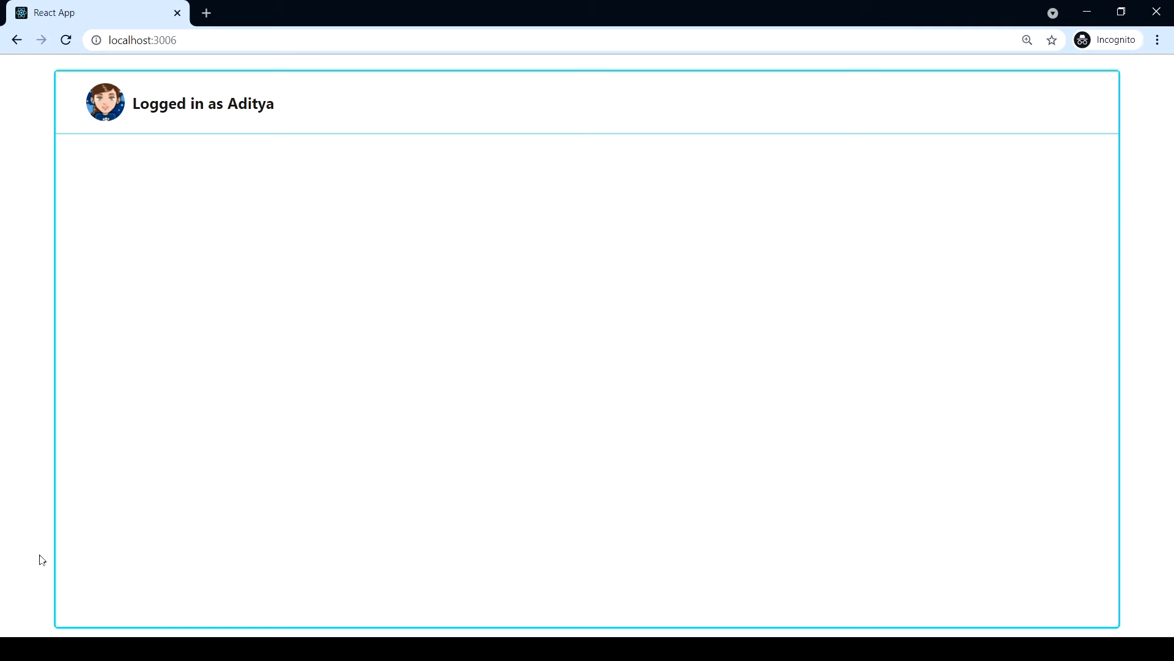
{"action": "mouse_move", "coordinate": [1112, 560]}
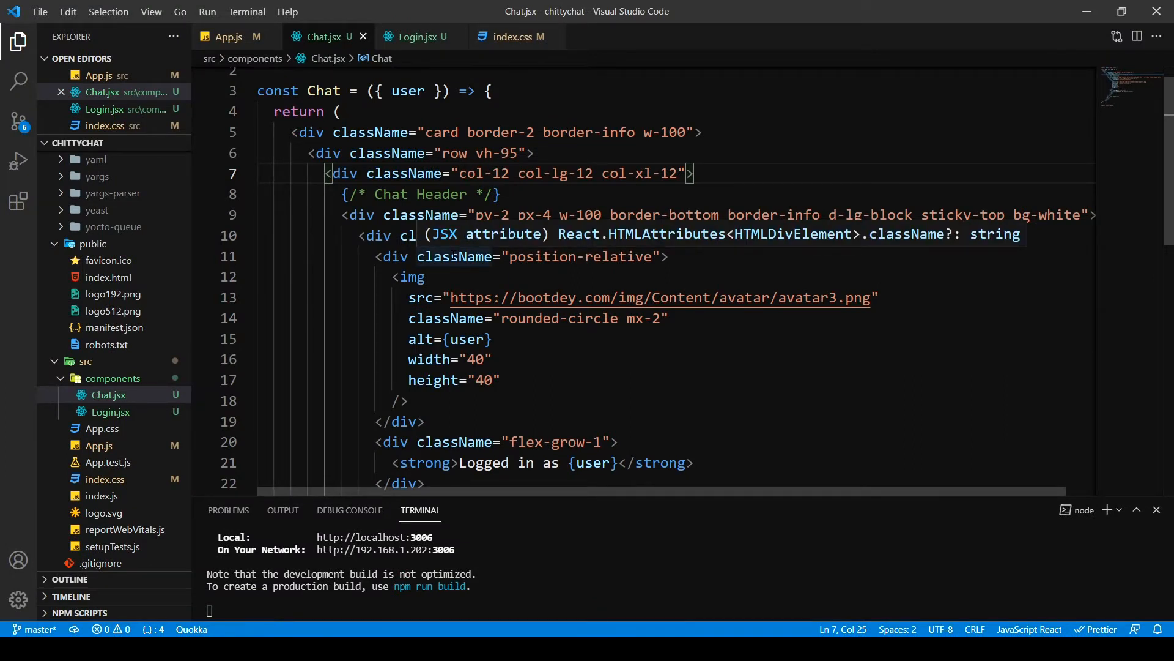
Add d-flex flex-column to the column div and align-items-start to the chat header div
{"action": "type", "text": "d-flex"}
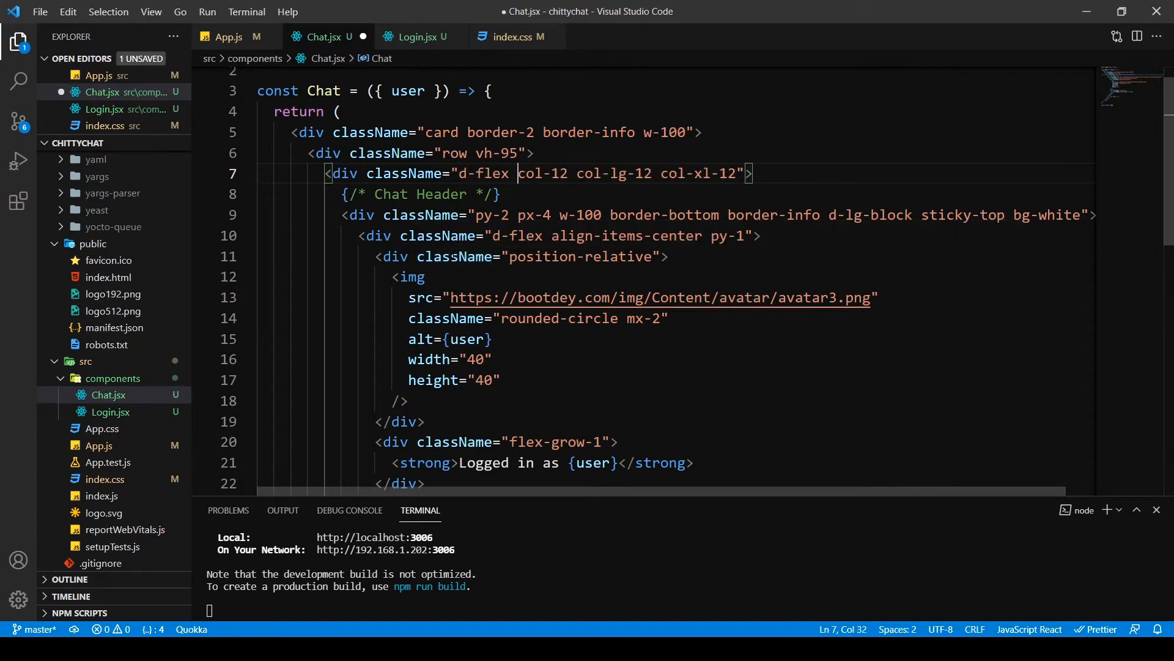
{"action": "mouse_move", "coordinate": [391, 214]}
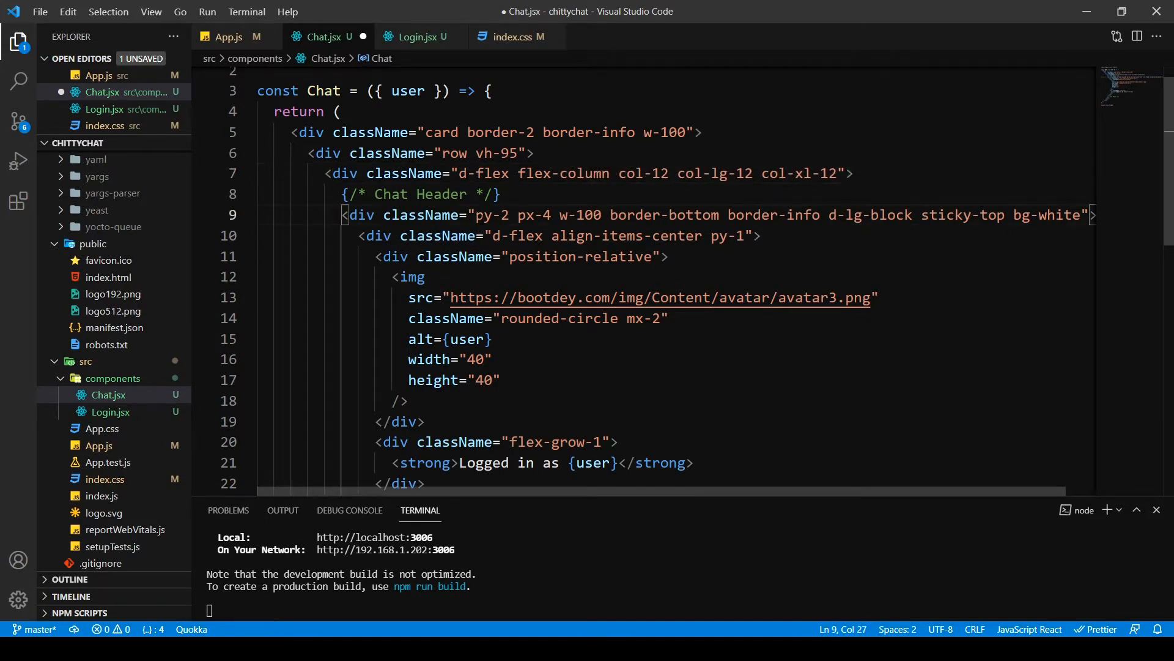
{"action": "type", "text": "fle"}
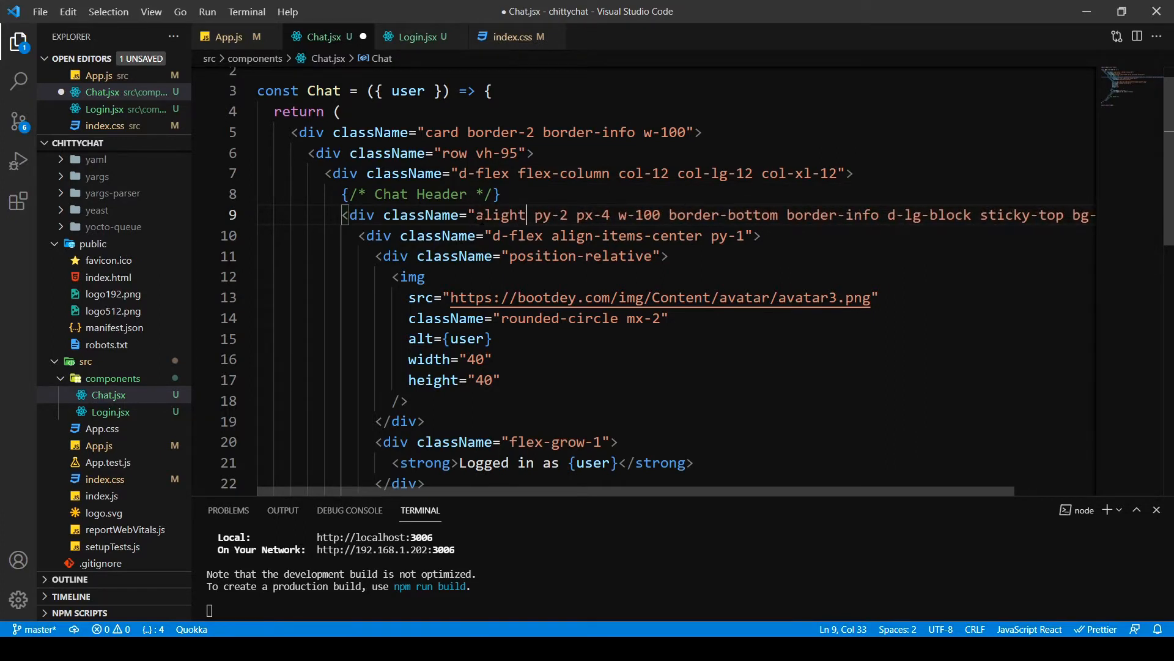
{"action": "key", "text": "Backspace"}
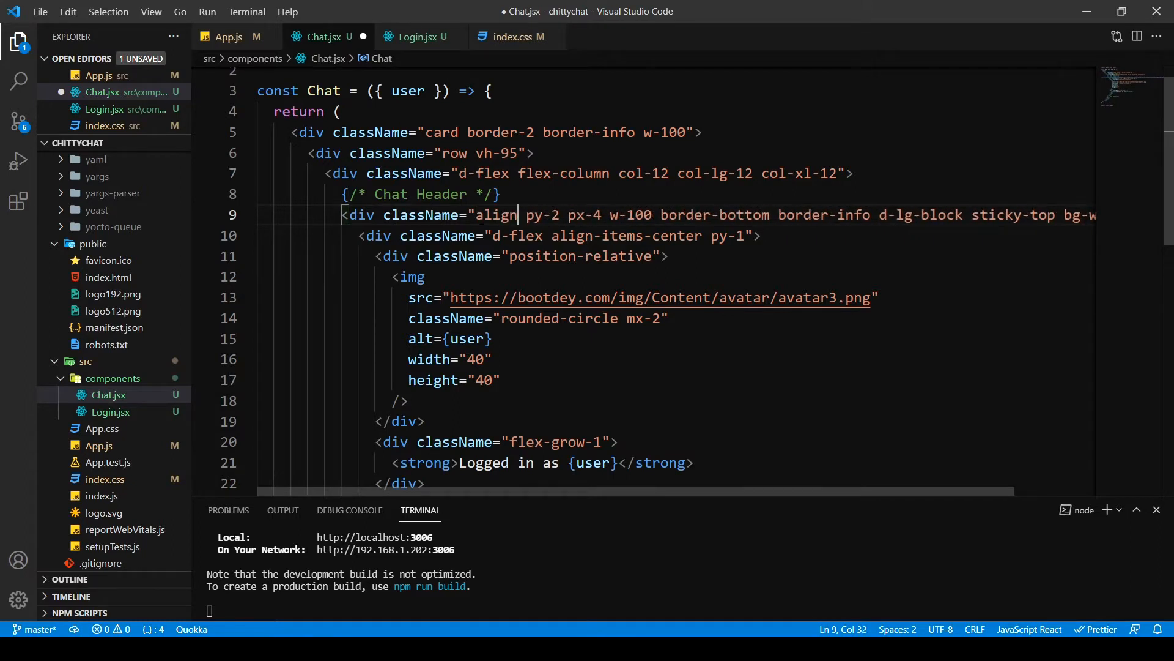
{"action": "type", "text": "-"}
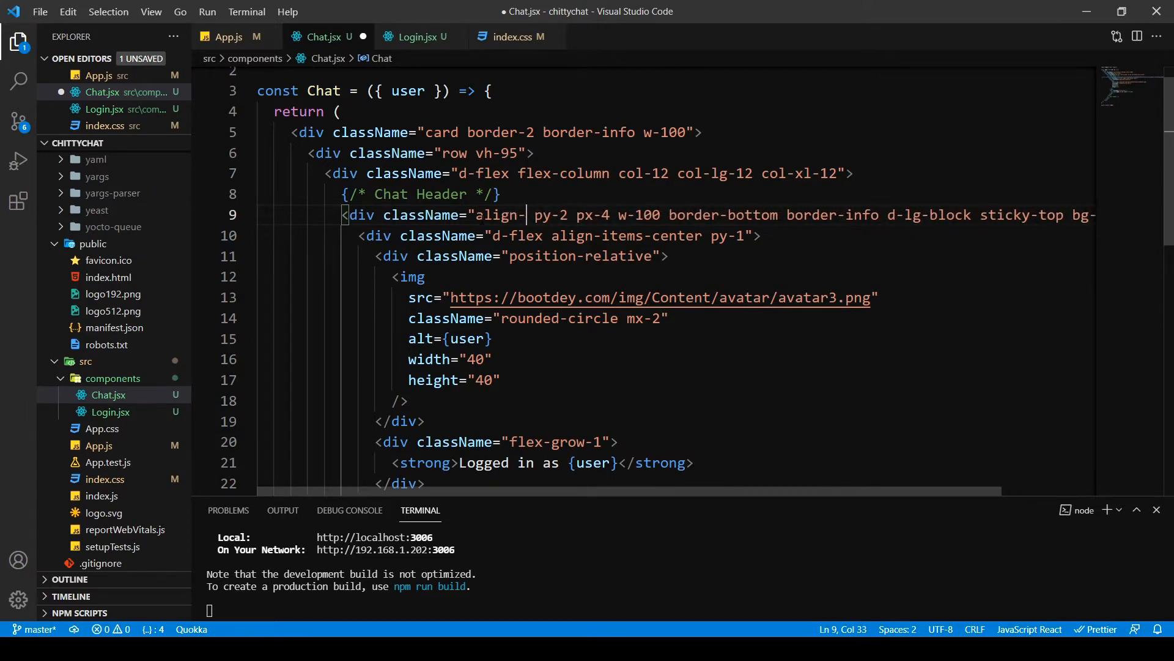
{"action": "type", "text": "items-s"}
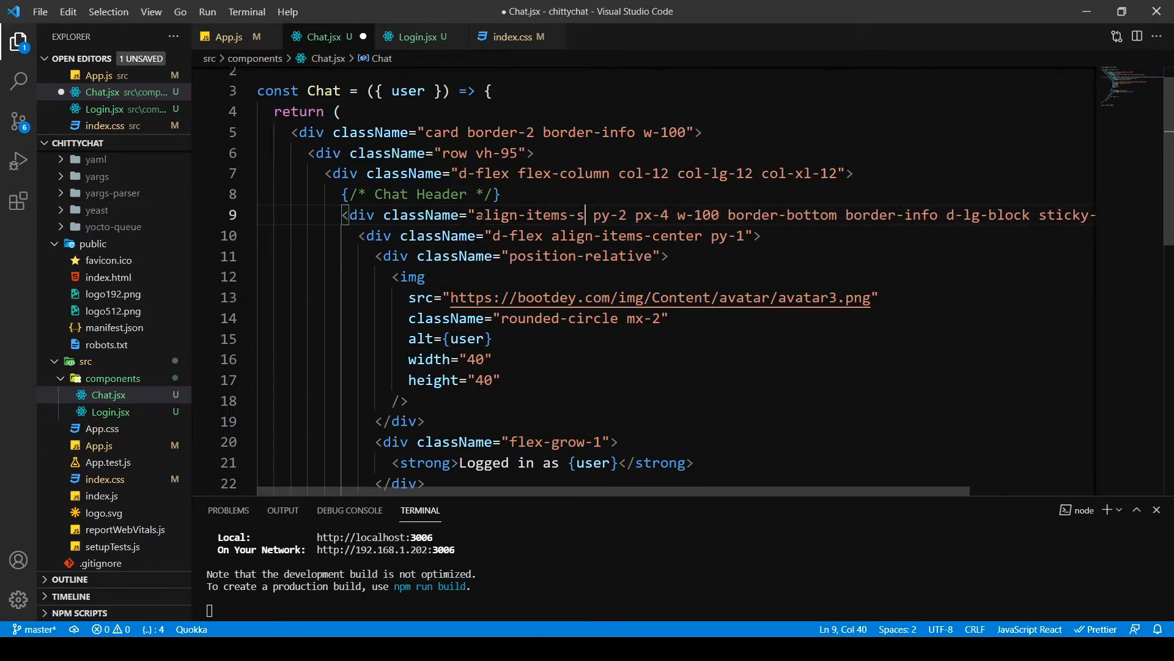
{"action": "type", "text": "tar"}
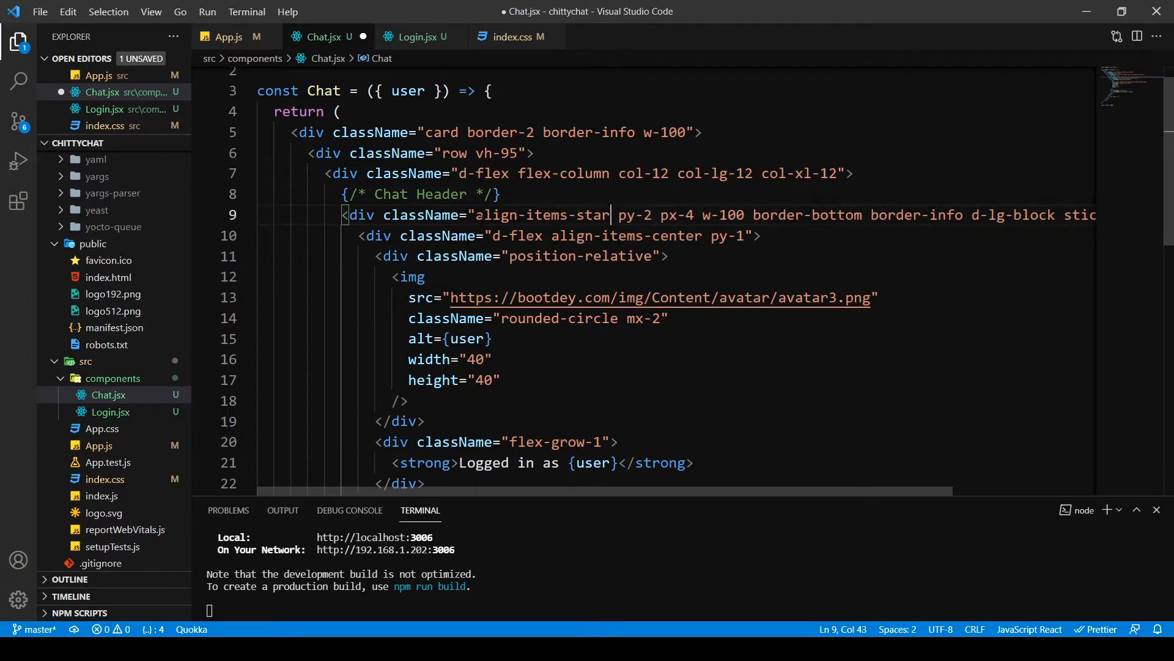
{"action": "type", "text": "t"}
{"action": "type", "text": "<div ></div>"}
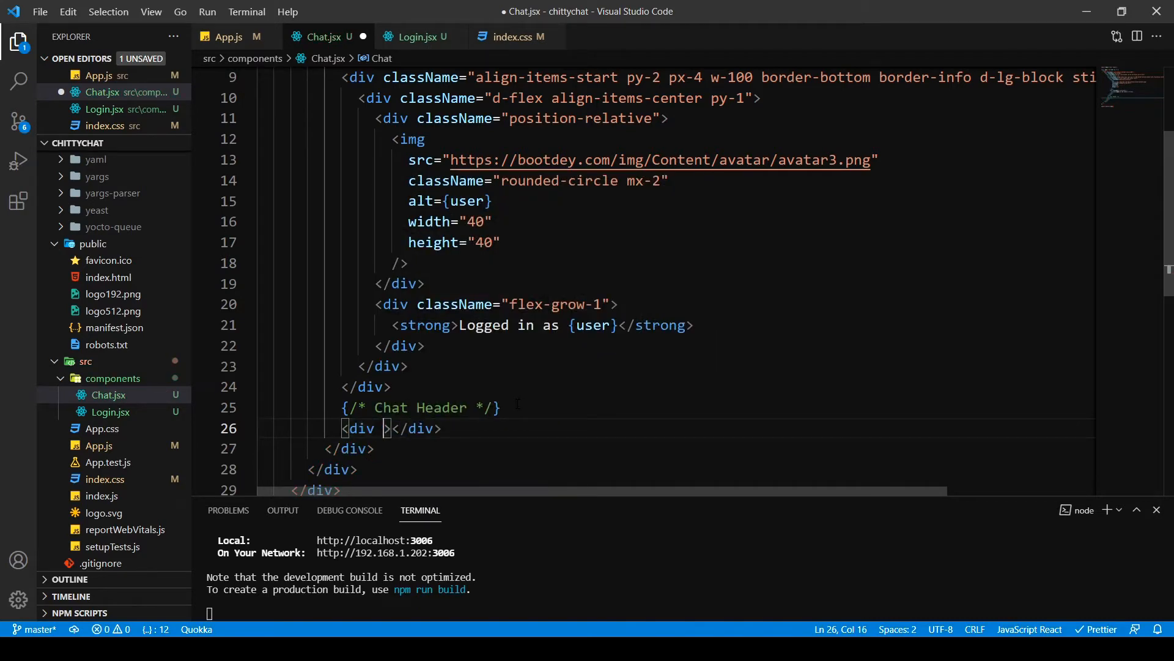
Start the Chat Header div's className with align-items-end border-info
{"action": "type", "text": "chil"}
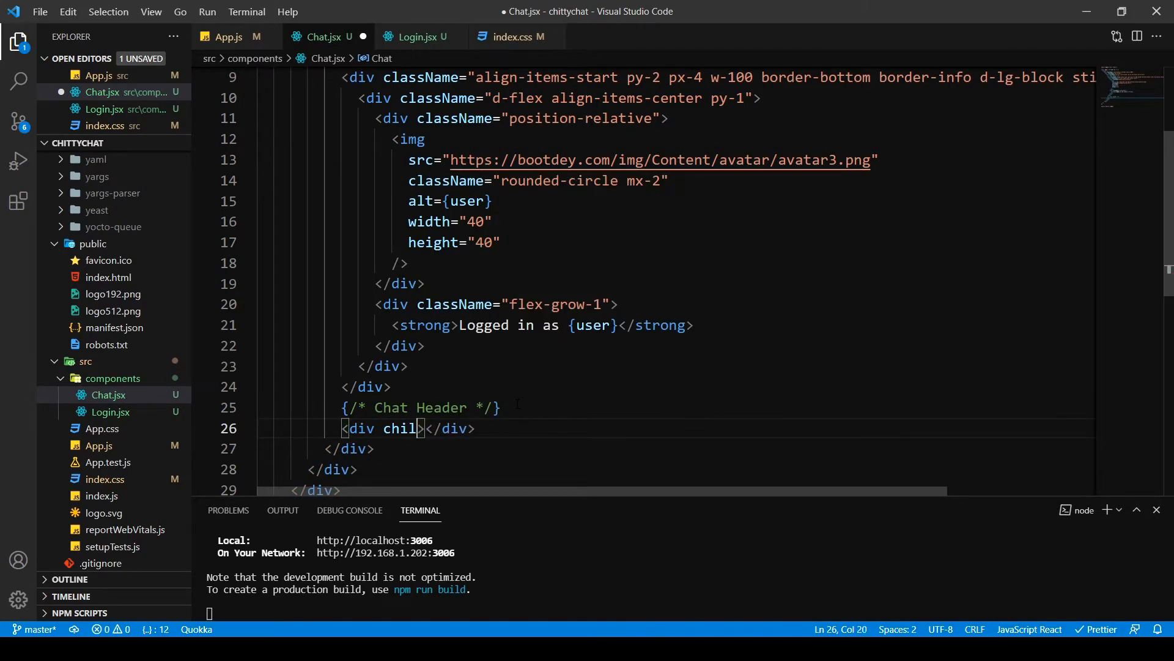
{"action": "type", "text": "onClickCapture"}
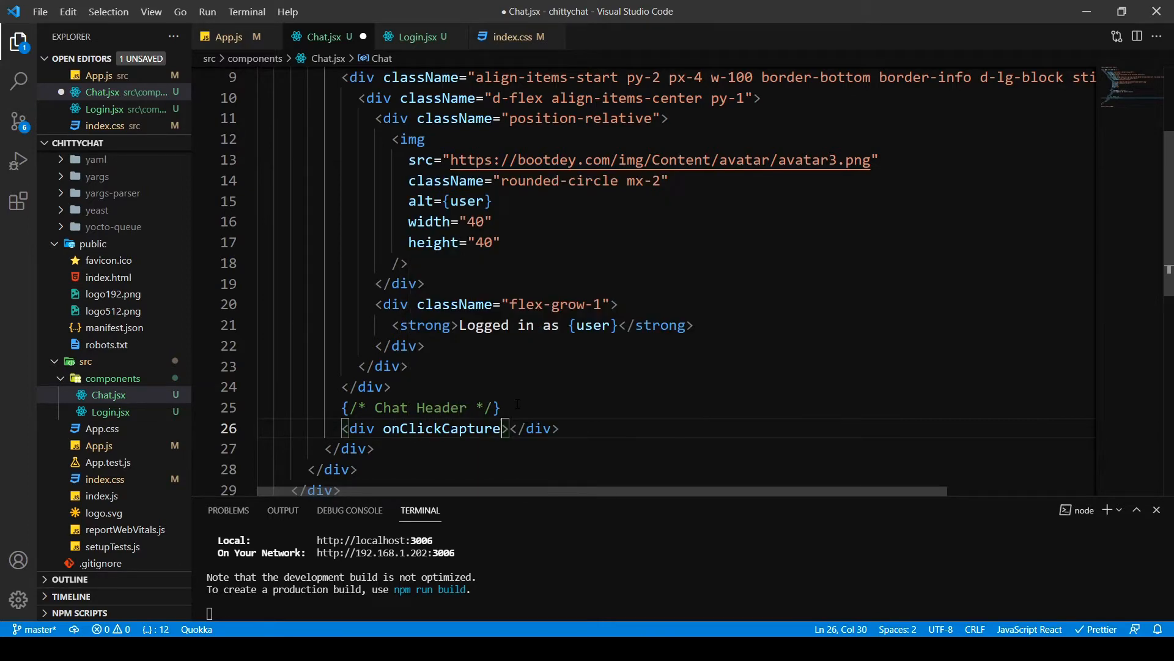
{"action": "type", "text": "c"}
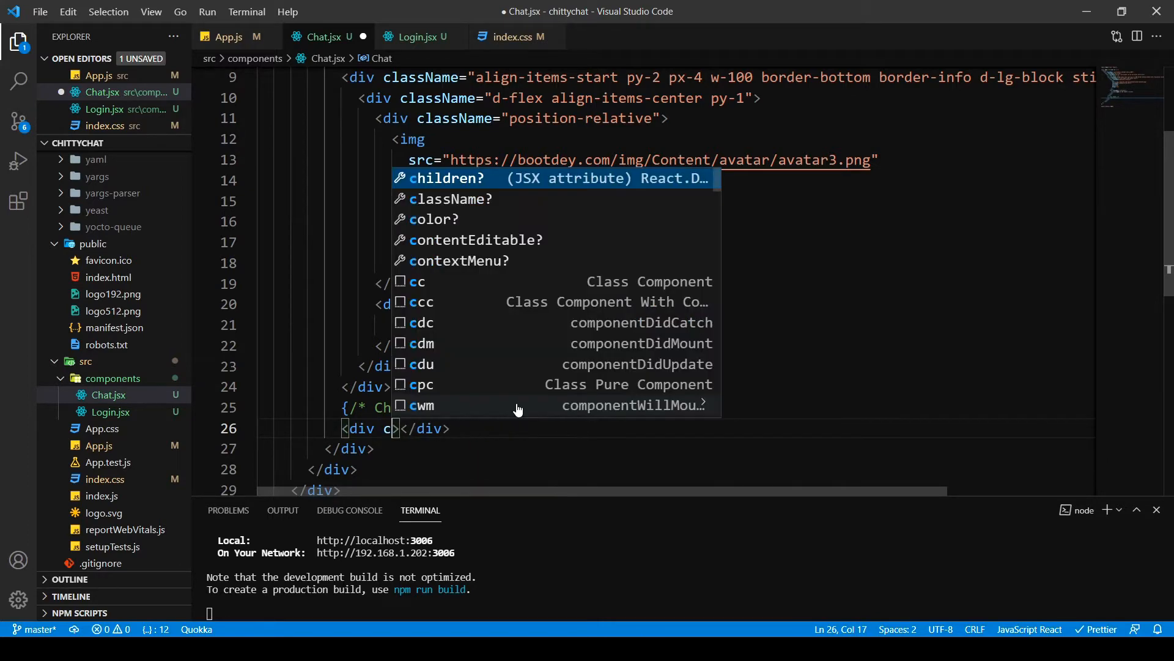
{"action": "type", "text": "lassName="}
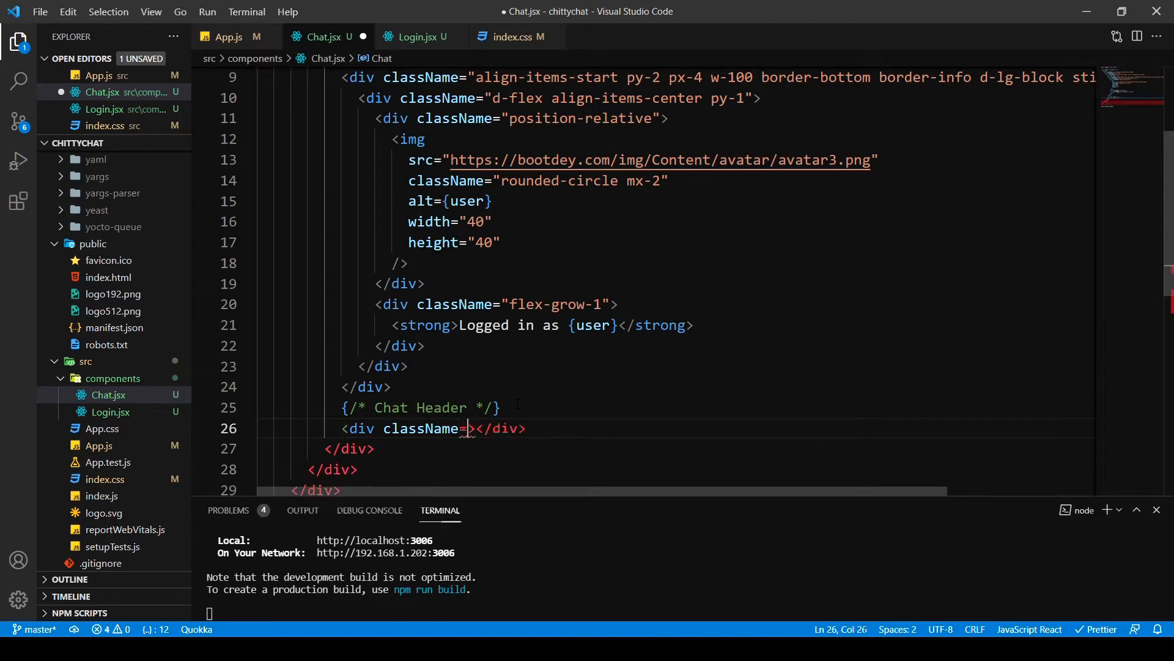
{"action": "type", "text": "\"\""}
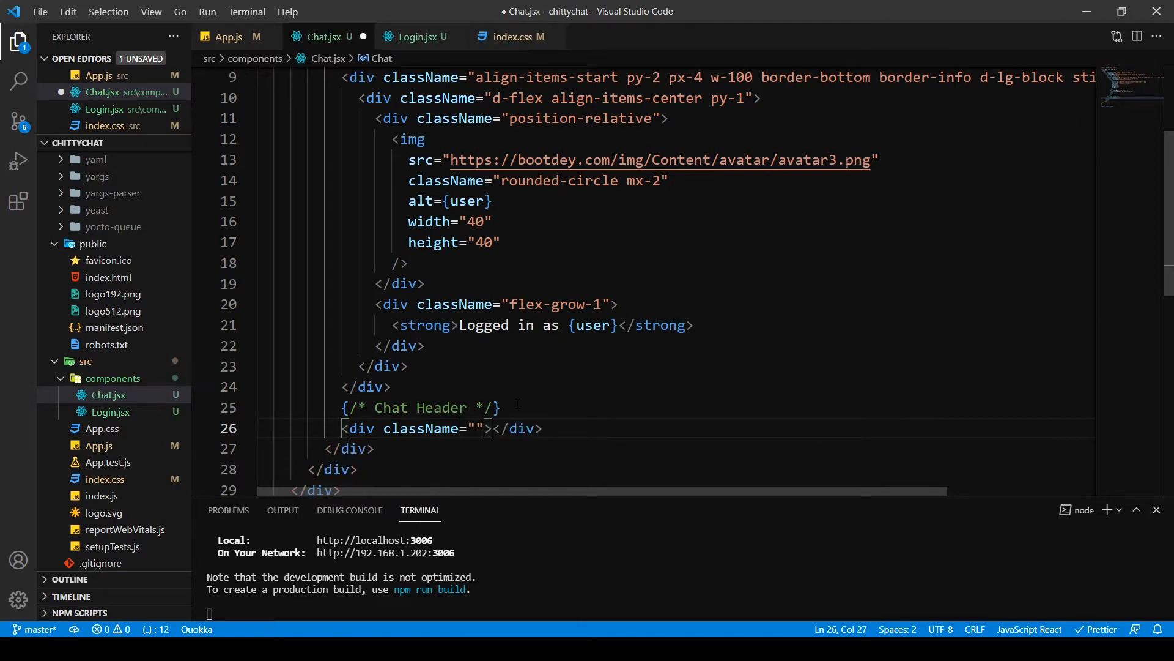
{"action": "type", "text": "aligh"}
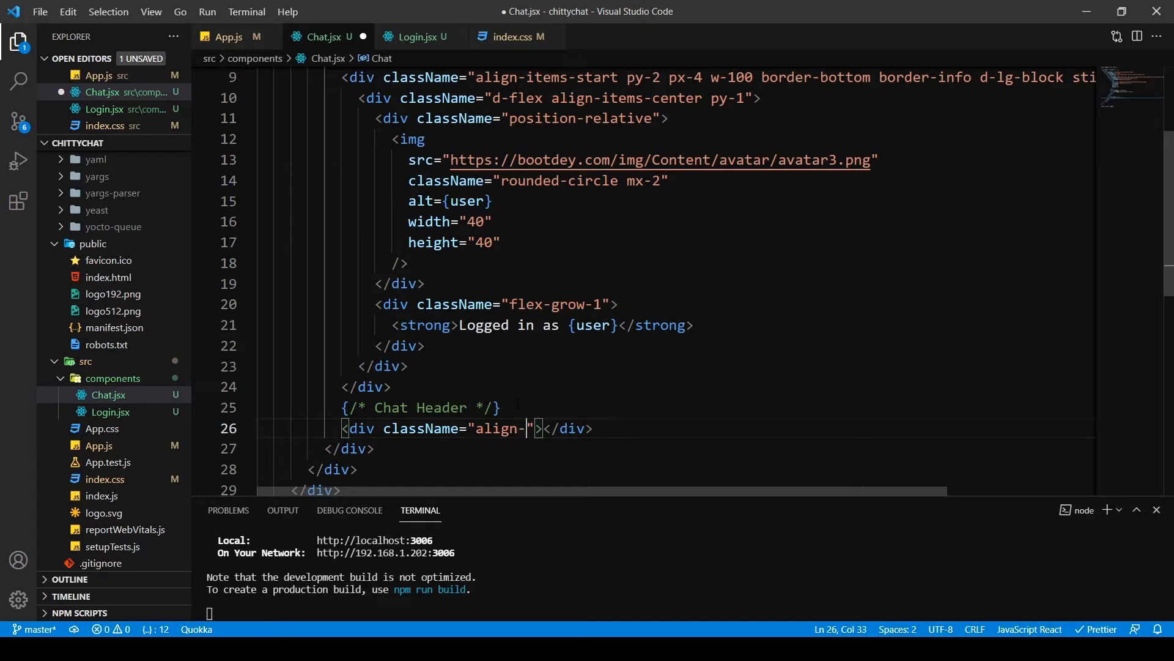
{"action": "type", "text": "items-"}
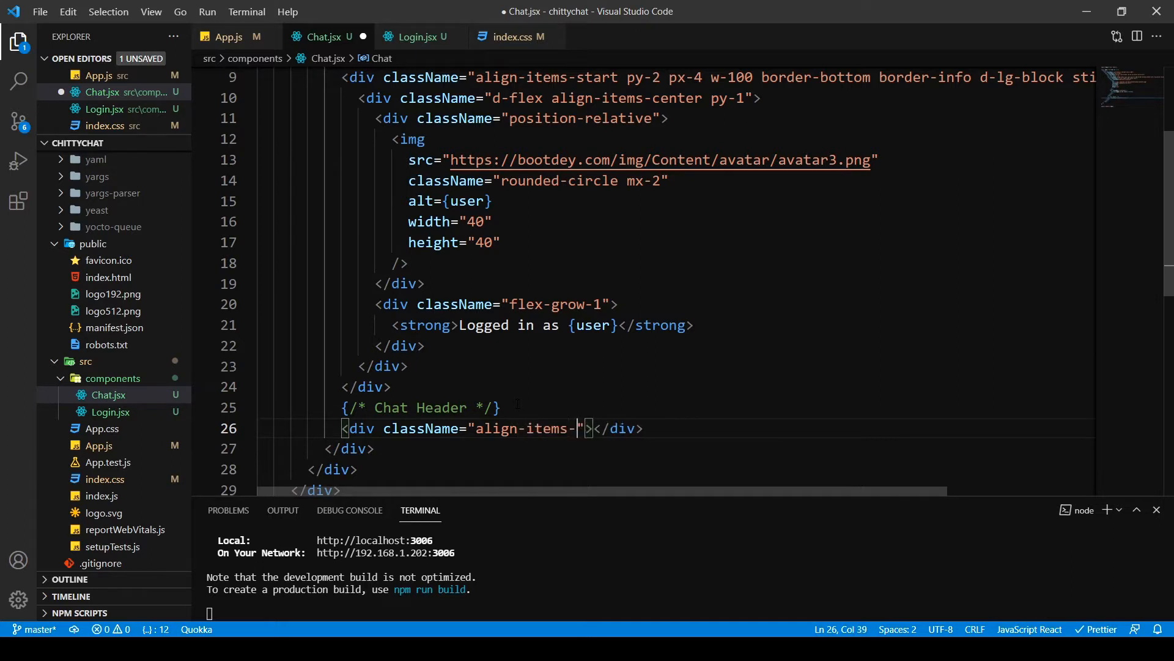
{"action": "type", "text": "end botn"}
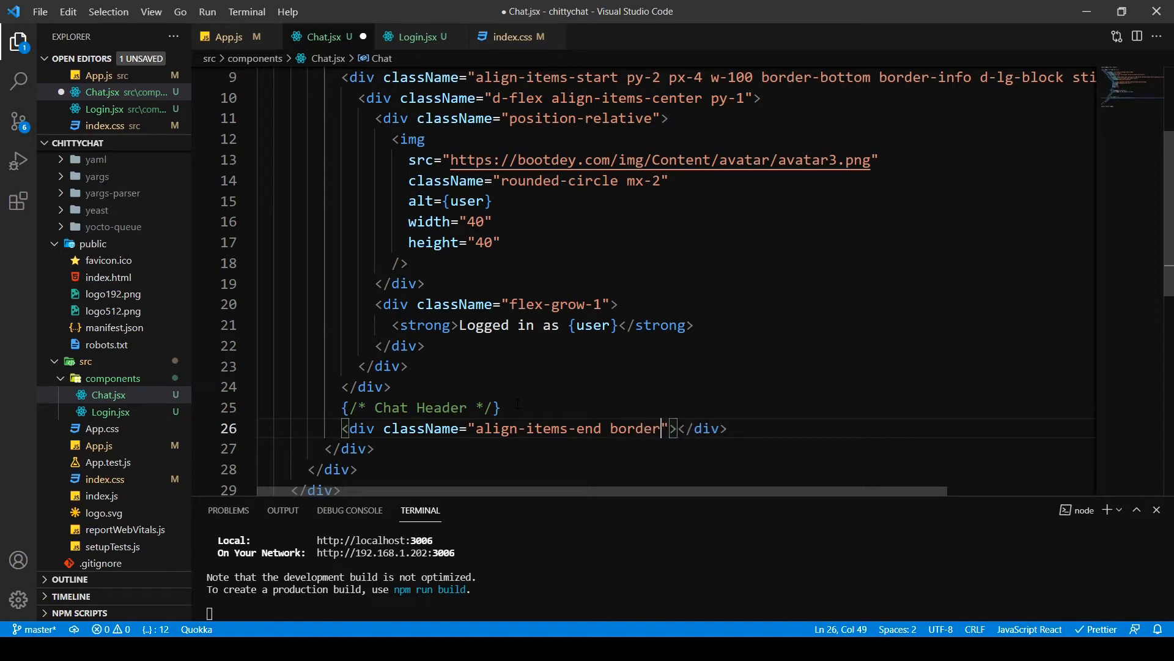
{"action": "type", "text": "-"}
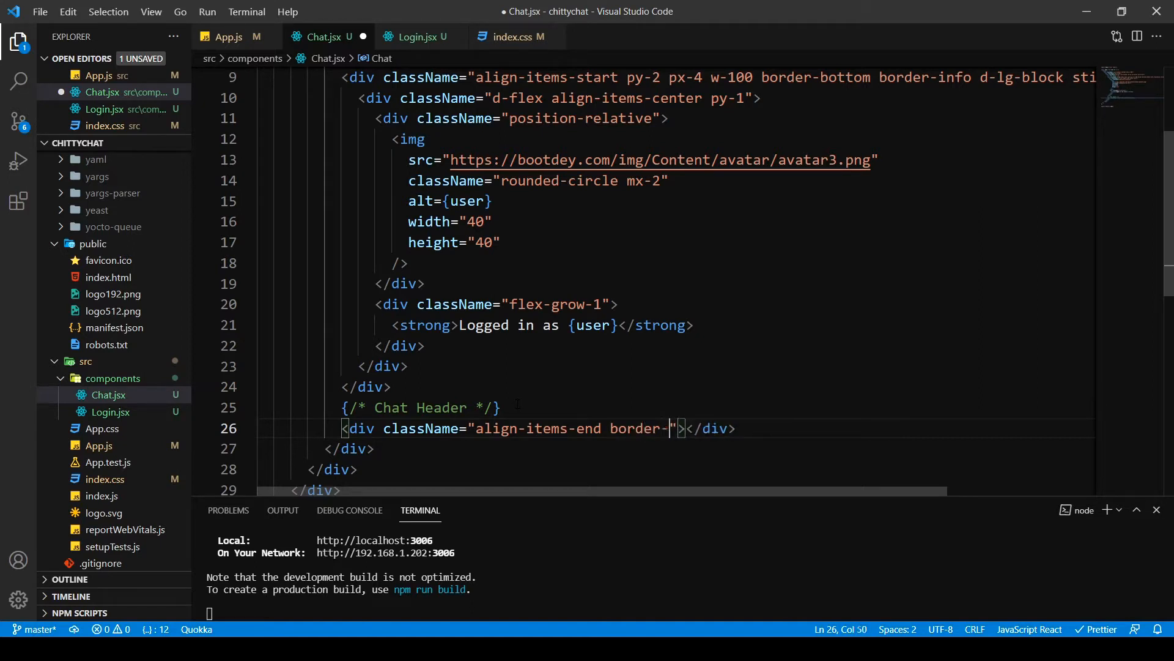
{"action": "type", "text": "info"}
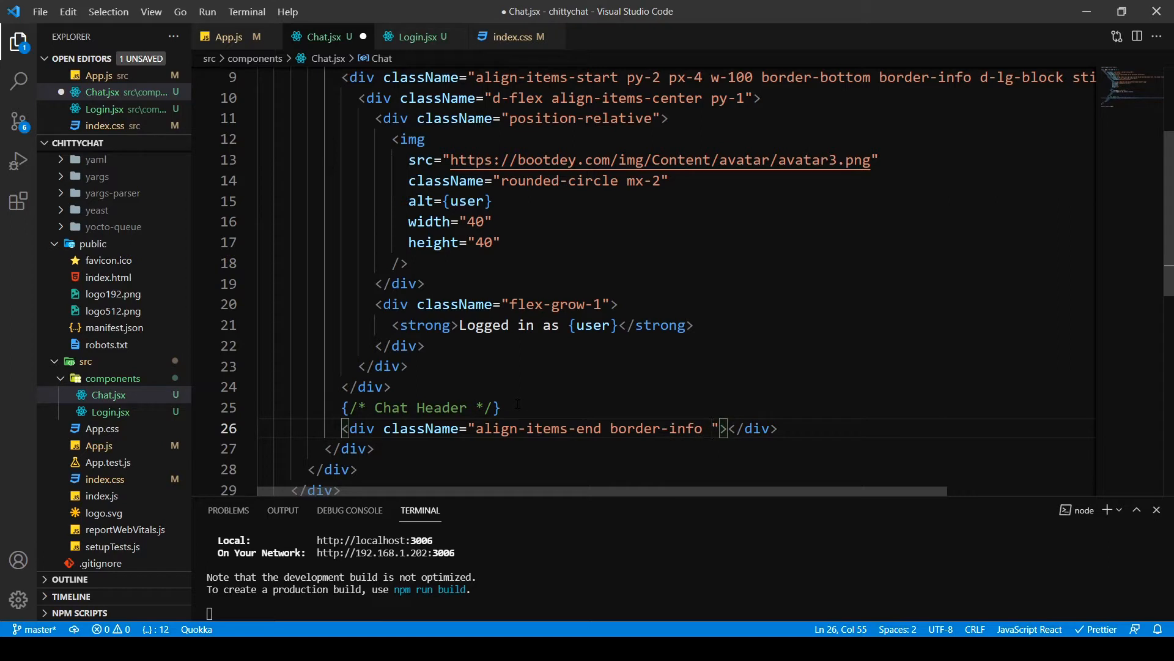
Complete the className with py-3 px-4 border-top d-lg-block
{"action": "type", "text": "py"}
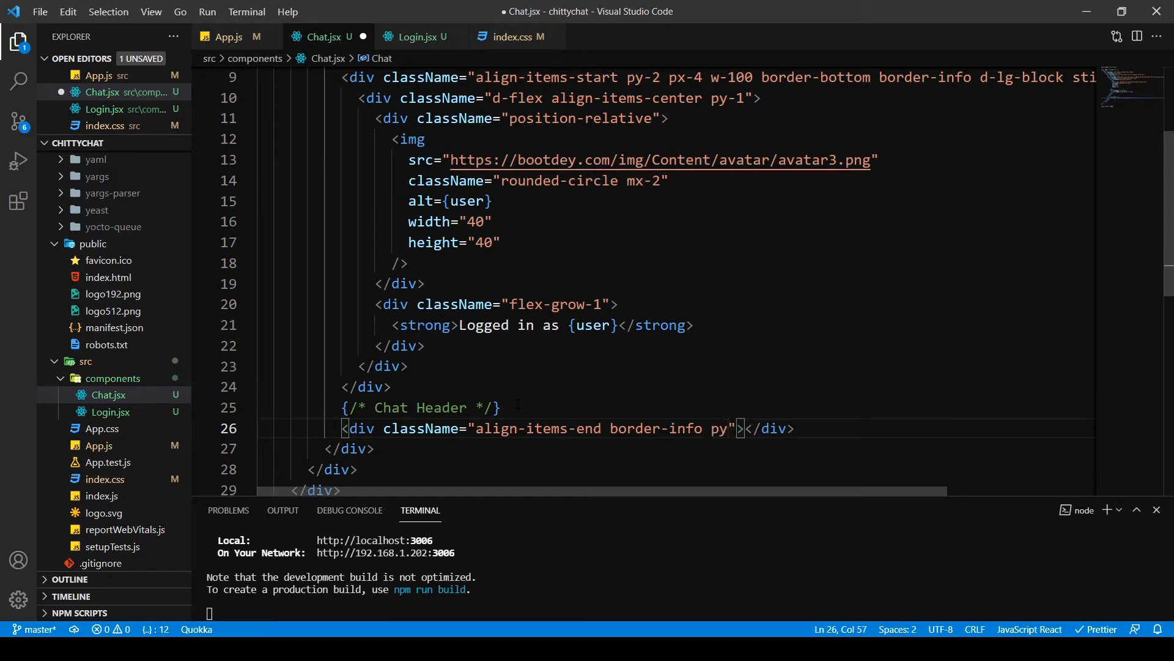
{"action": "type", "text": "3"}
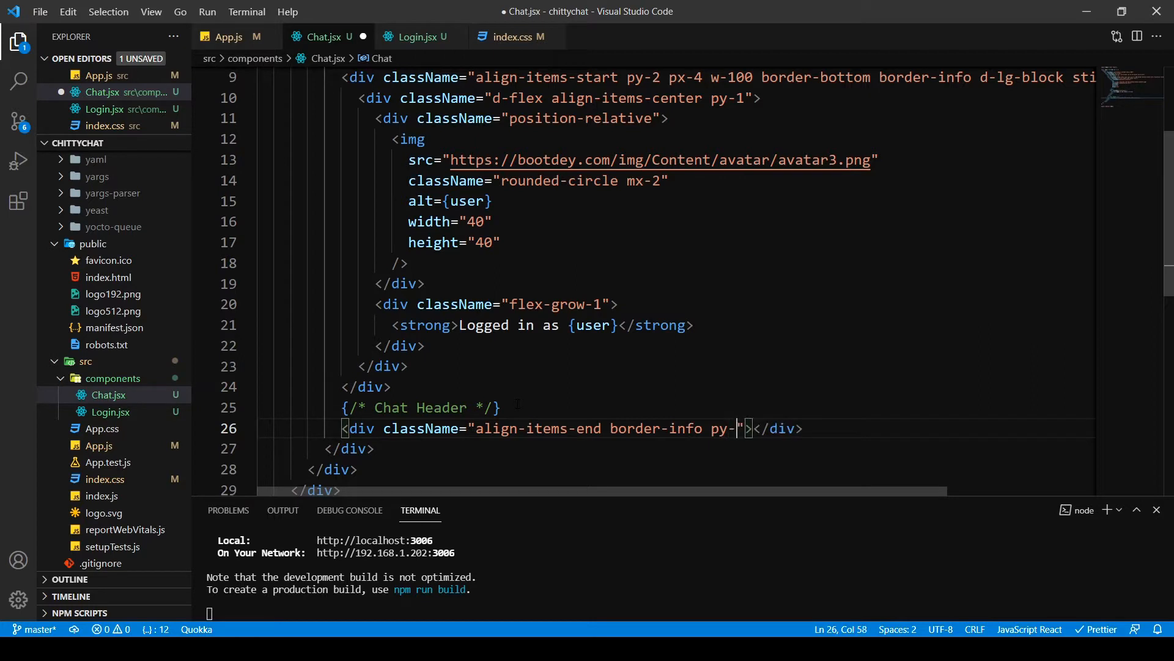
{"action": "type", "text": "3 p"}
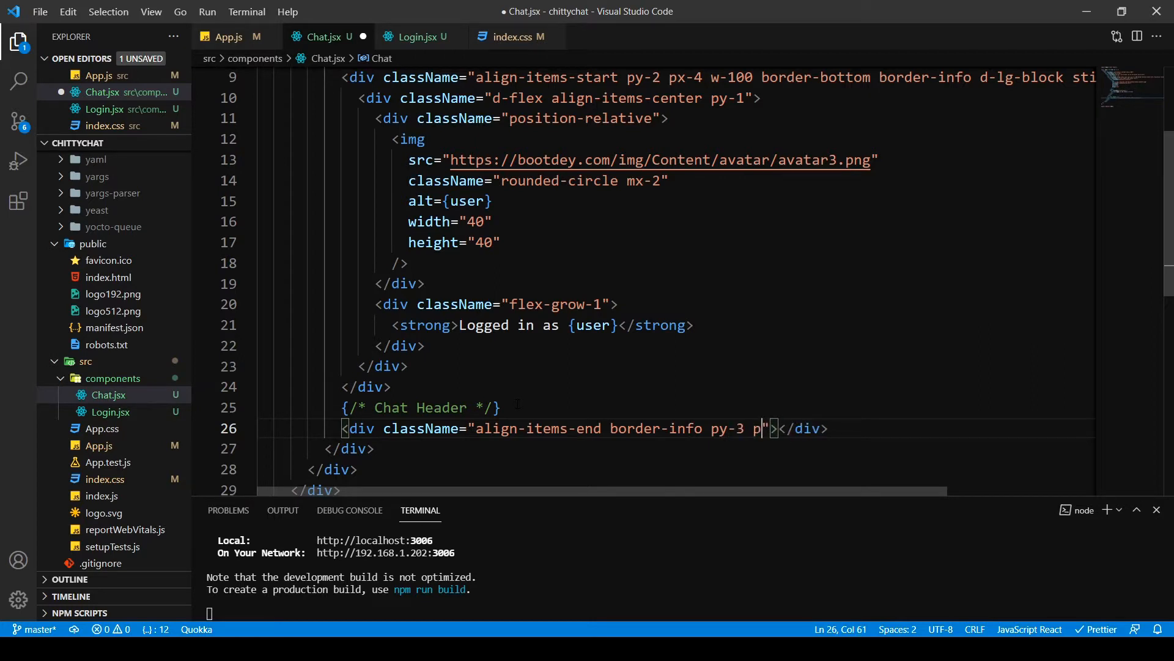
{"action": "type", "text": "x-4"}
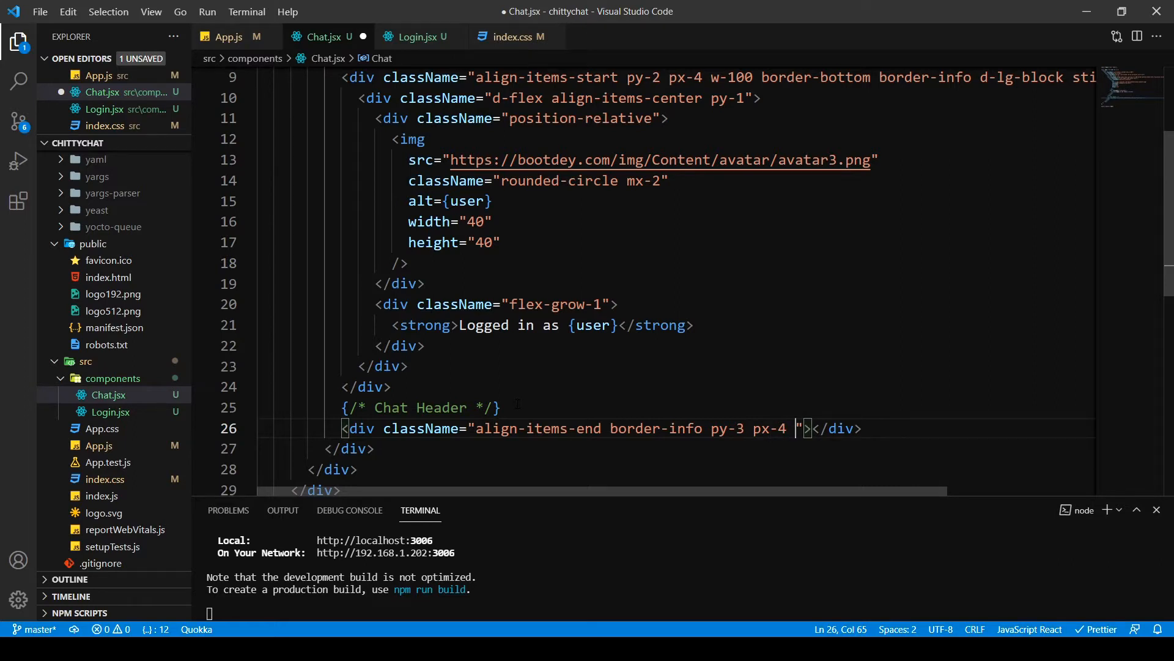
{"action": "type", "text": "border-t"}
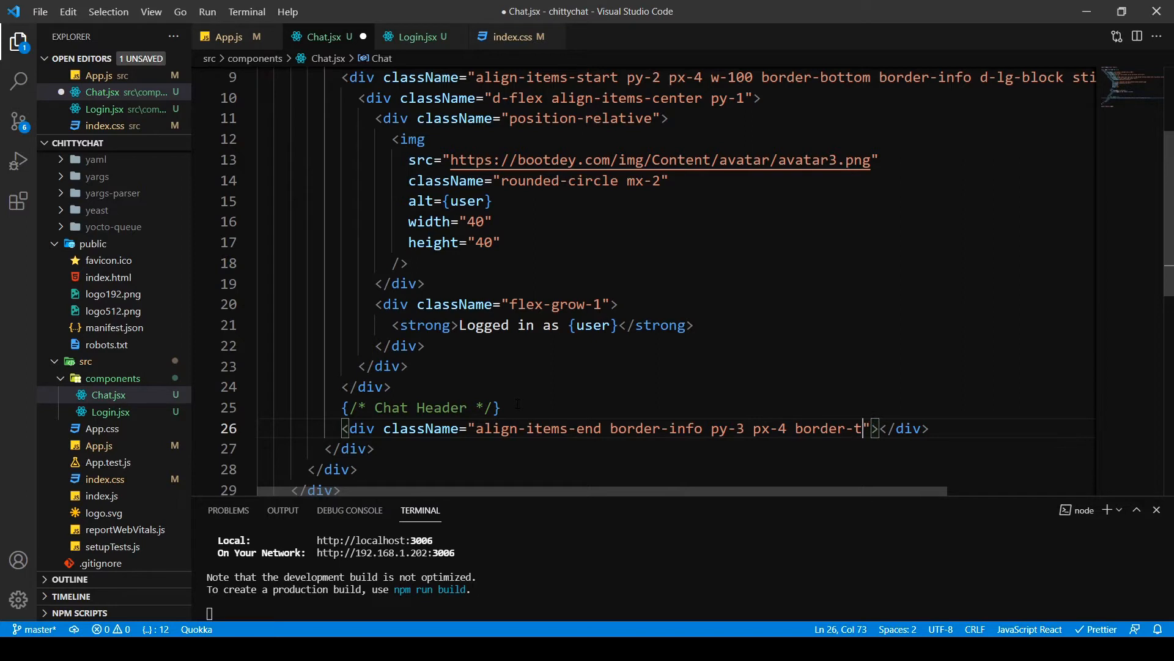
{"action": "type", "text": "op"}
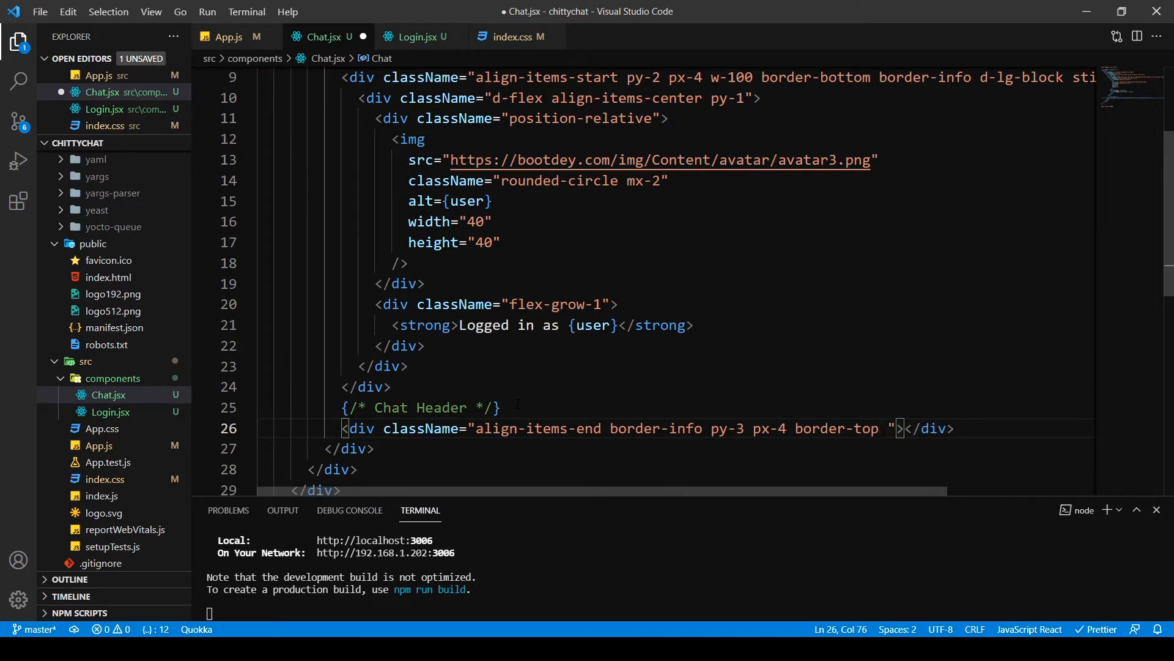
{"action": "type", "text": "d"}
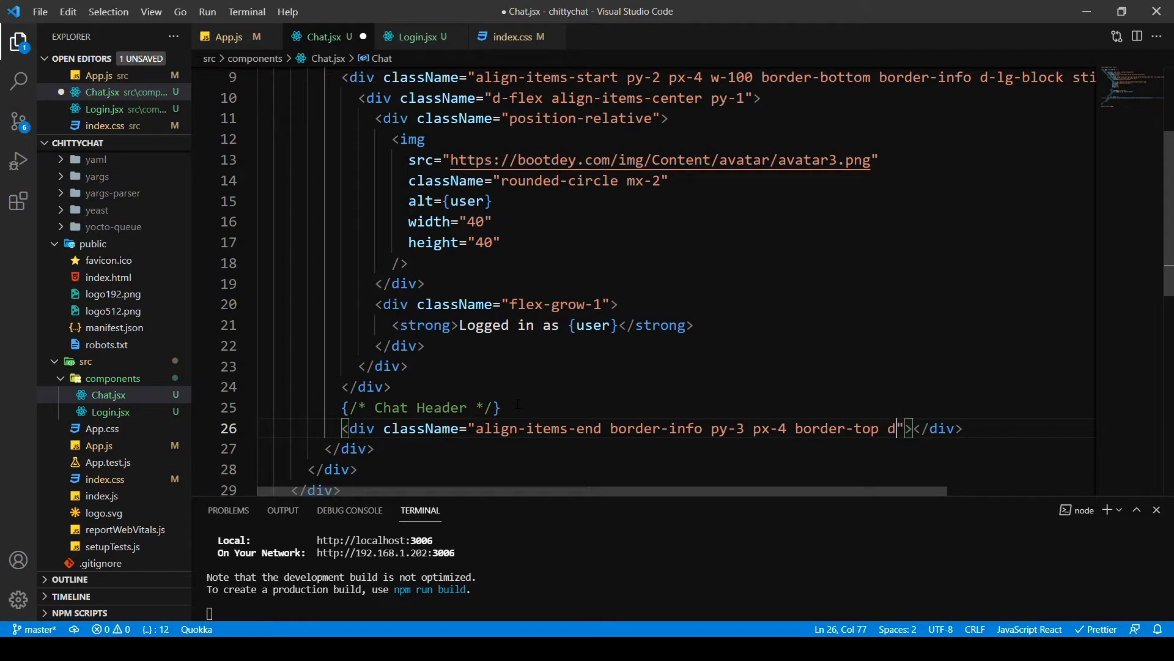
{"action": "type", "text": "-lg-"}
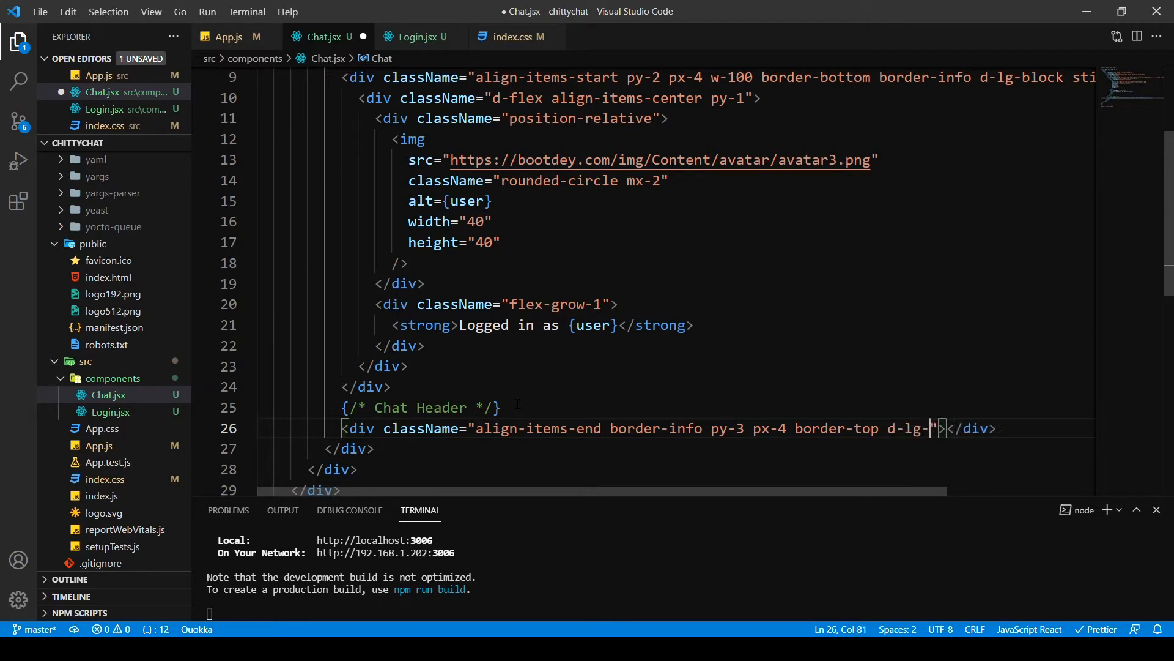
{"action": "type", "text": "block"}
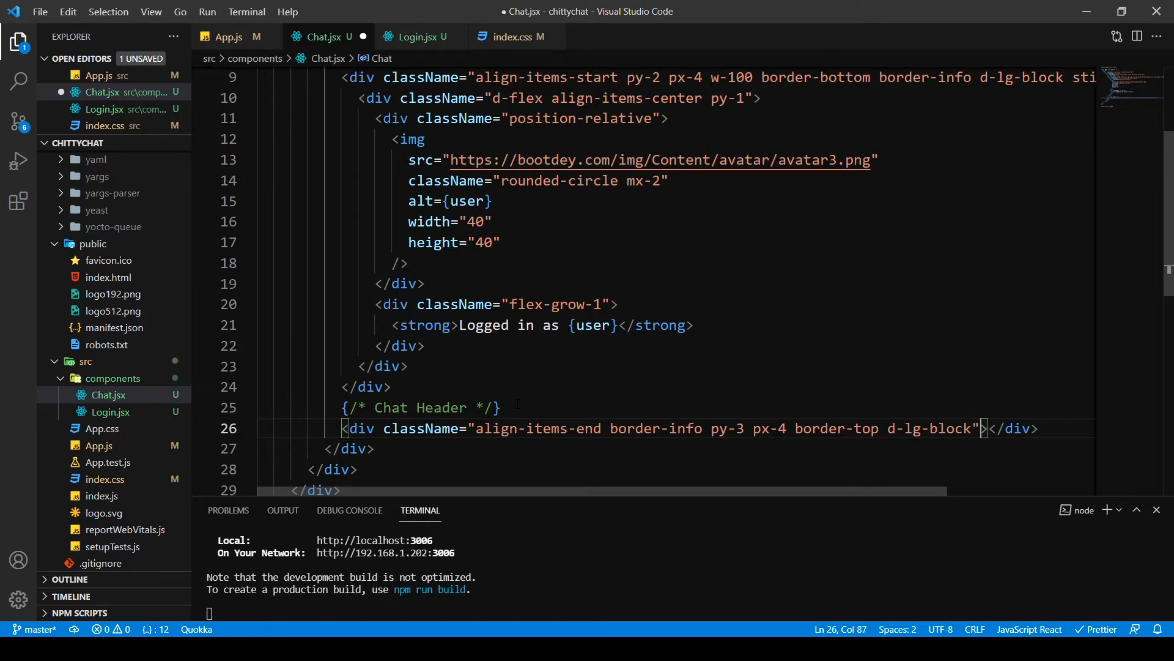
Nest a new div with className input-group flex-fill inside the header div
{"action": "key", "text": "Enter"}
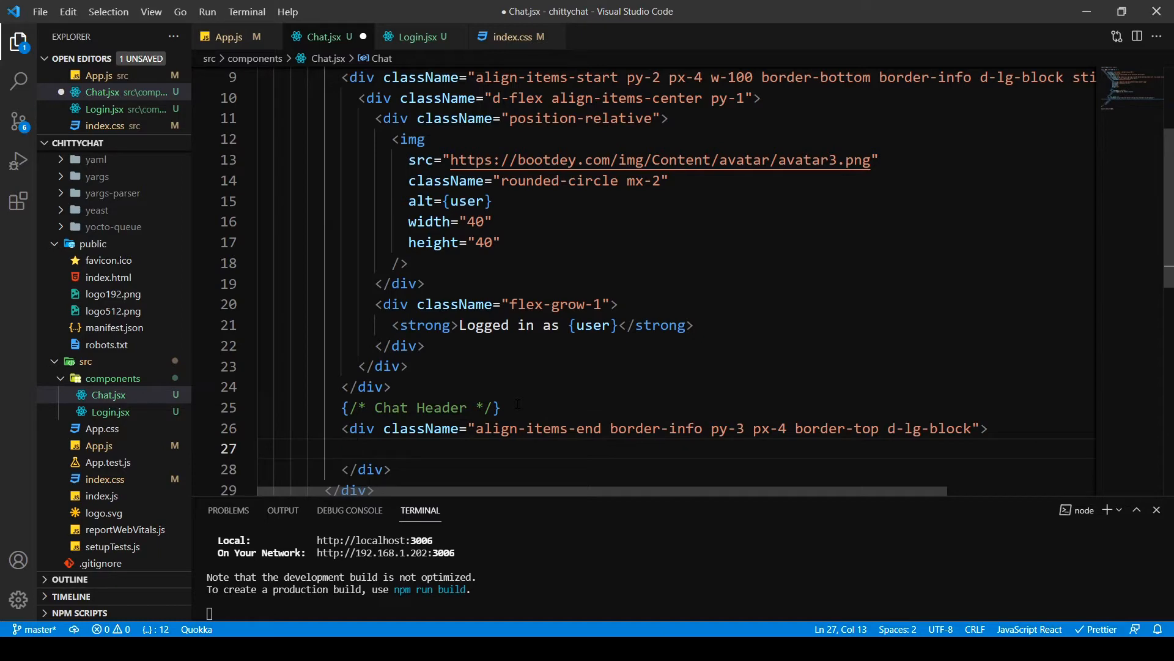
{"action": "type", "text": "<div></div>"}
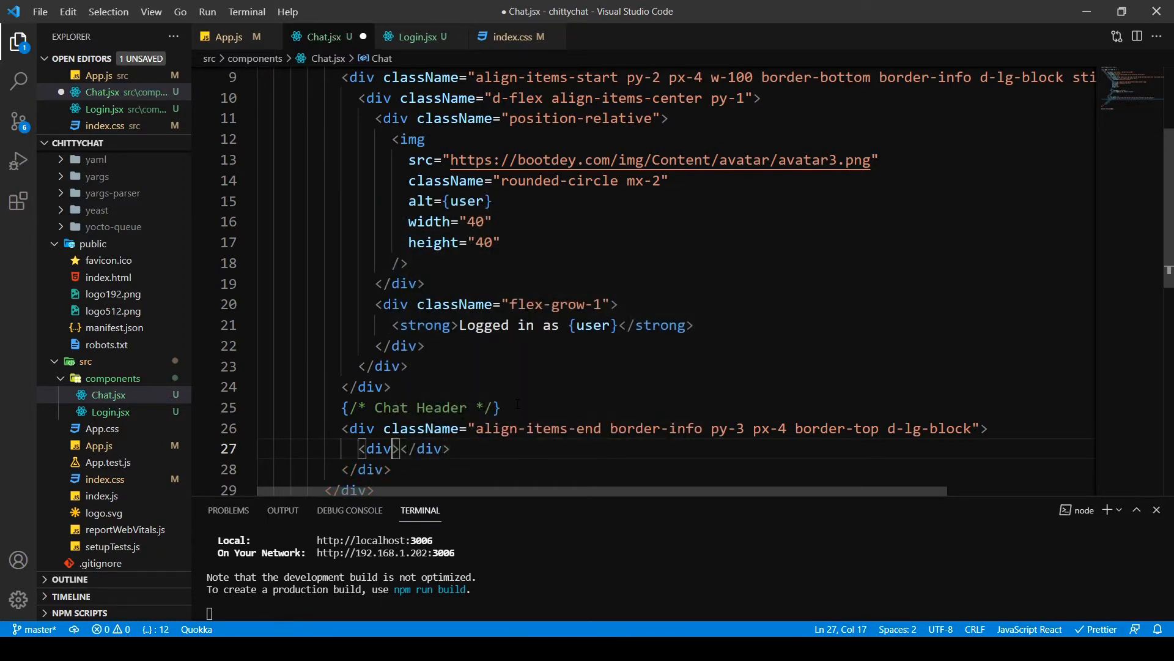
{"action": "type", "text": "className=\"\""}
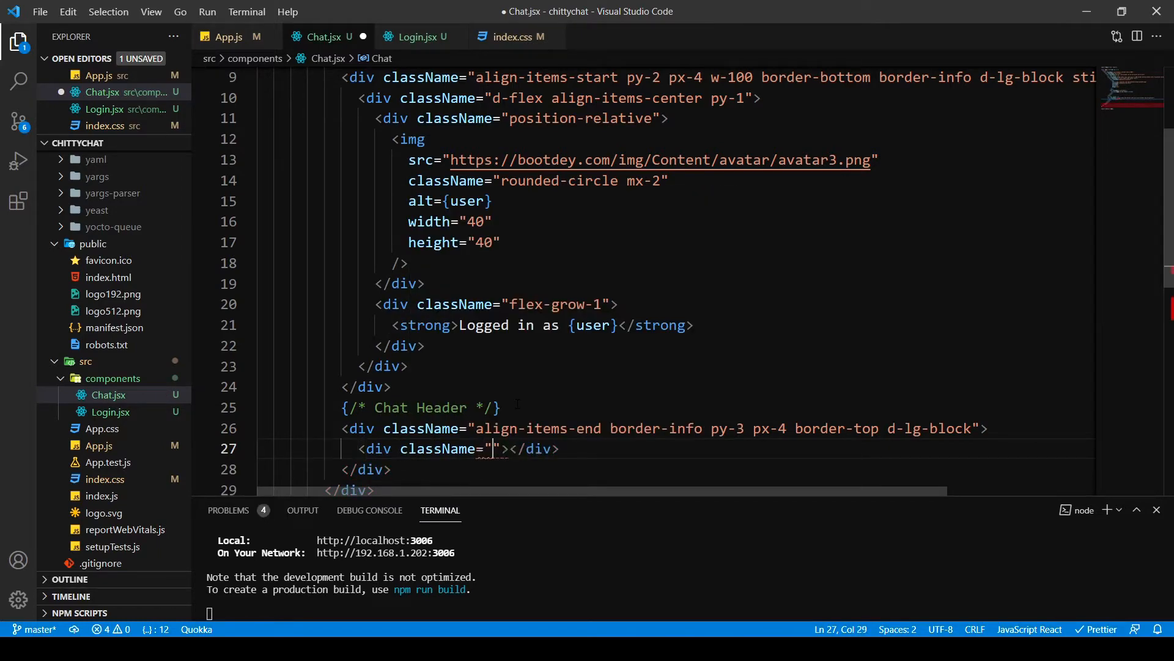
{"action": "type", "text": "i"}
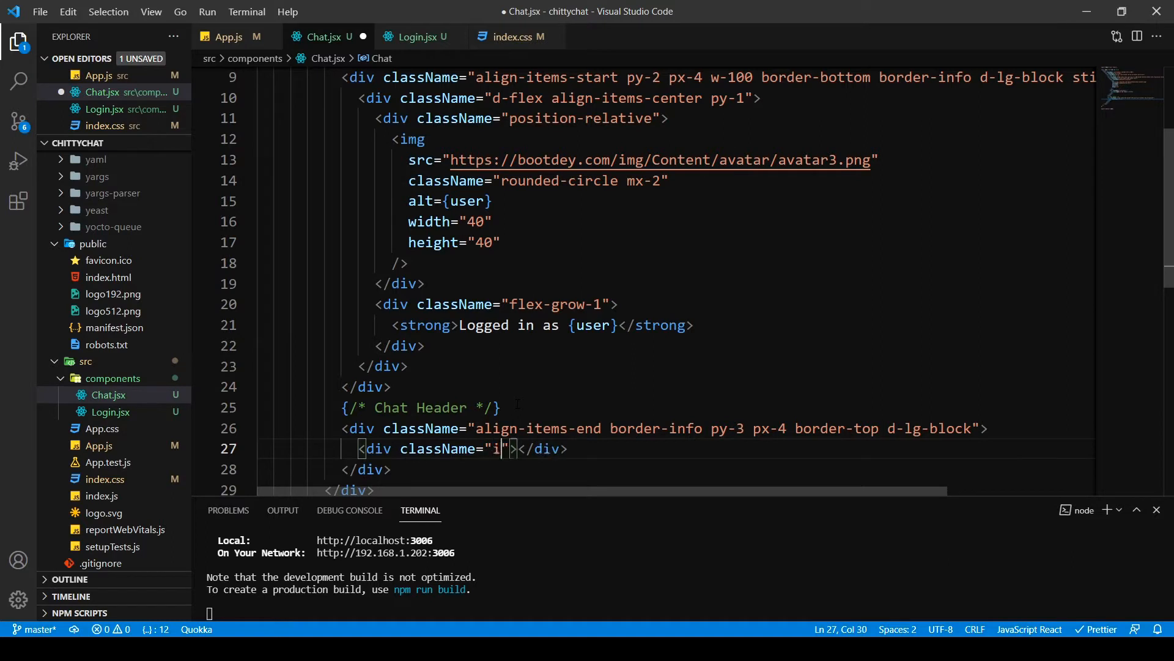
{"action": "type", "text": "nput-"}
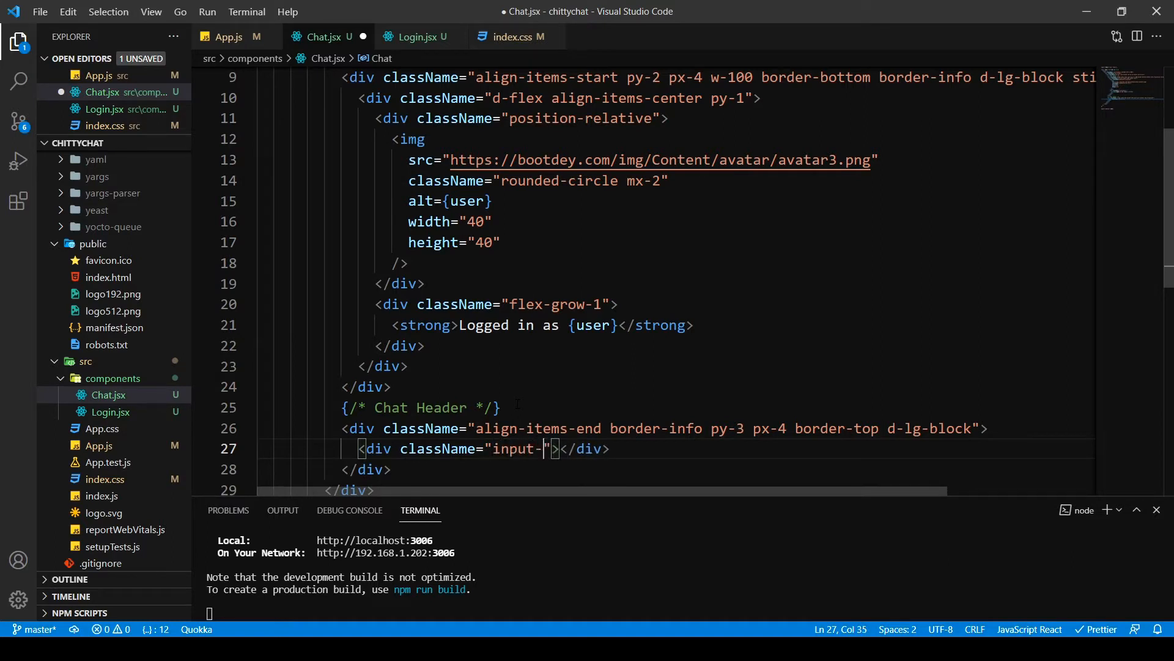
{"action": "type", "text": "group"}
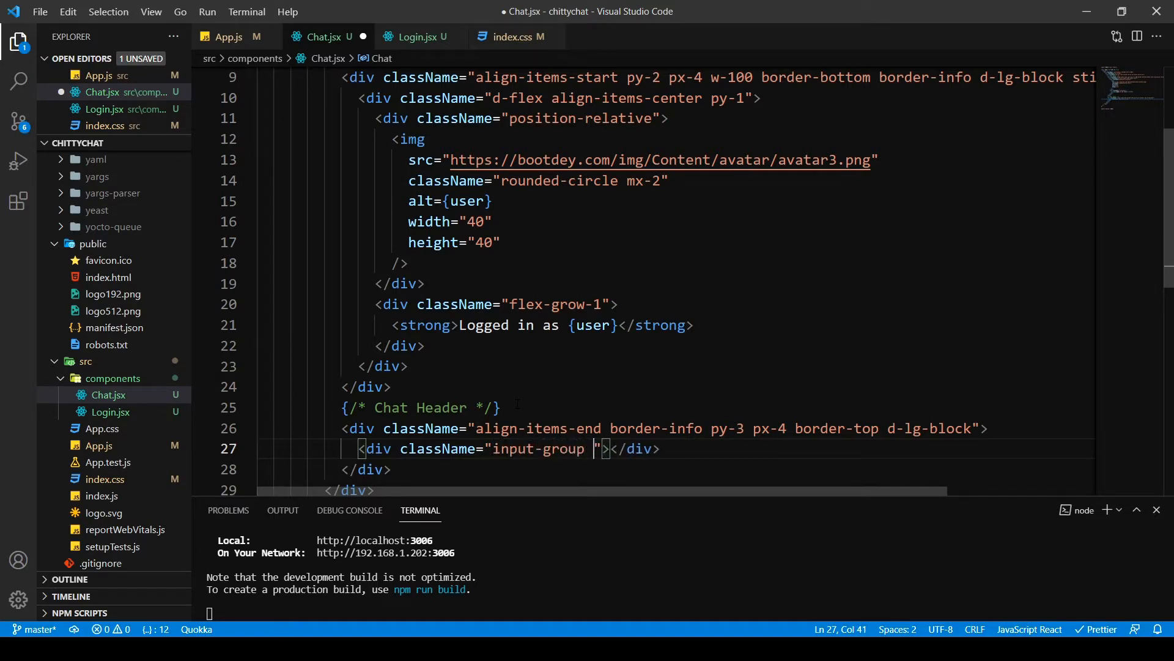
{"action": "type", "text": "flex"}
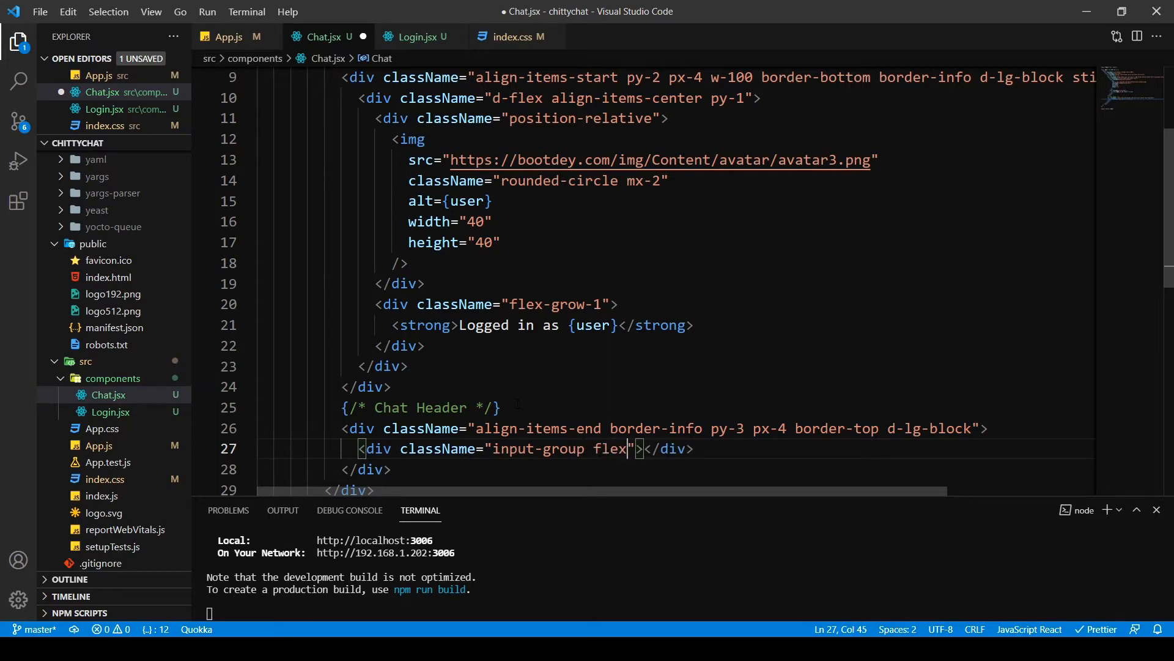
{"action": "type", "text": "-fill"}
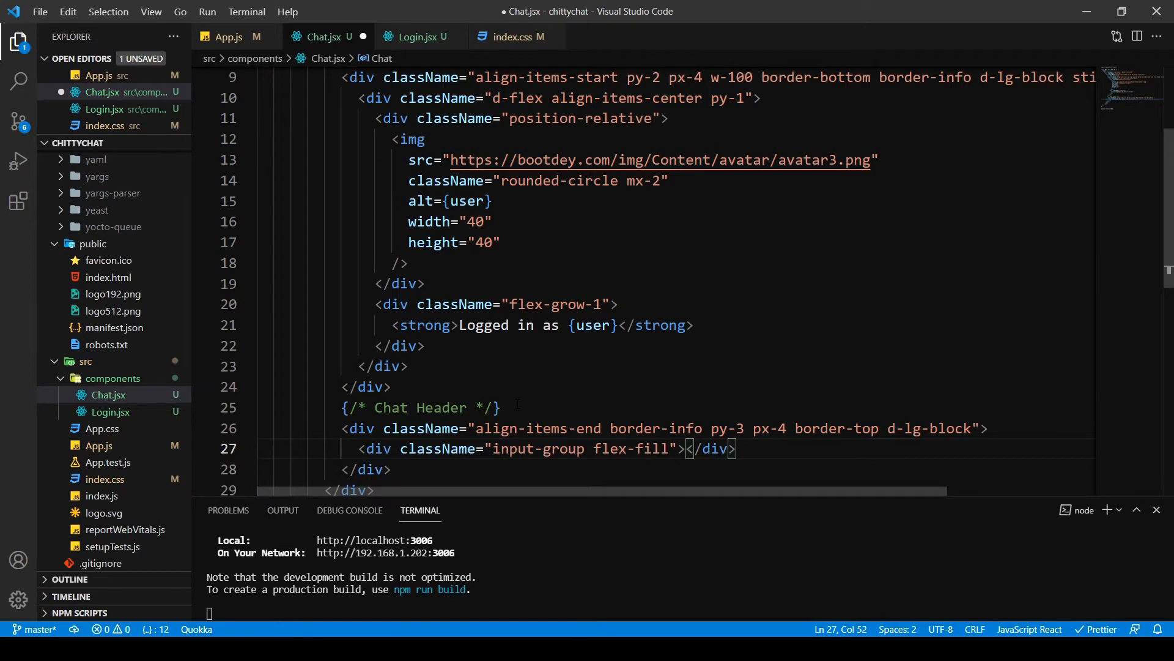
Add a text input with className form-control inside the input group
{"action": "type", "text": "<input  />"}
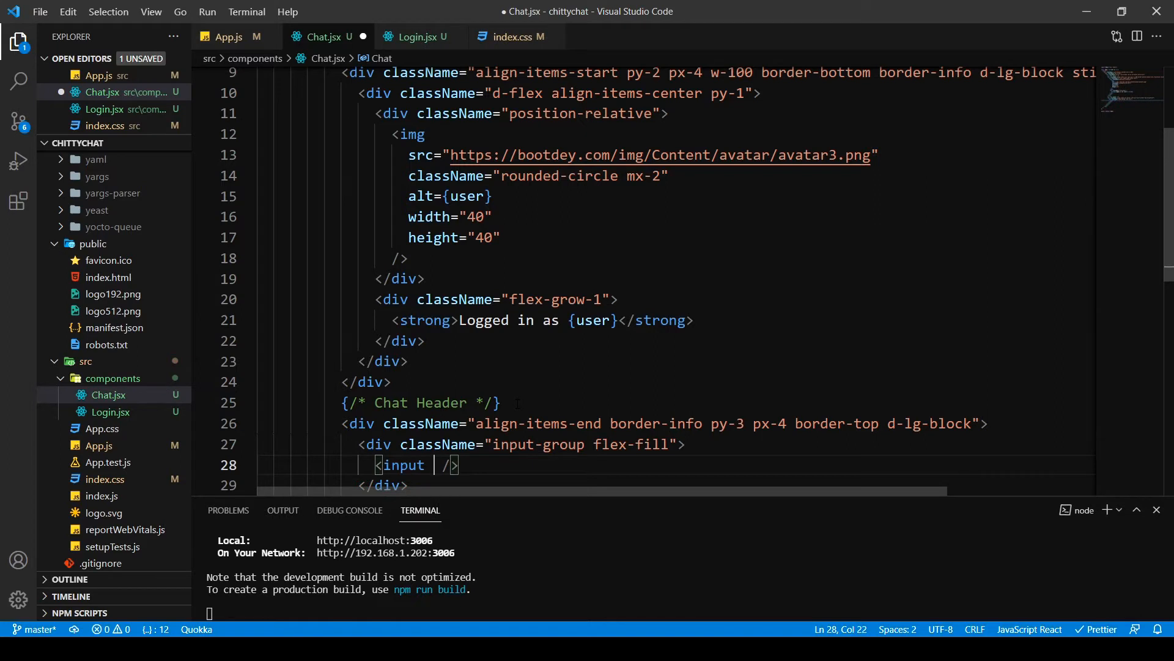
{"action": "type", "text": "type="}
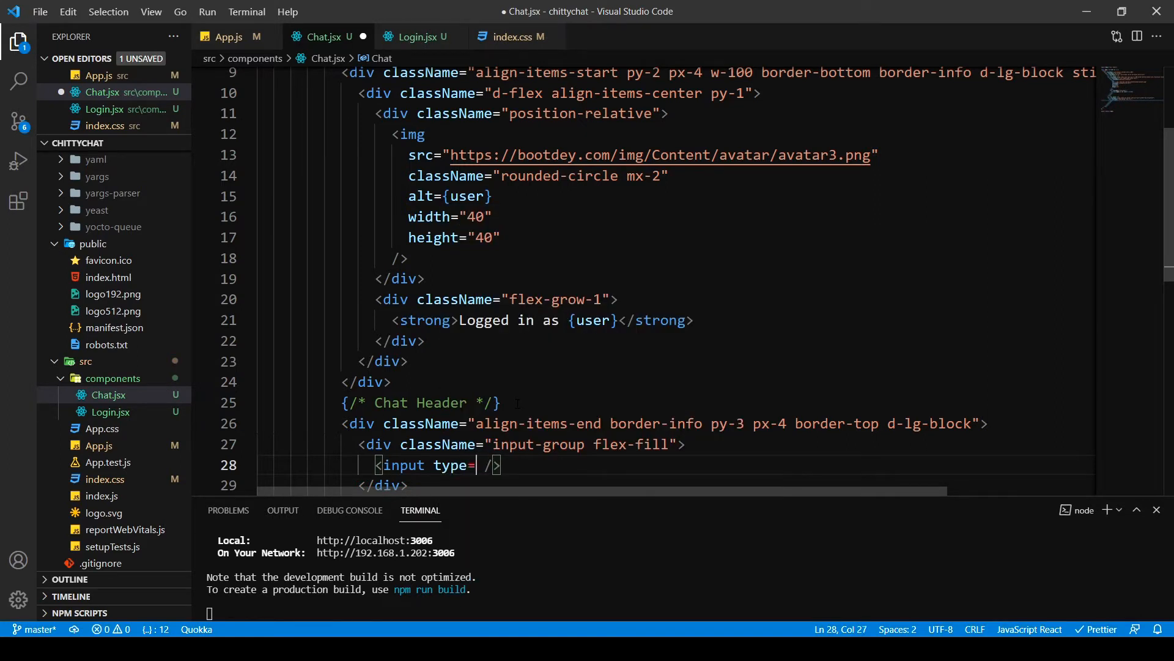
{"action": "type", "text": "\"text\""}
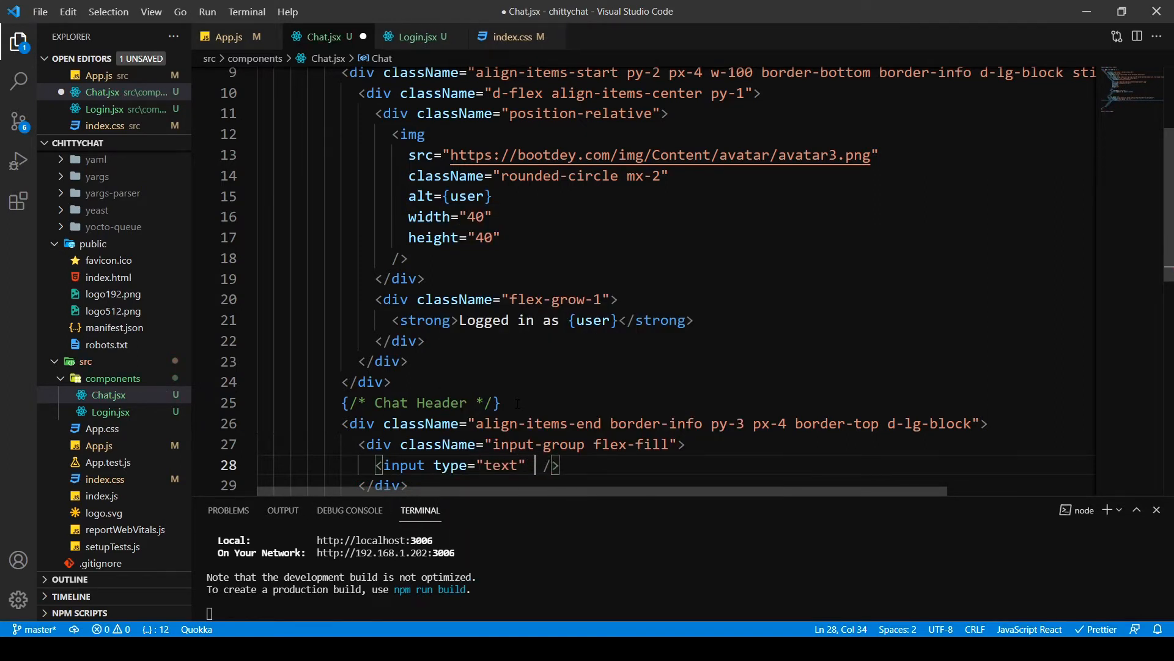
{"action": "type", "text": "className=\""}
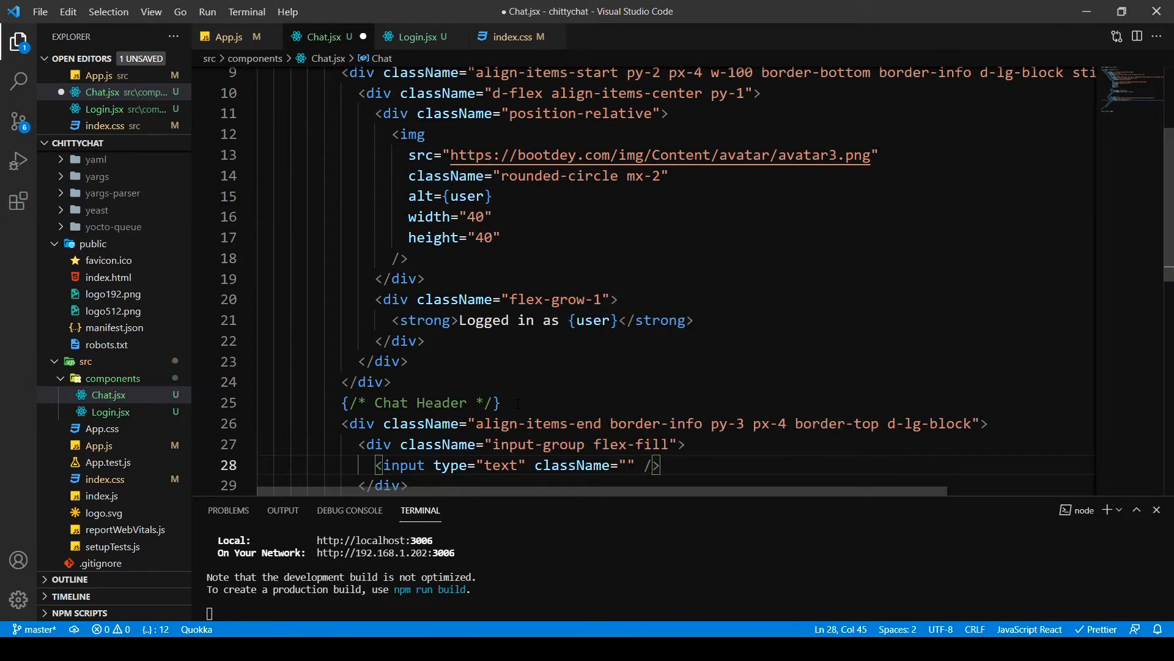
{"action": "type", "text": "form-con"}
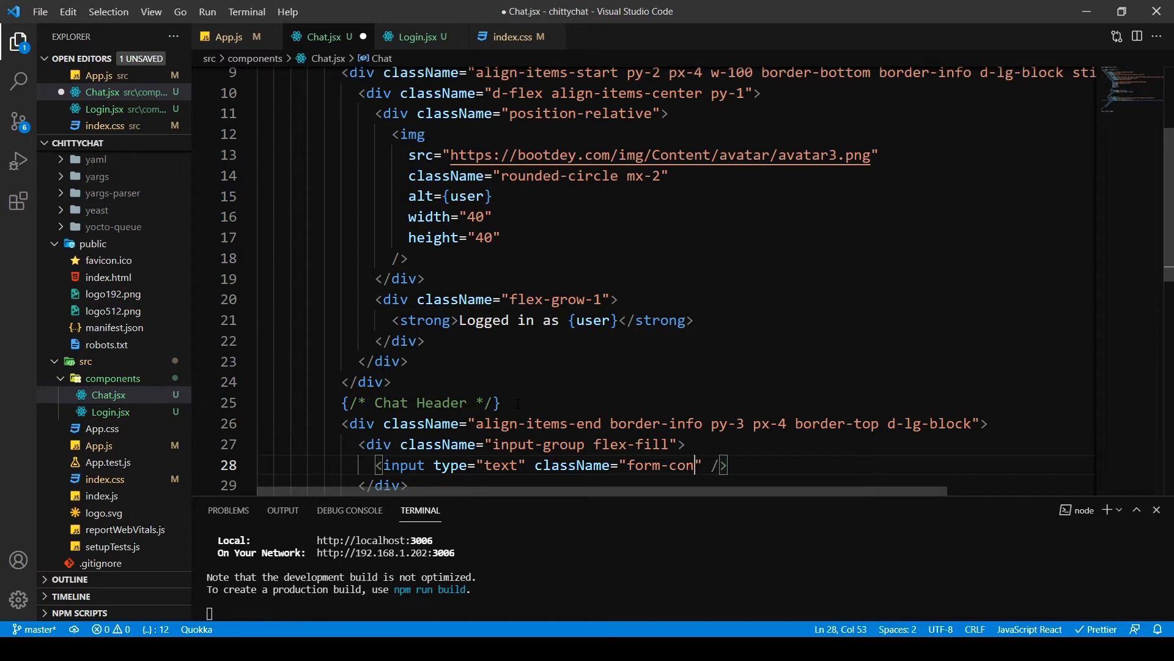
{"action": "type", "text": "trol"}
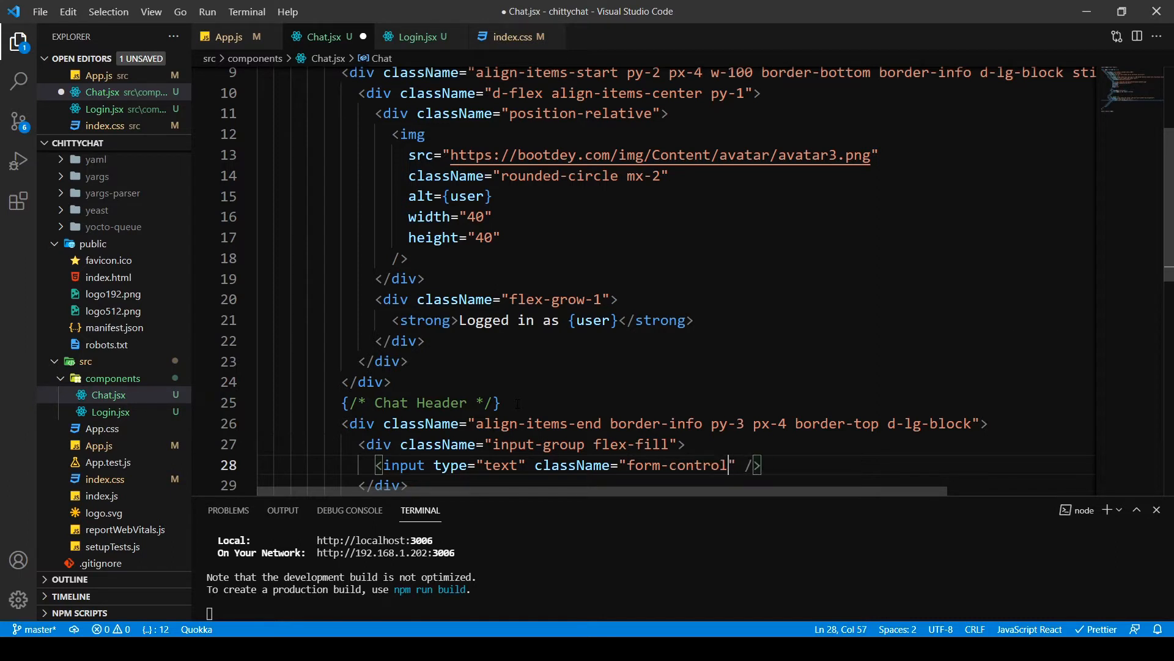
Give the input name message, an empty value and a "Type your message..." placeholder
{"action": "type", "text": "name=\""}
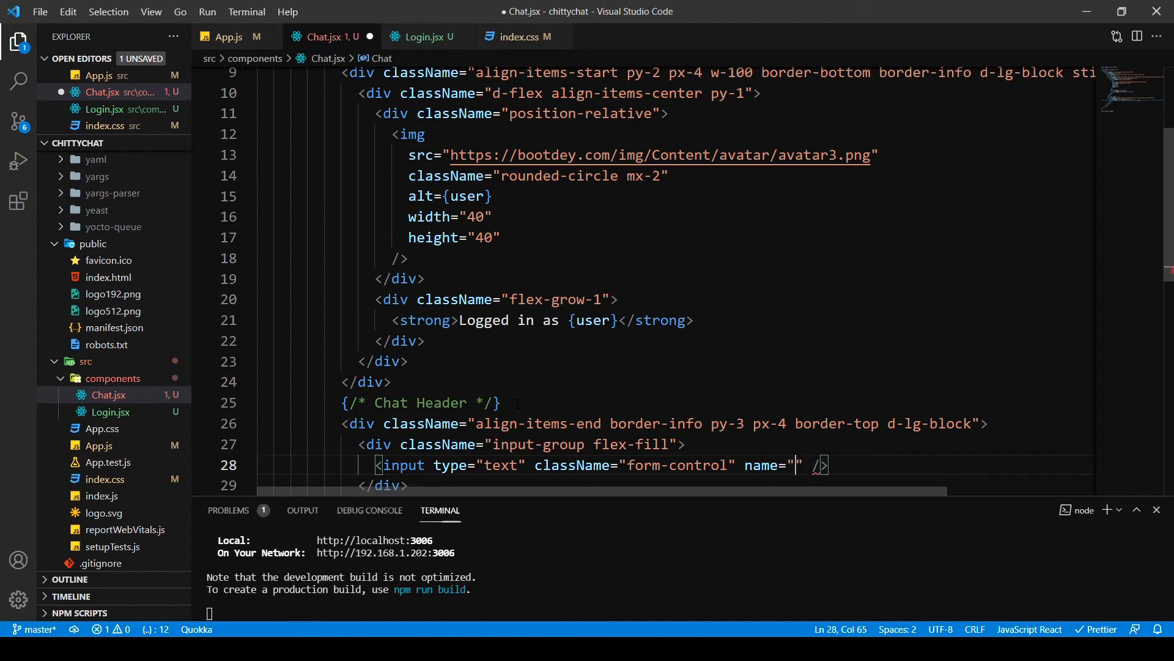
{"action": "type", "text": "message"}
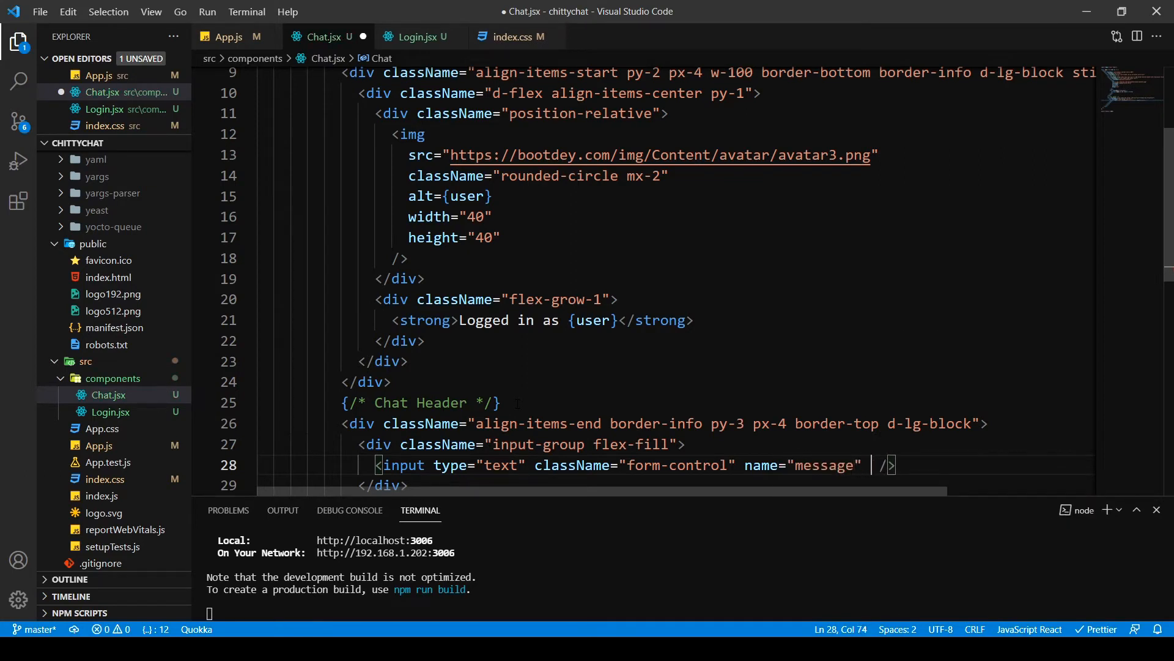
{"action": "type", "text": "value=\"\""}
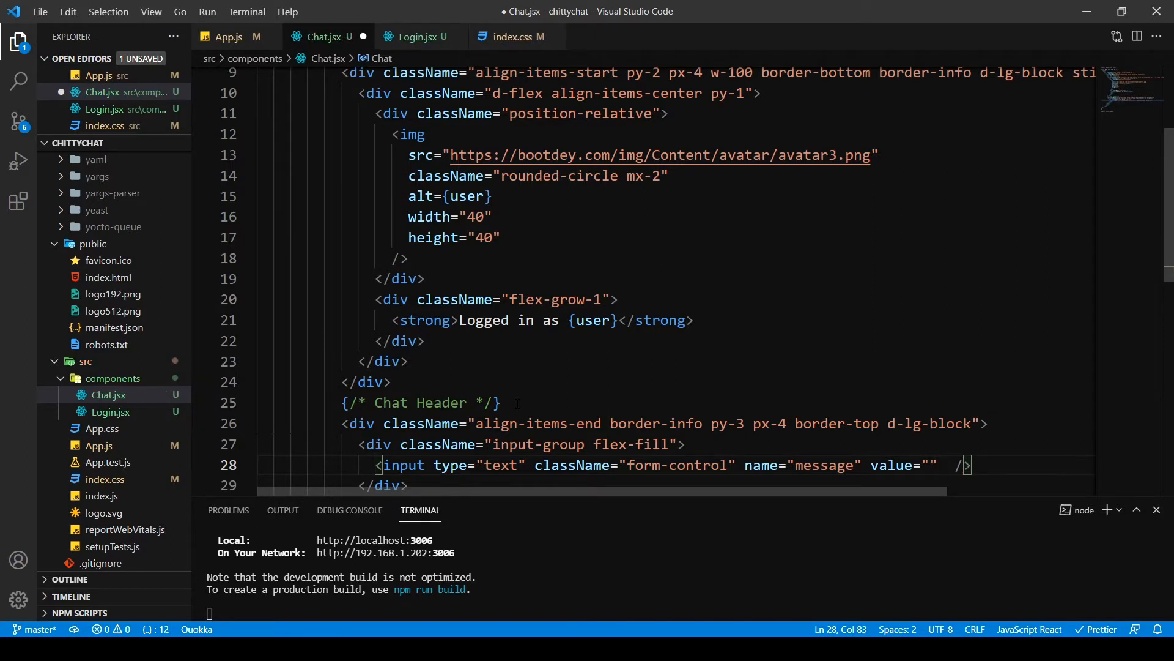
{"action": "type", "text": "placeholder=\"Type your message..."}
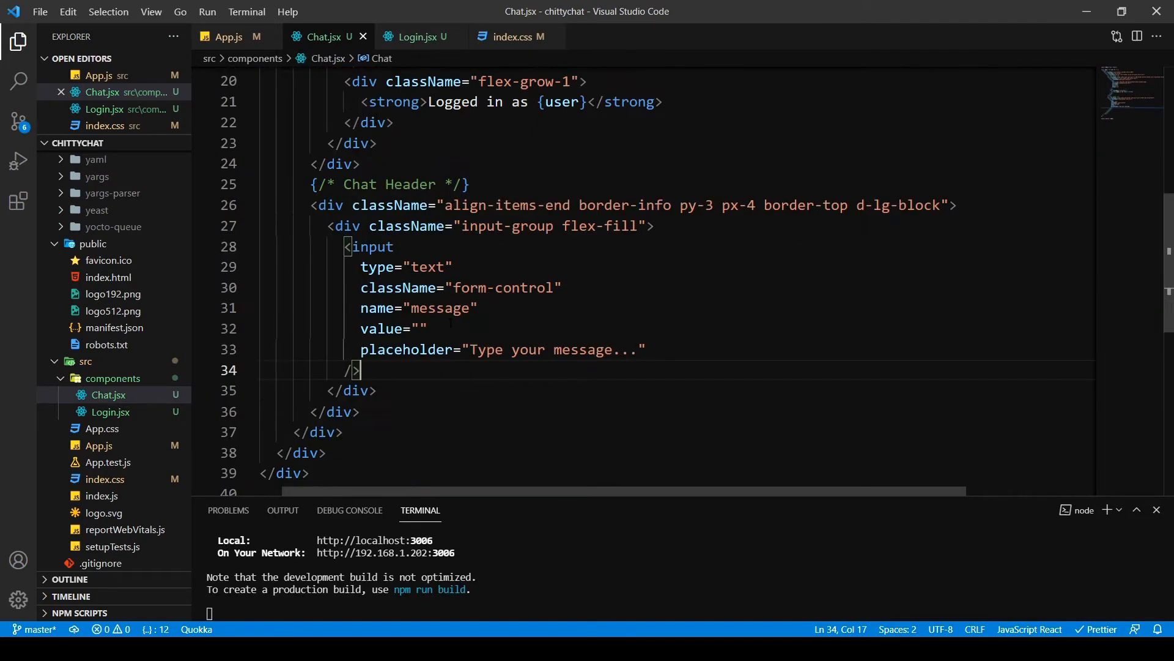
Add a Send button with className btn btn-info after the message input and save
{"action": "left_click", "coordinate": [648, 350]}
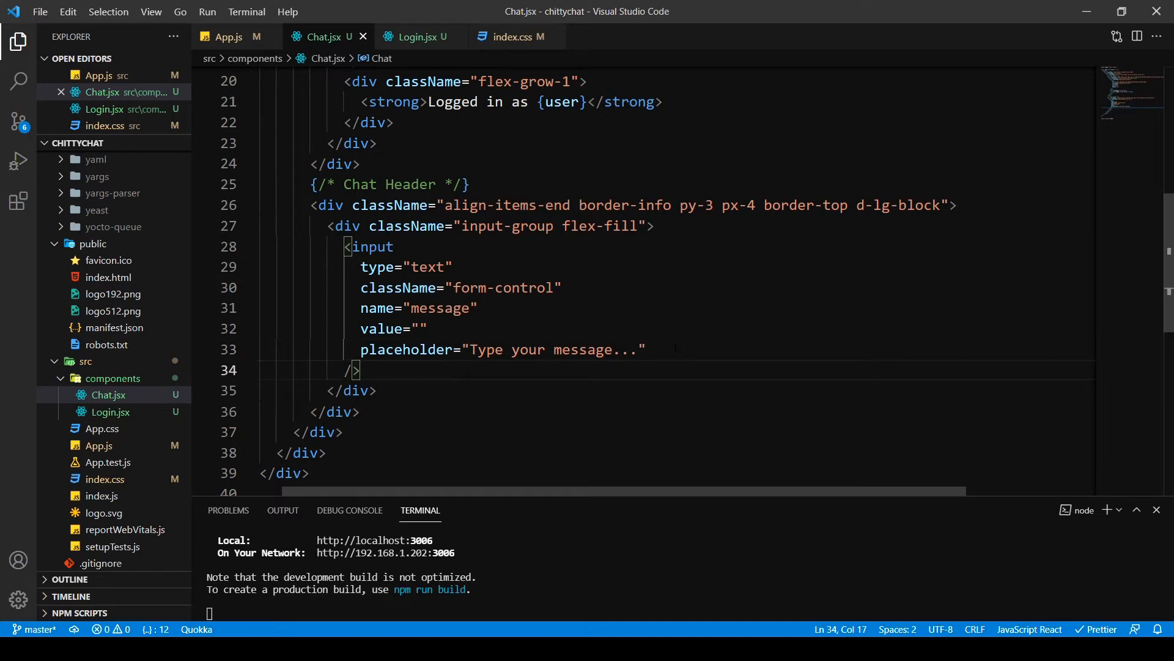
{"action": "type", "text": "<"}
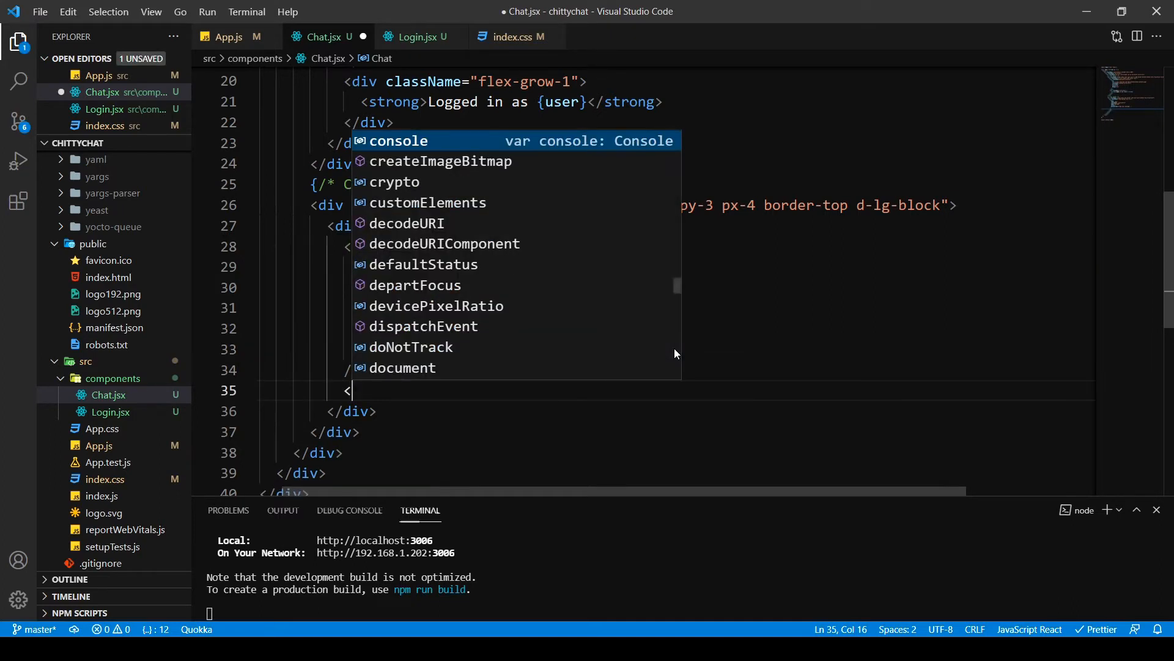
{"action": "type", "text": "button"}
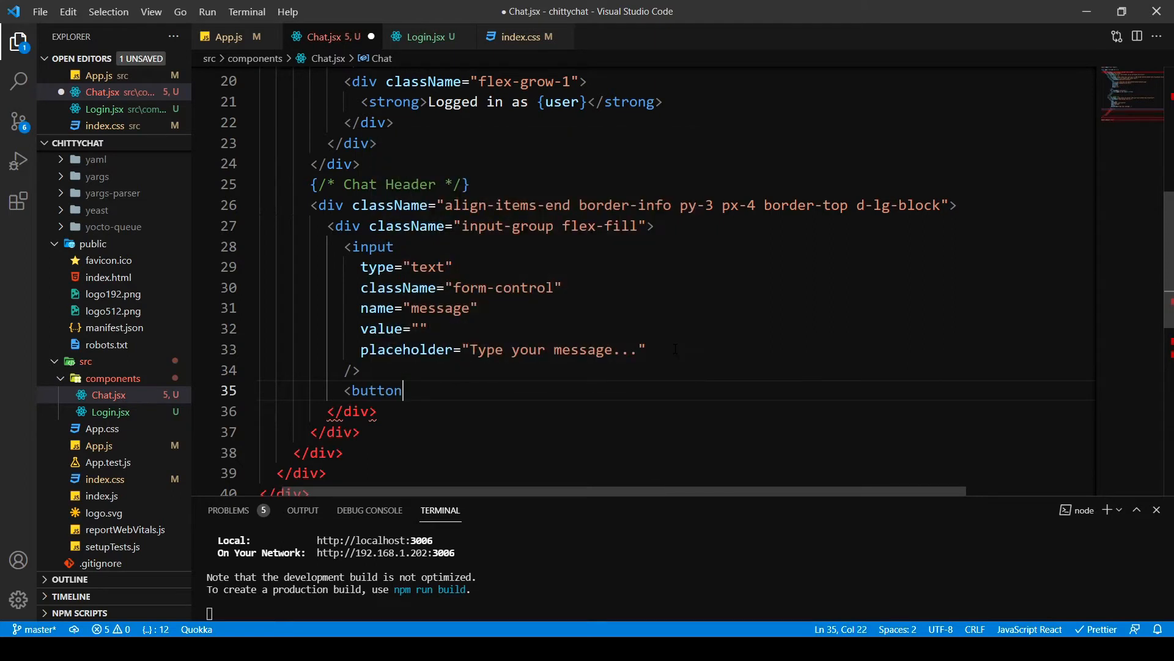
{"action": "type", "text": "></button>"}
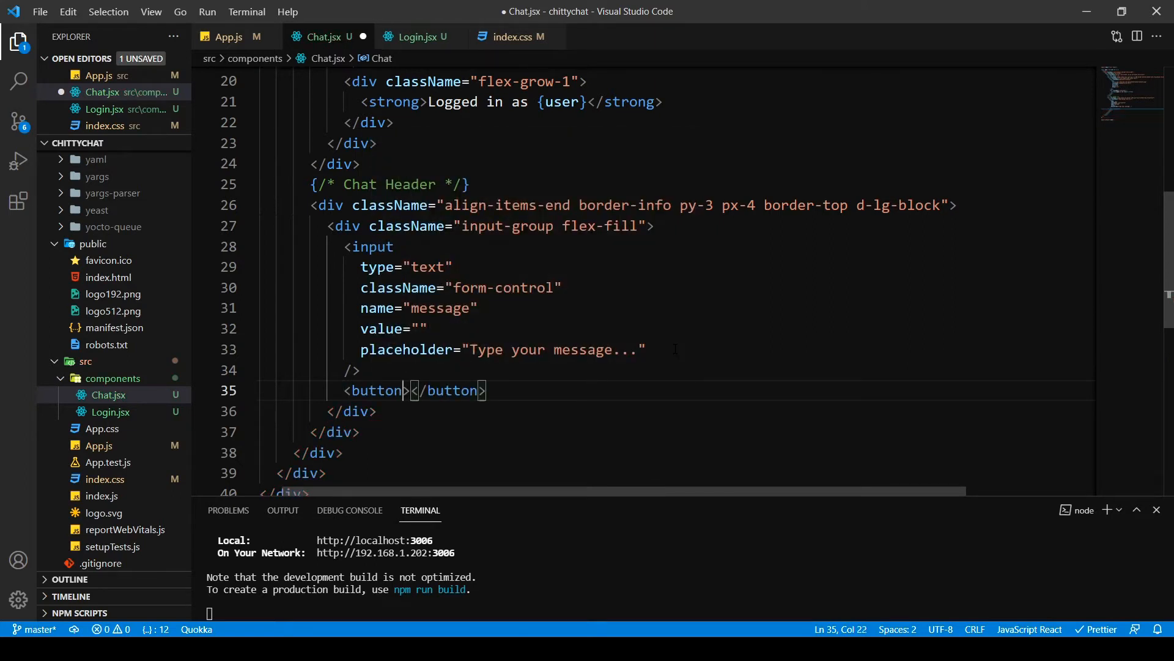
{"action": "type", "text": "className="}
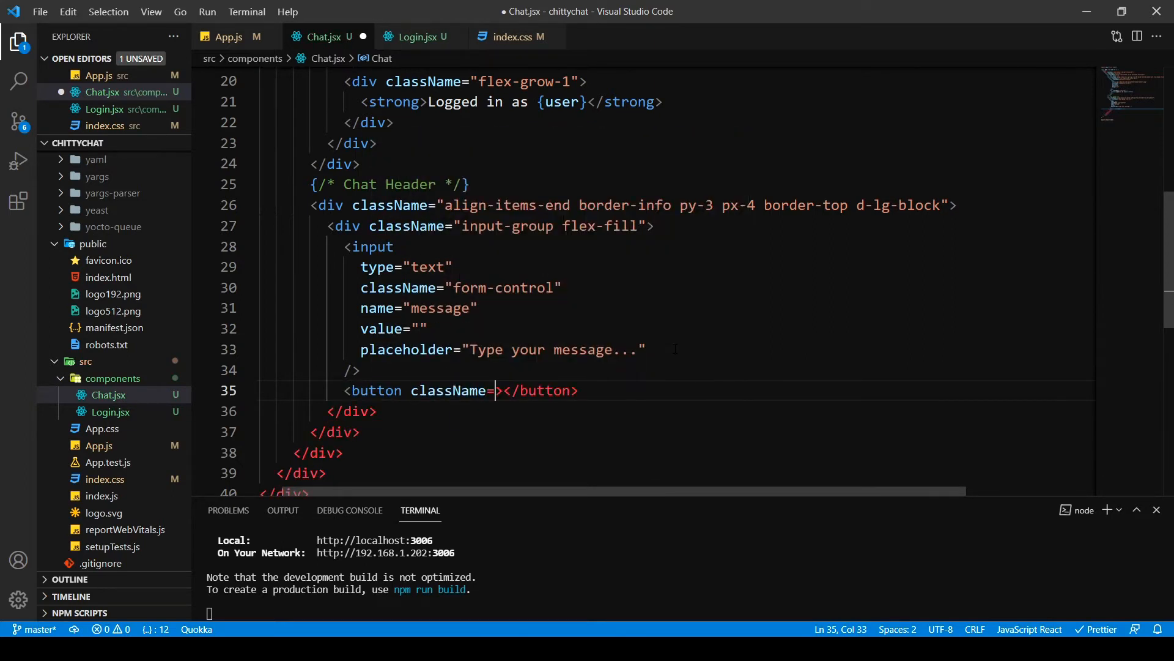
{"action": "type", "text": "\"\""}
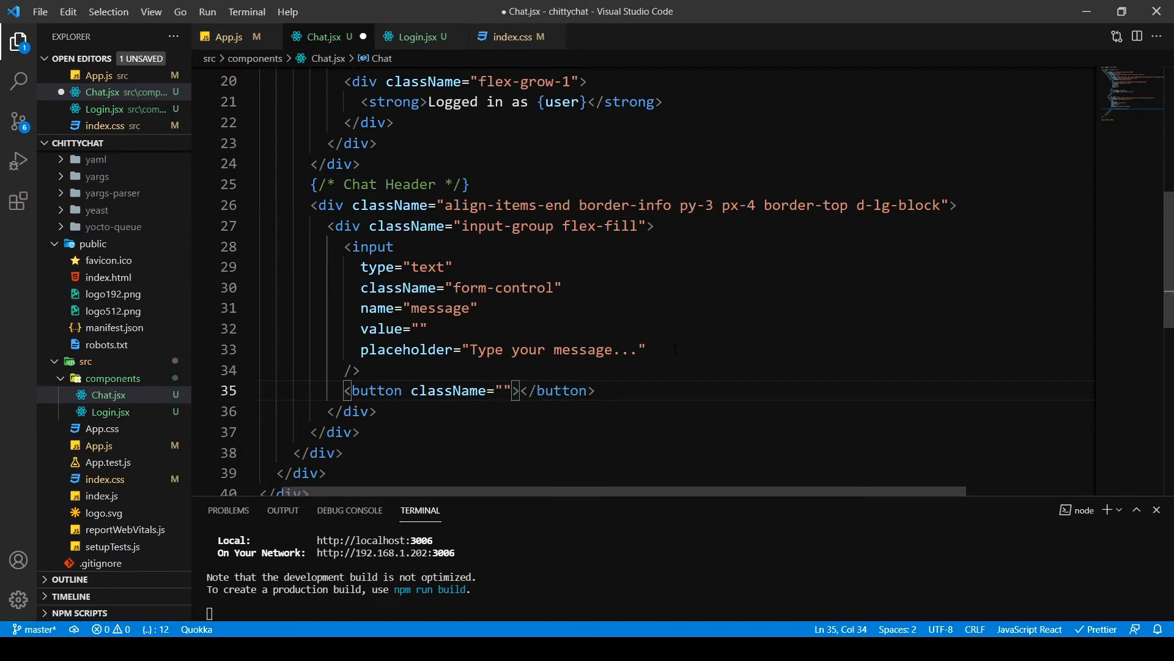
{"action": "type", "text": "btn"}
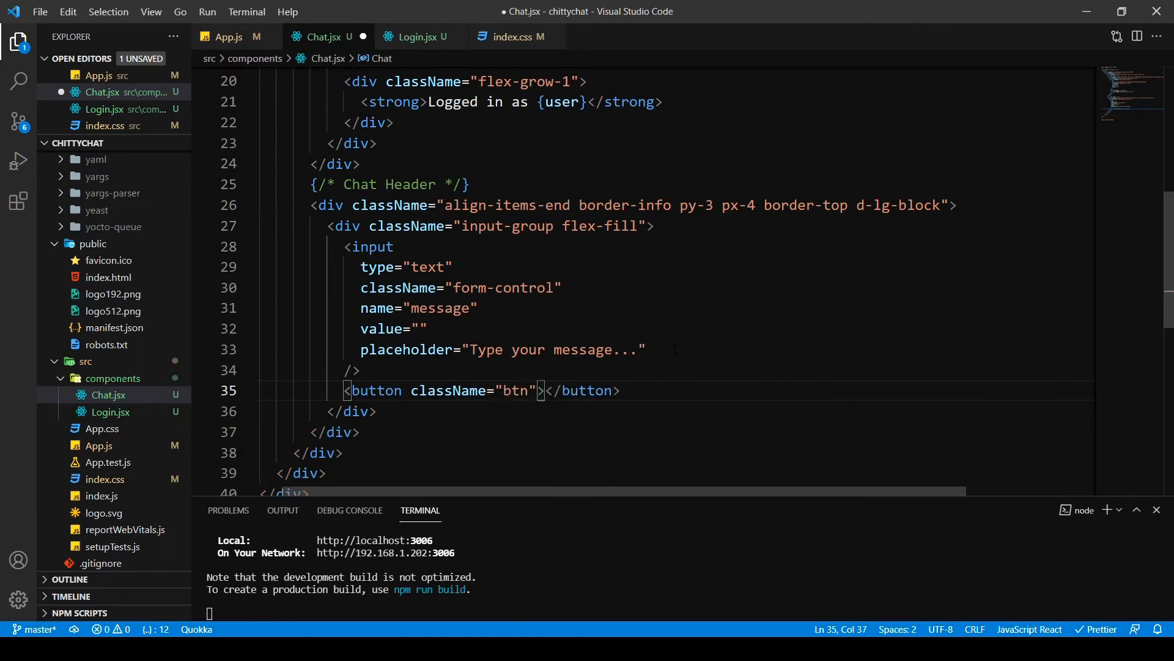
{"action": "type", "text": "btn-i"}
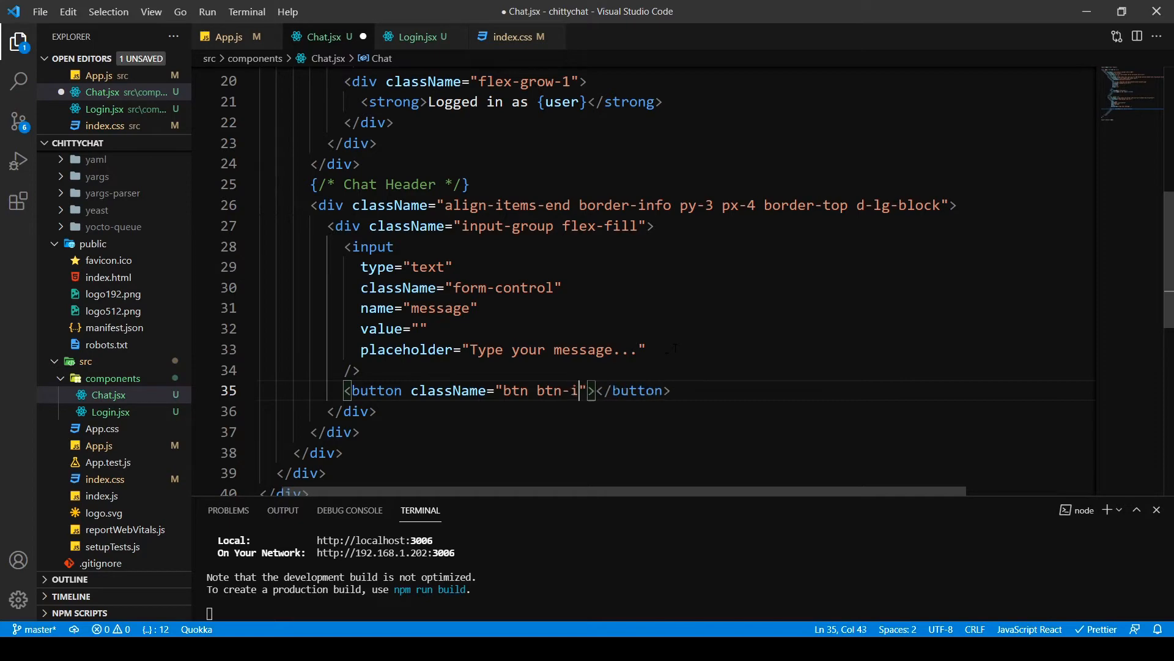
{"action": "type", "text": "nfo"}
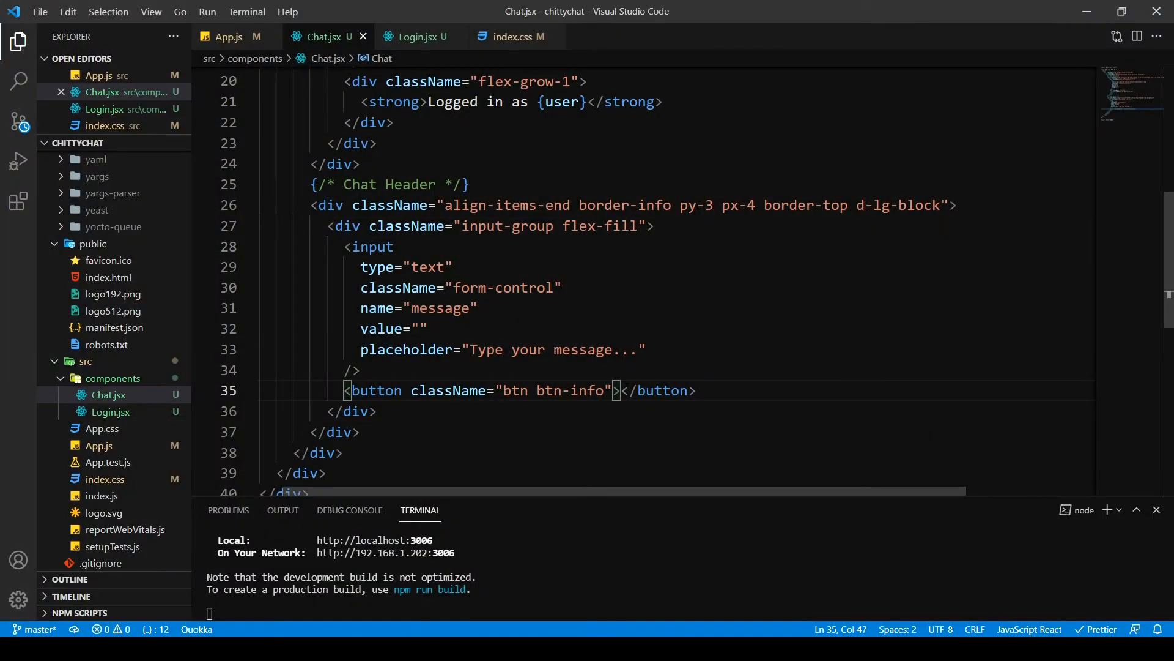
{"action": "type", "text": "S"}
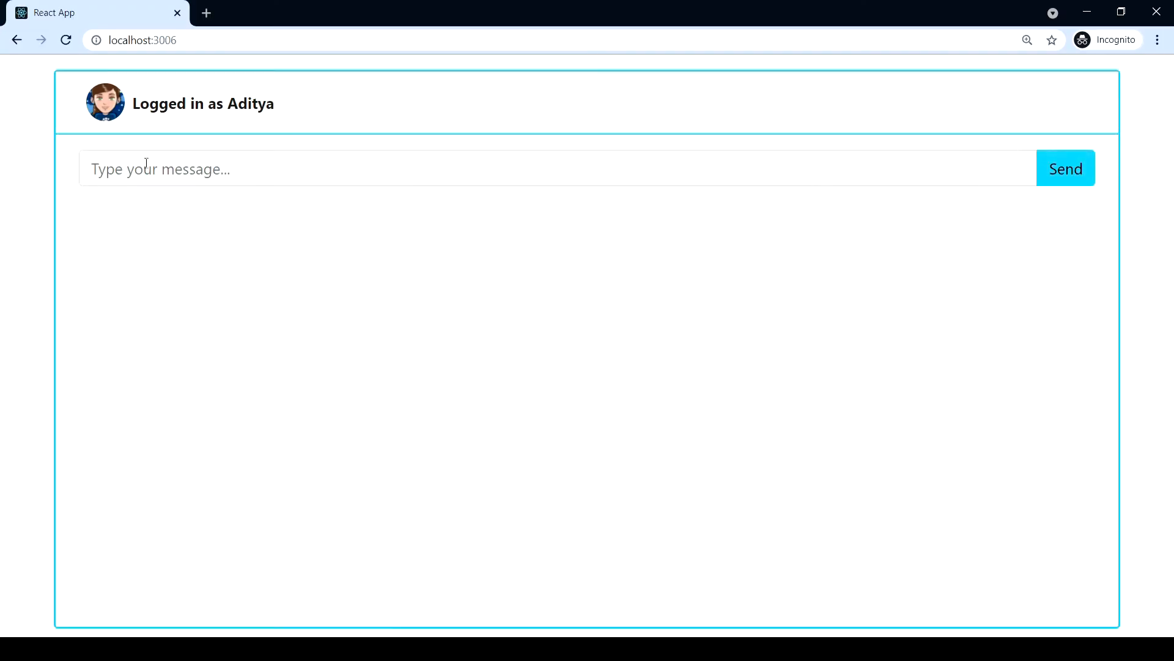
{"action": "mouse_move", "coordinate": [668, 181]}
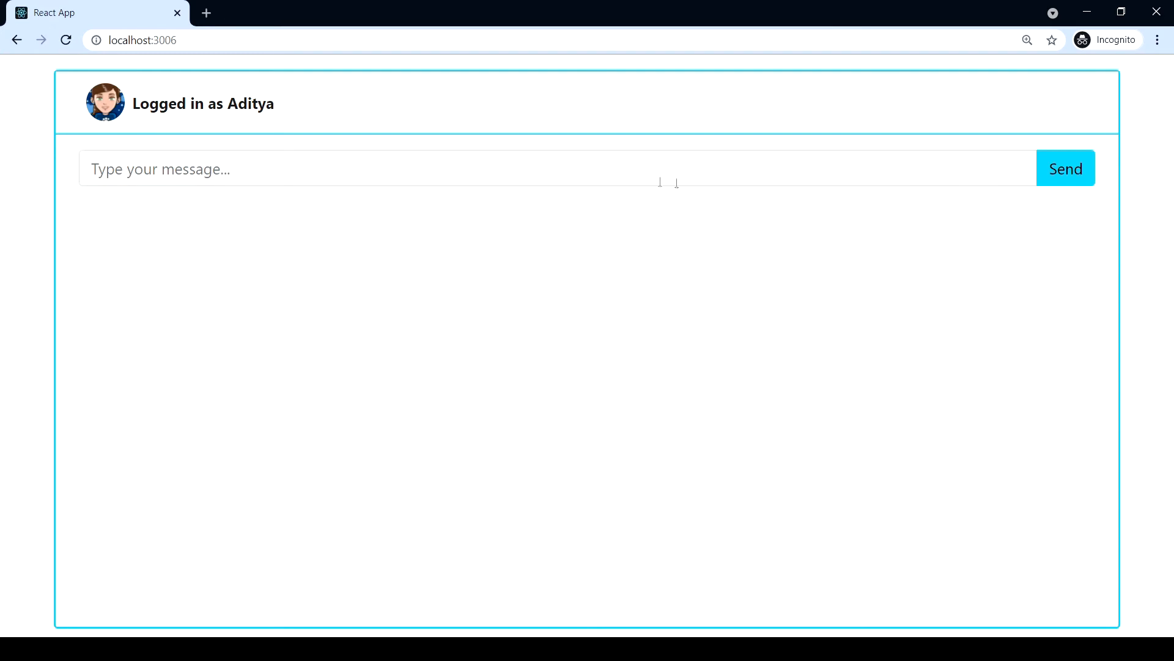
{"action": "mouse_move", "coordinate": [294, 152]}
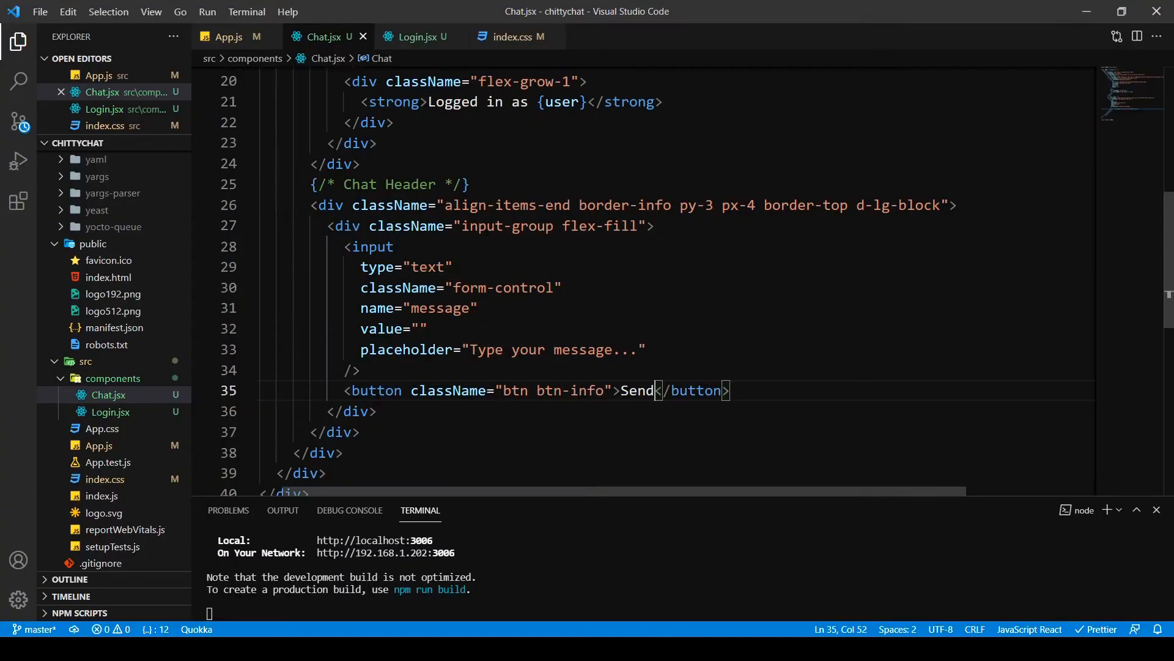
Add mt-auto to the input container's className so the message bar sits at the bottom
{"action": "type", "text": "mt"}
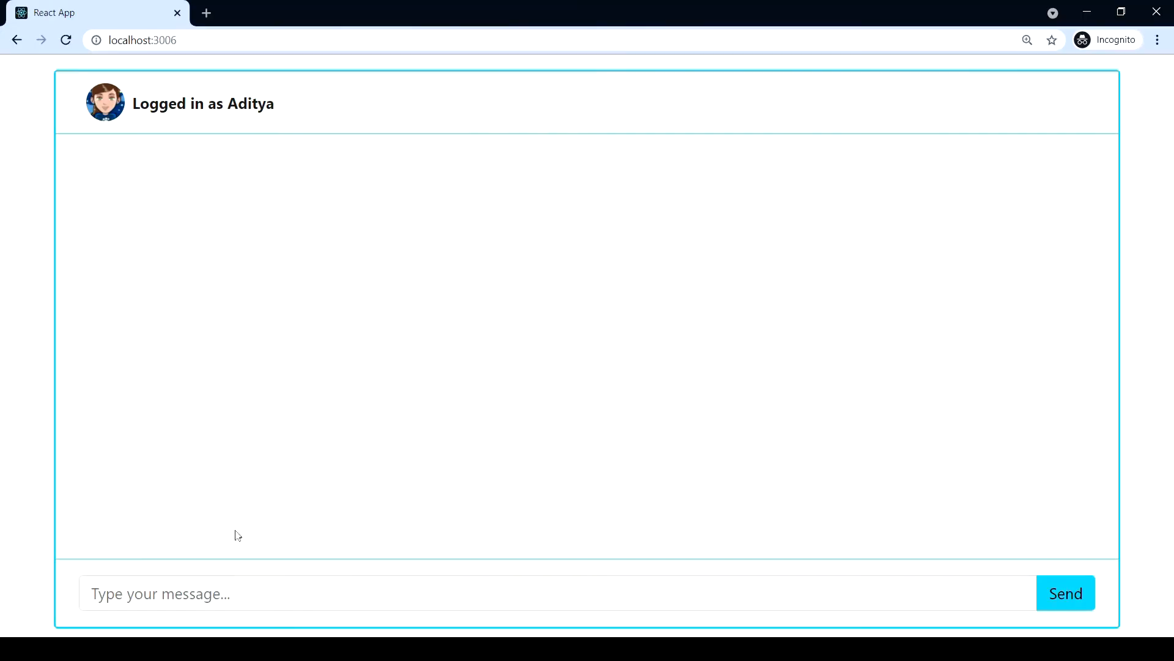
Return from Chrome to VS Code, visit the input's value in Chat.jsx, then switch to App.js
{"action": "left_click", "coordinate": [159, 593]}
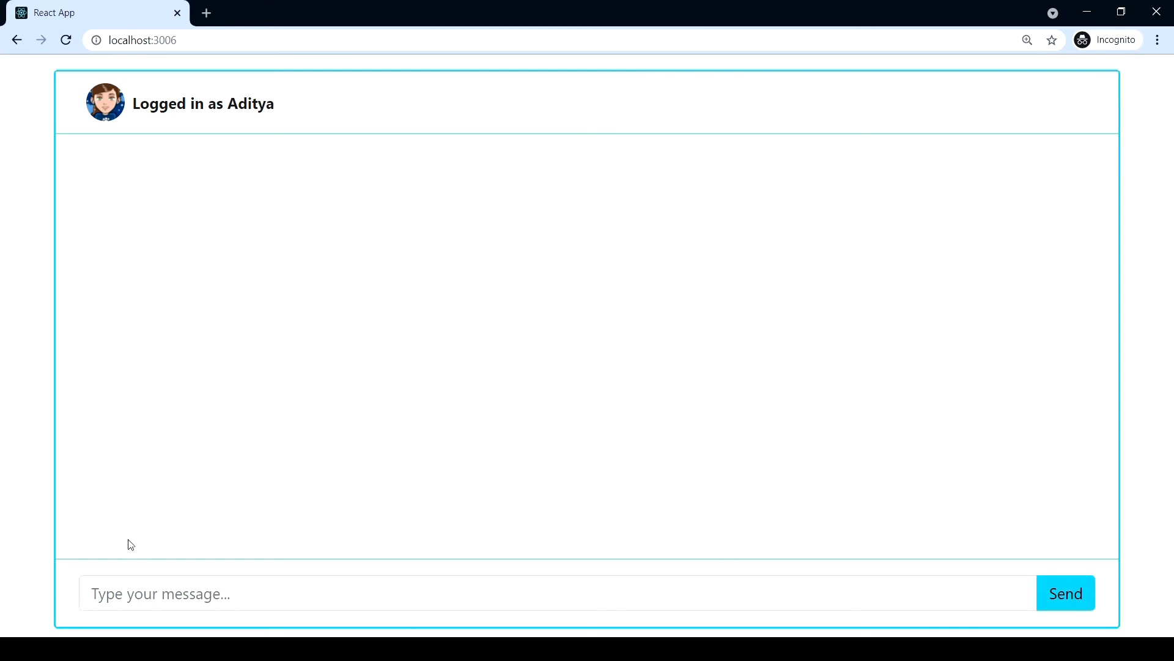
{"action": "left_click", "coordinate": [132, 593]}
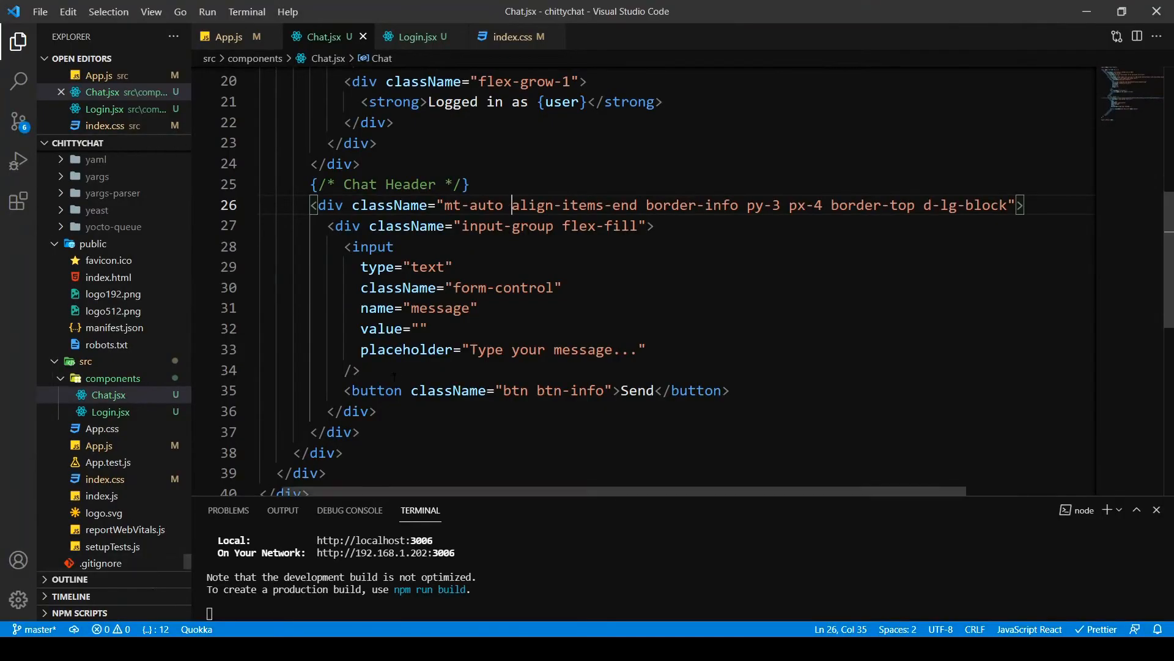
{"action": "left_click", "coordinate": [429, 328]}
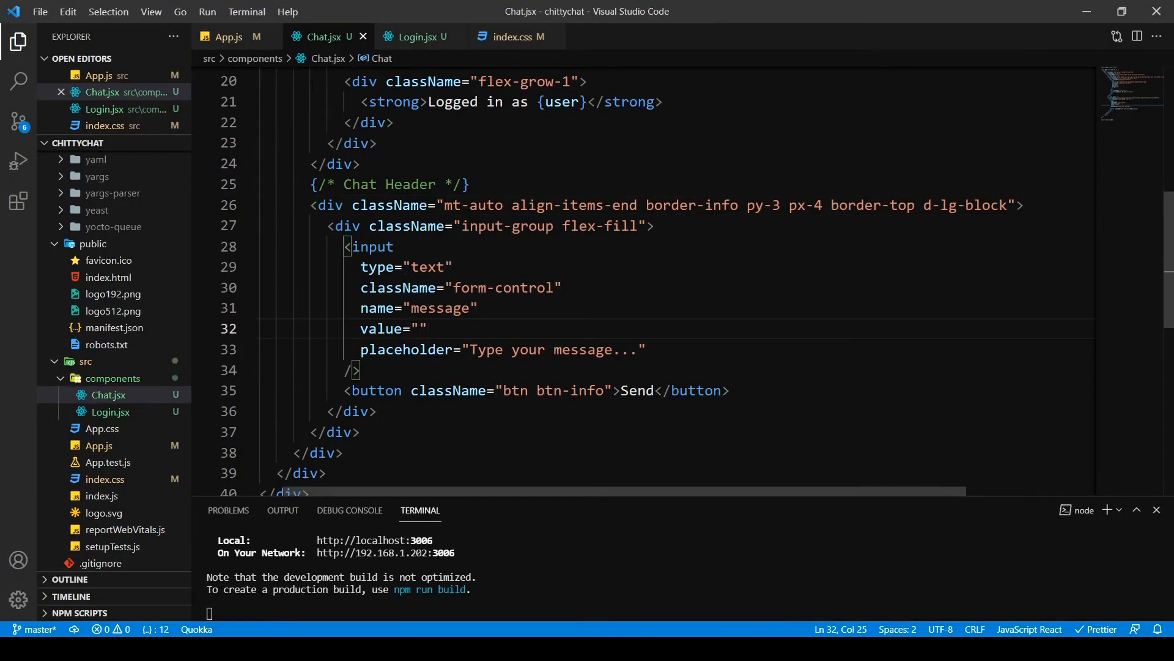
{"action": "left_click", "coordinate": [225, 37]}
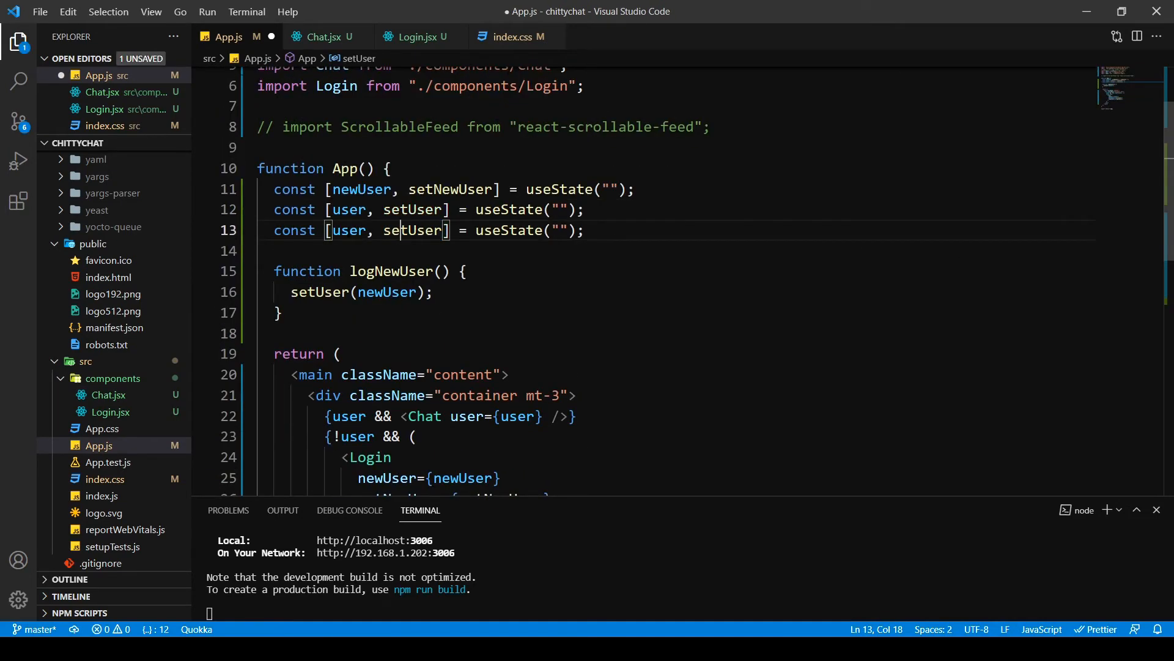
Declare const [message, setMessage] = useState("") in App.js
{"action": "type", "text": "message"}
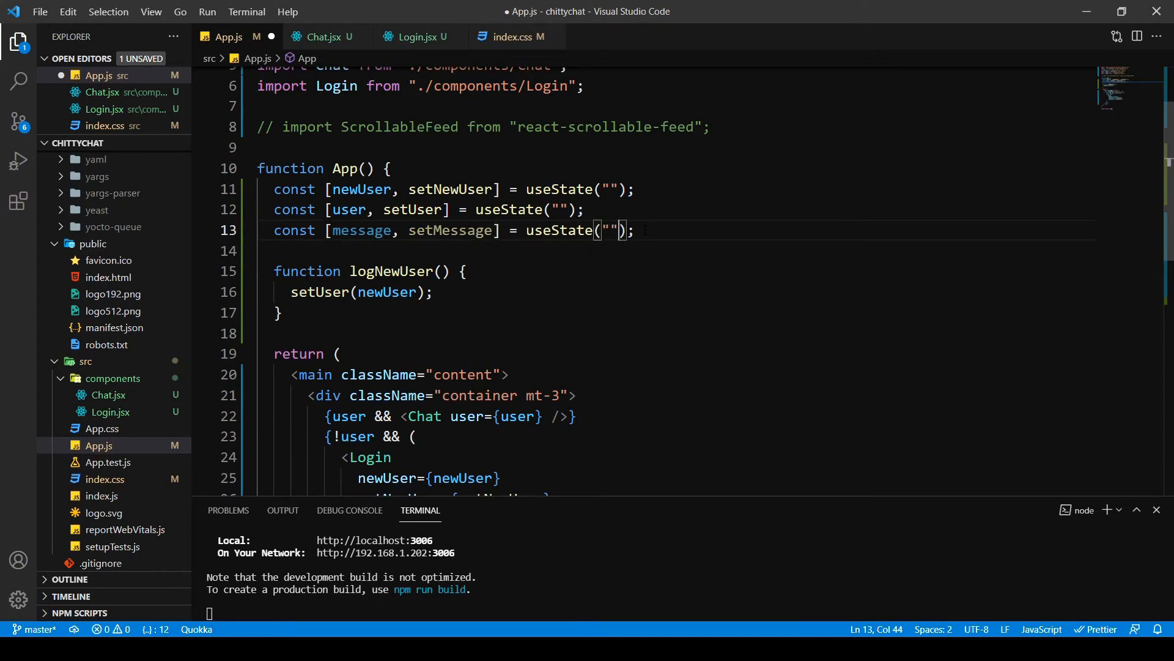
{"action": "double_click", "coordinate": [362, 230]}
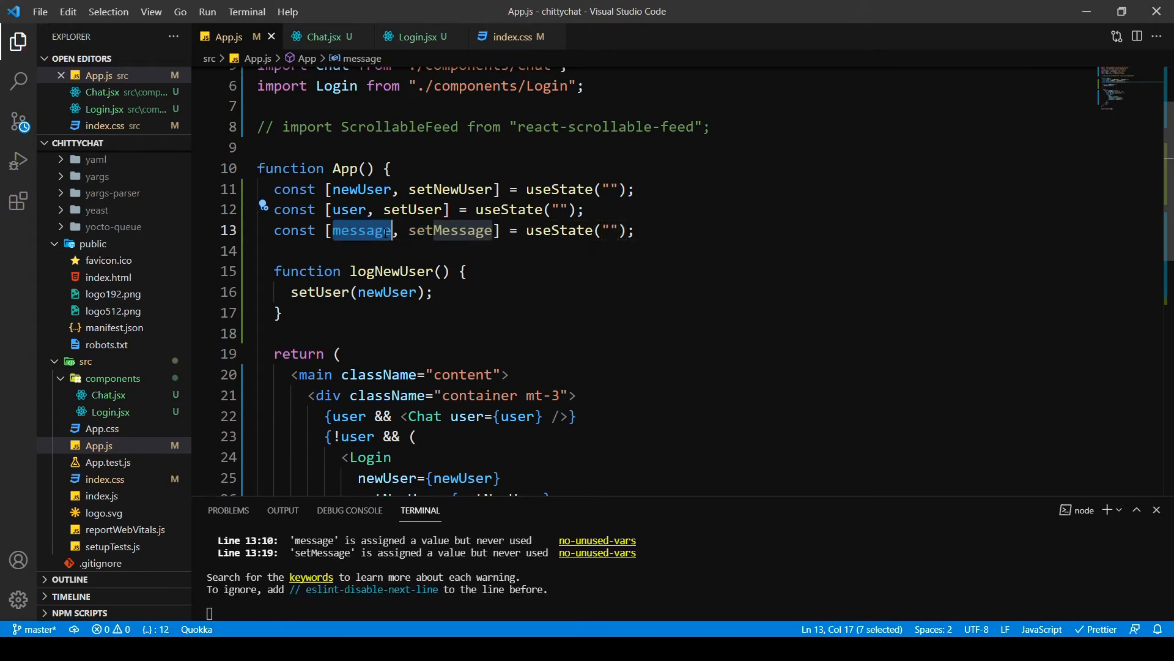
{"action": "scroll", "scroll_direction": "down", "scroll_amount": 3}
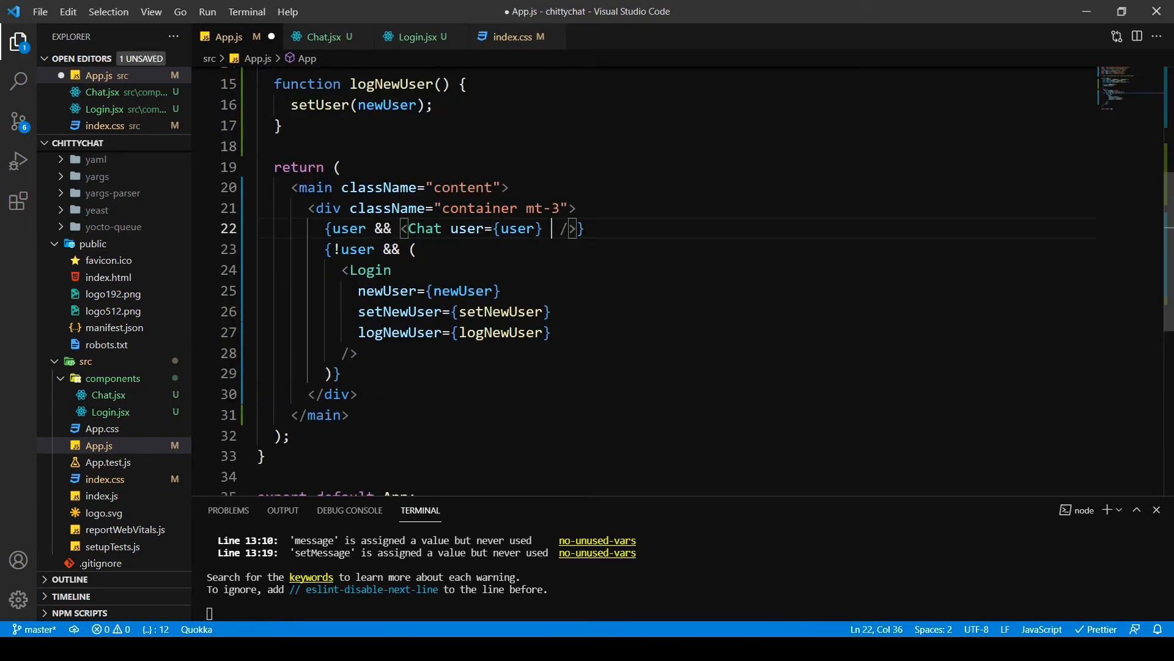
Pass message={message} and setMessage={setMessage} to the Chat component and save
{"action": "type", "text": "message={}"}
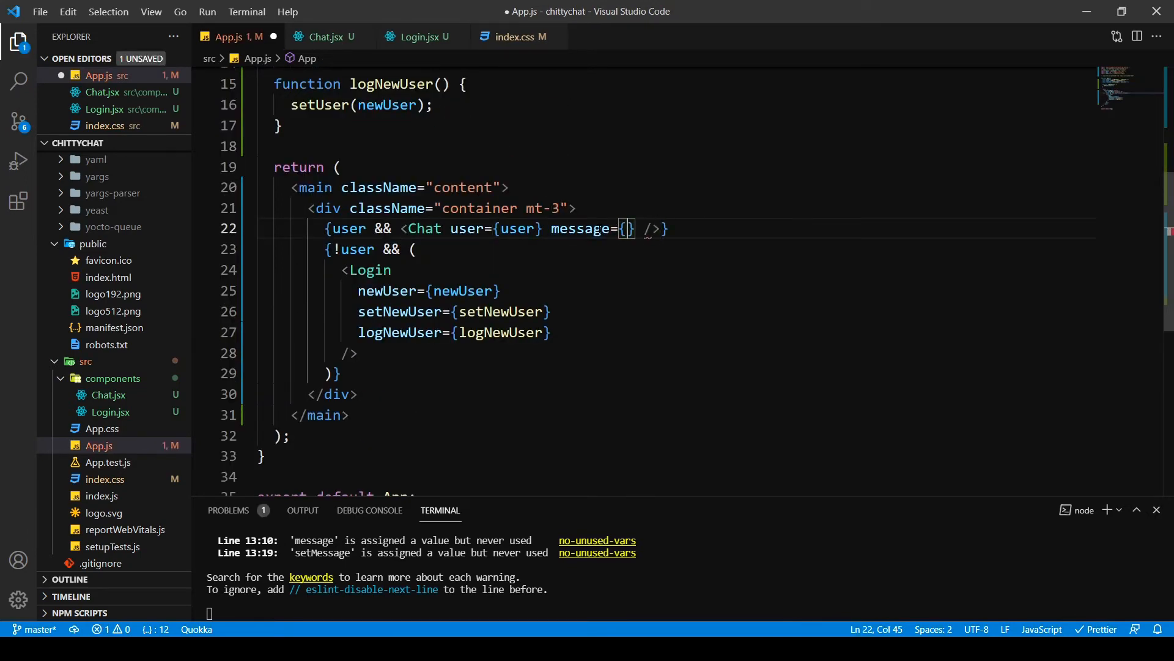
{"action": "type", "text": "message"}
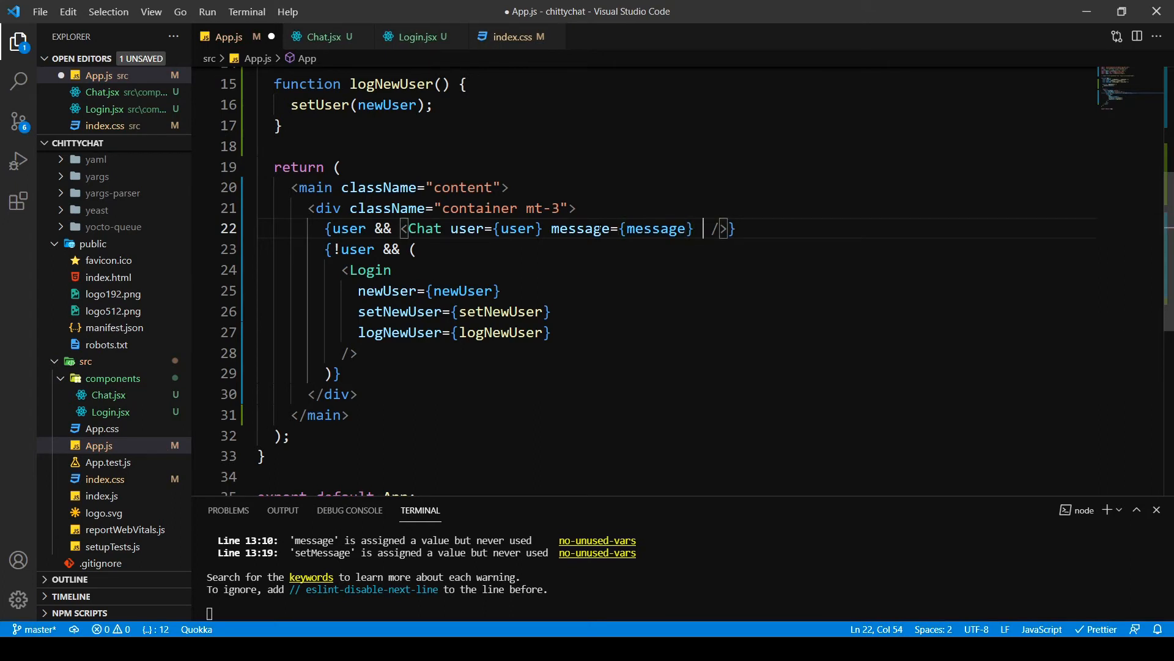
{"action": "type", "text": "setMessage"}
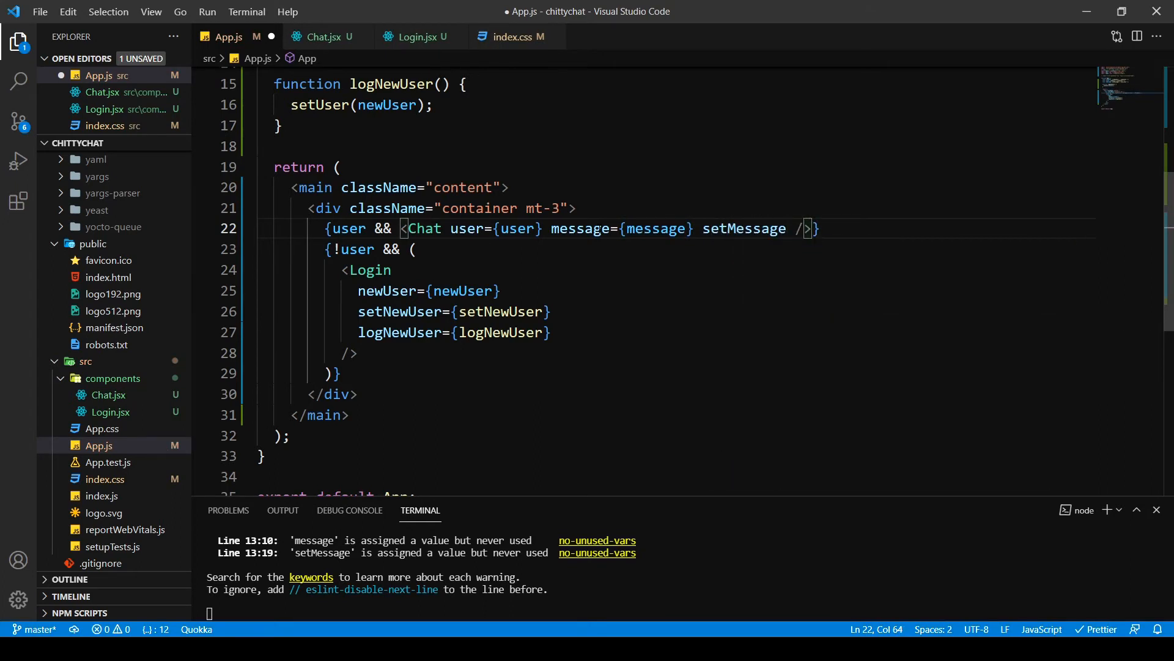
{"action": "type", "text": "{m"}
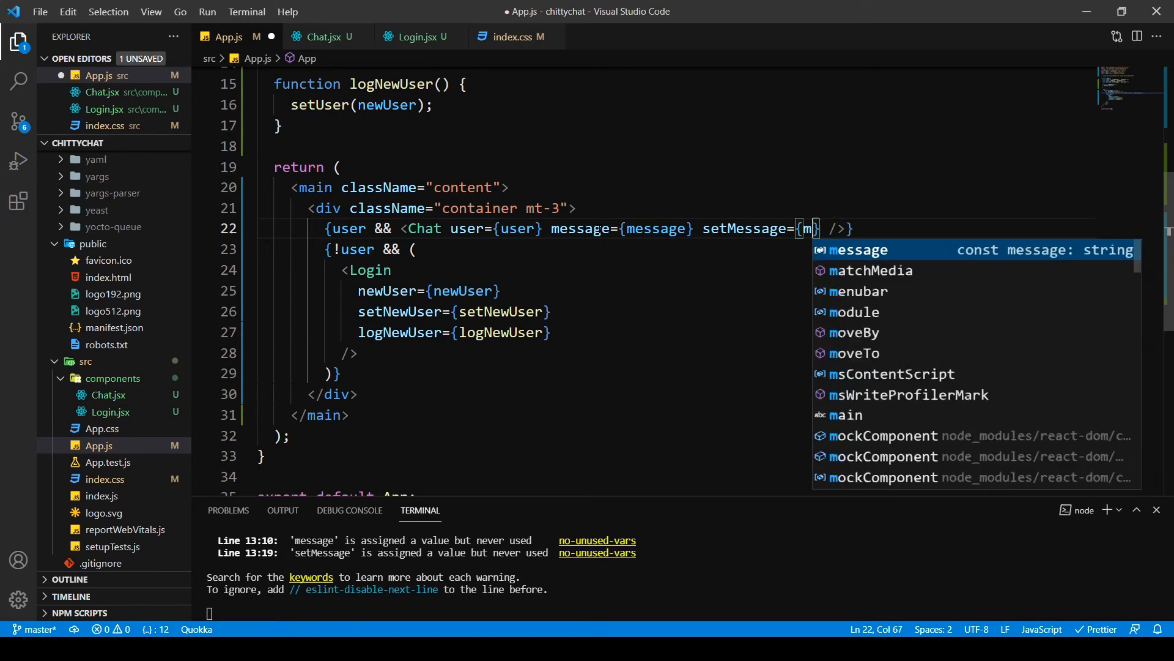
{"action": "type", "text": "setMessage"}
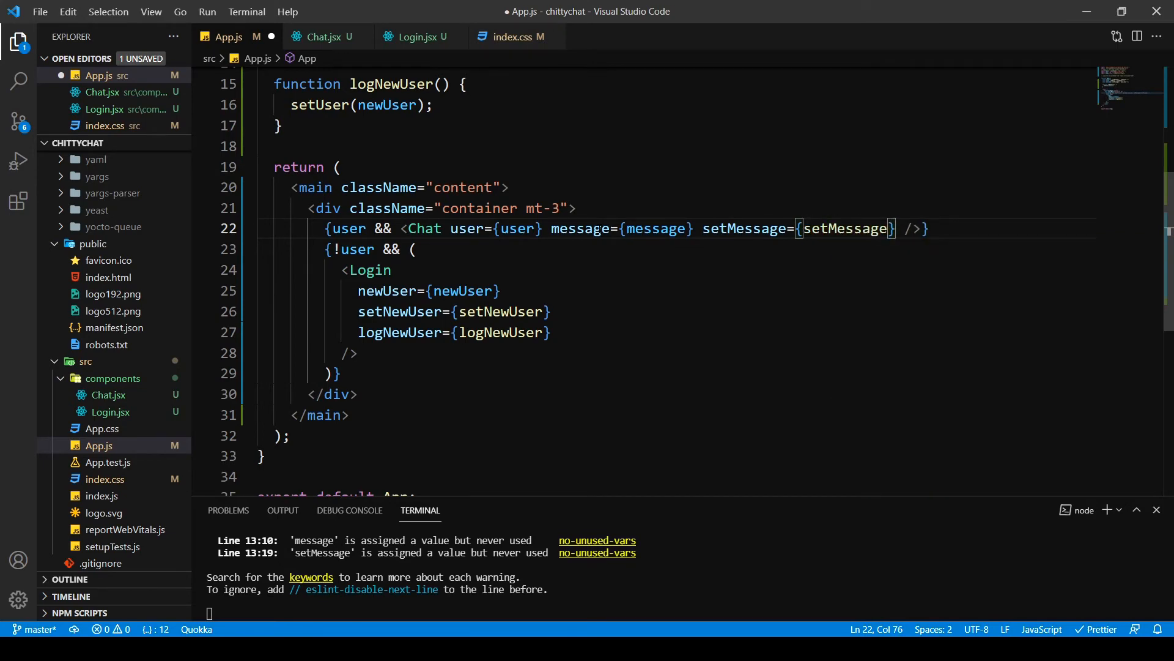
{"action": "double_click", "coordinate": [581, 229]}
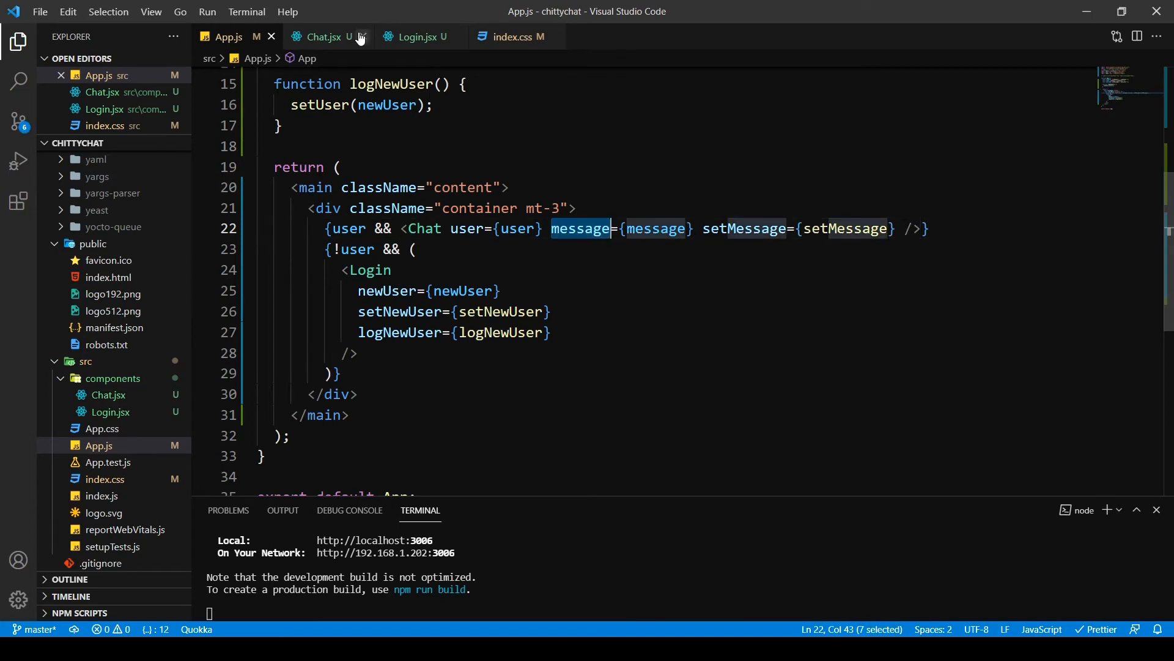
In Chat.jsx, add message and setMessage to the destructured props after user
{"action": "left_click", "coordinate": [330, 36]}
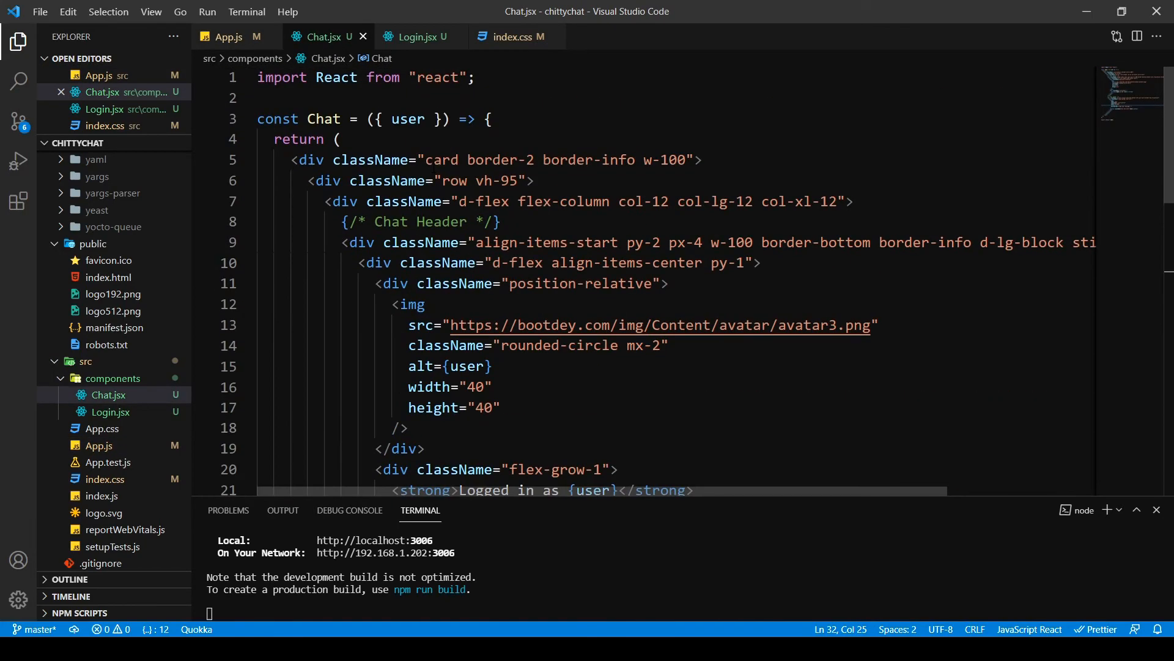
{"action": "type", "text": ","}
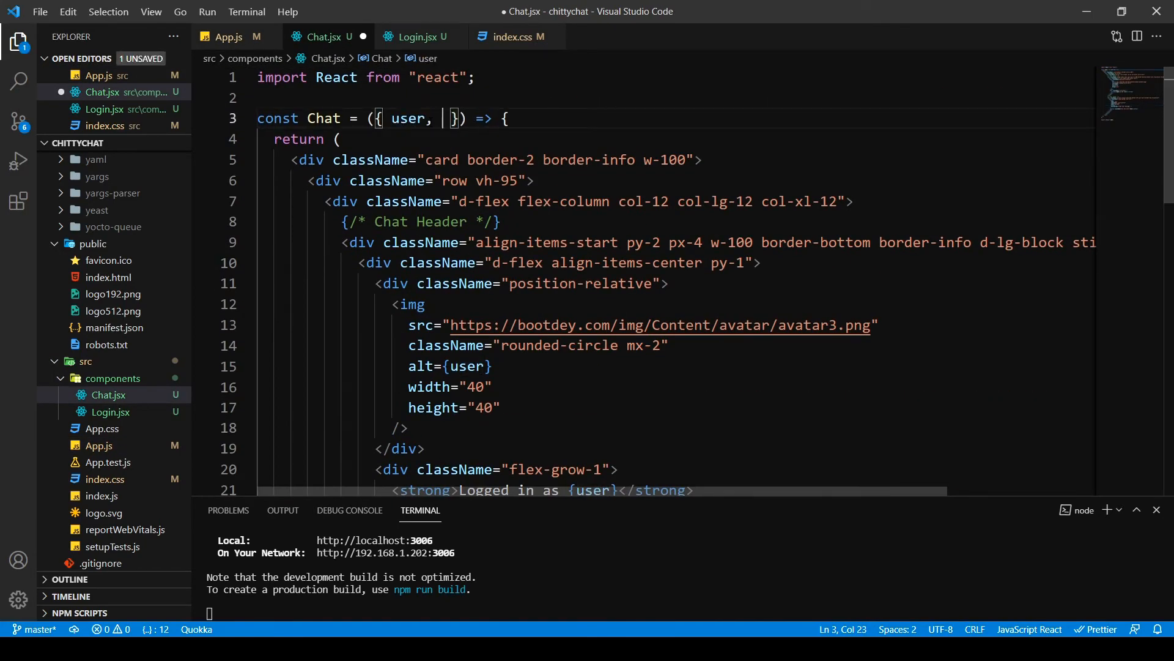
{"action": "type", "text": "message, Se"}
{"action": "type", "text": "value="}
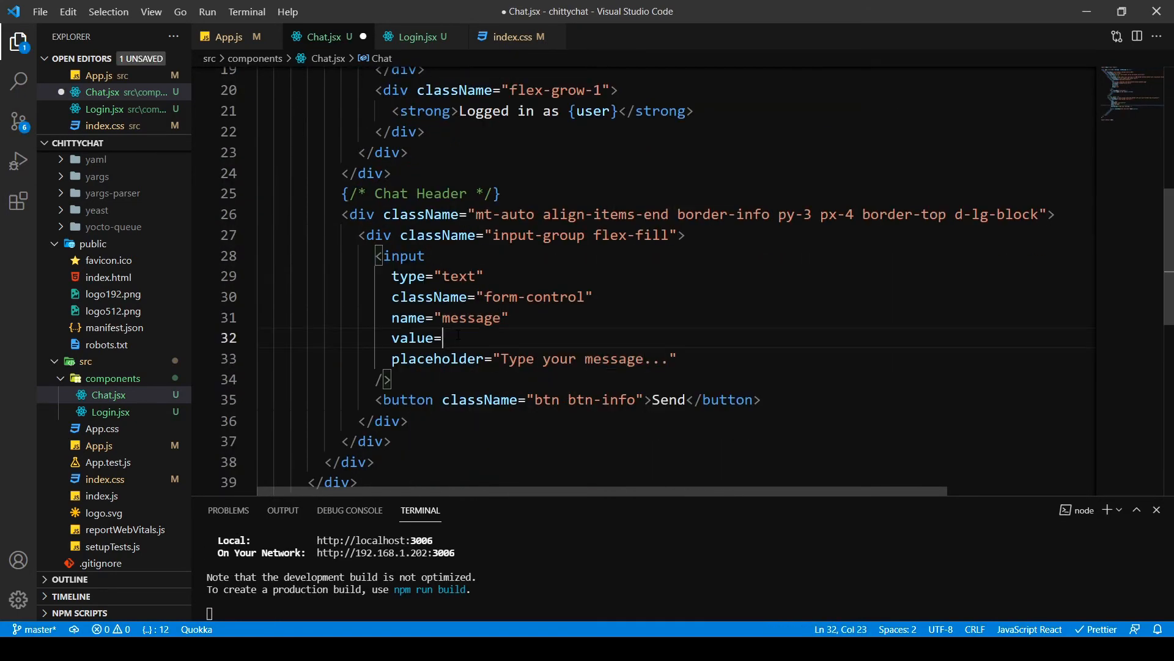
Bind the input's value to {message} and add an onChange arrow calling setMessage()
{"action": "type", "text": "{message}"}
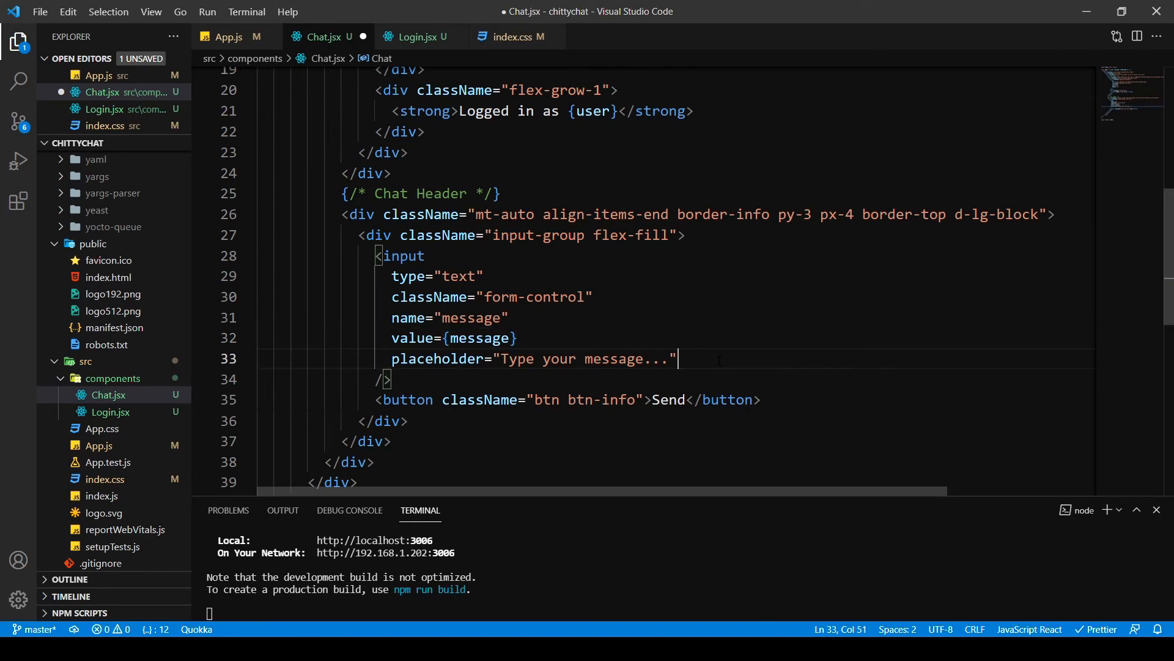
{"action": "type", "text": "onch"}
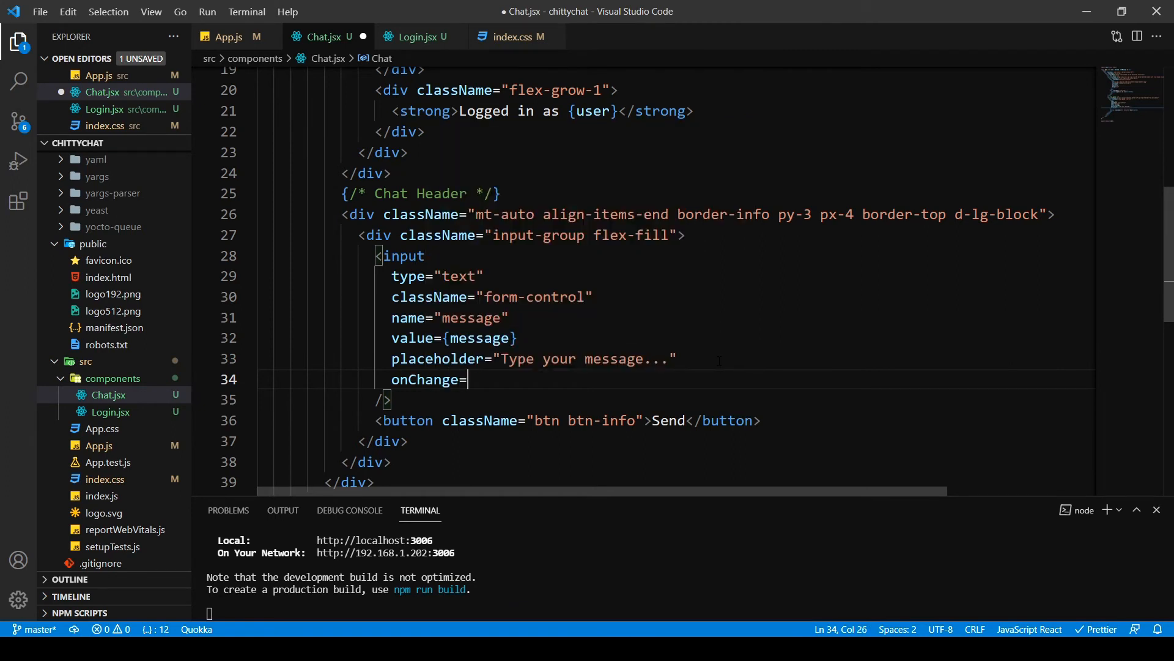
{"action": "type", "text": "{}"}
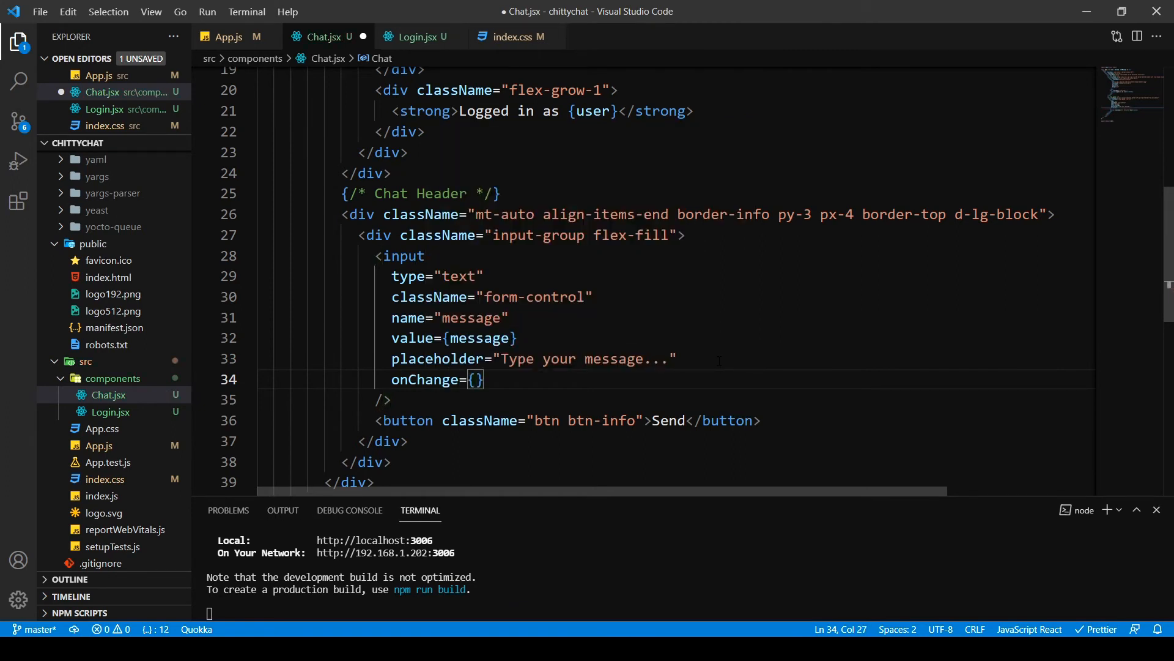
{"action": "type", "text": "() =>"}
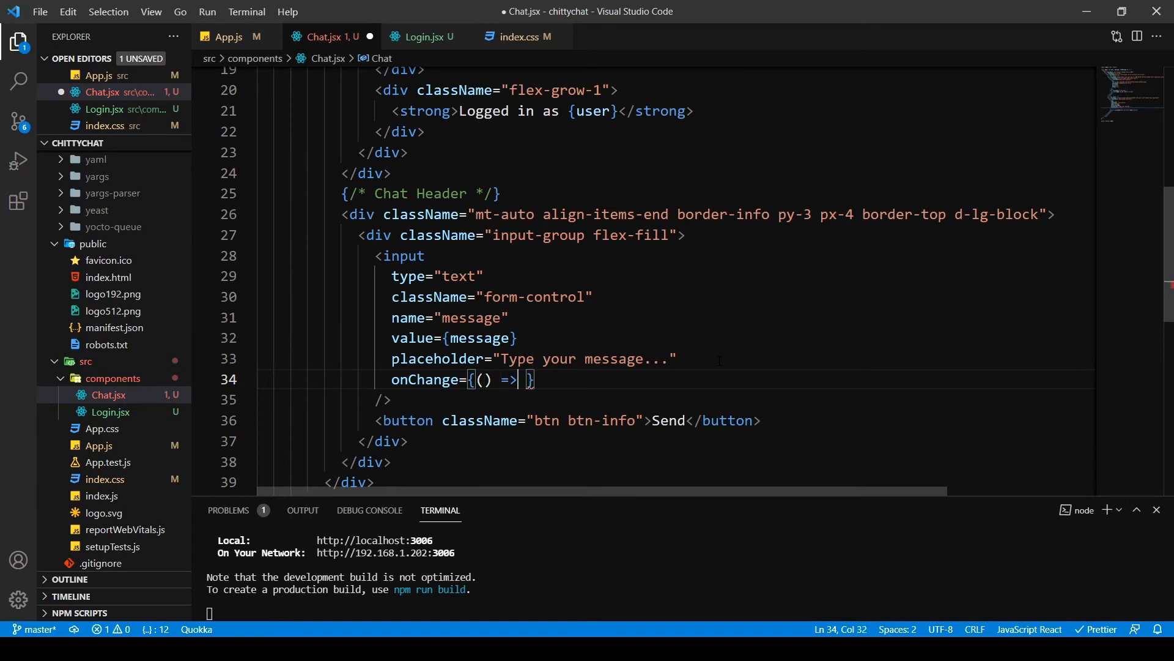
{"action": "type", "text": "setMessage"}
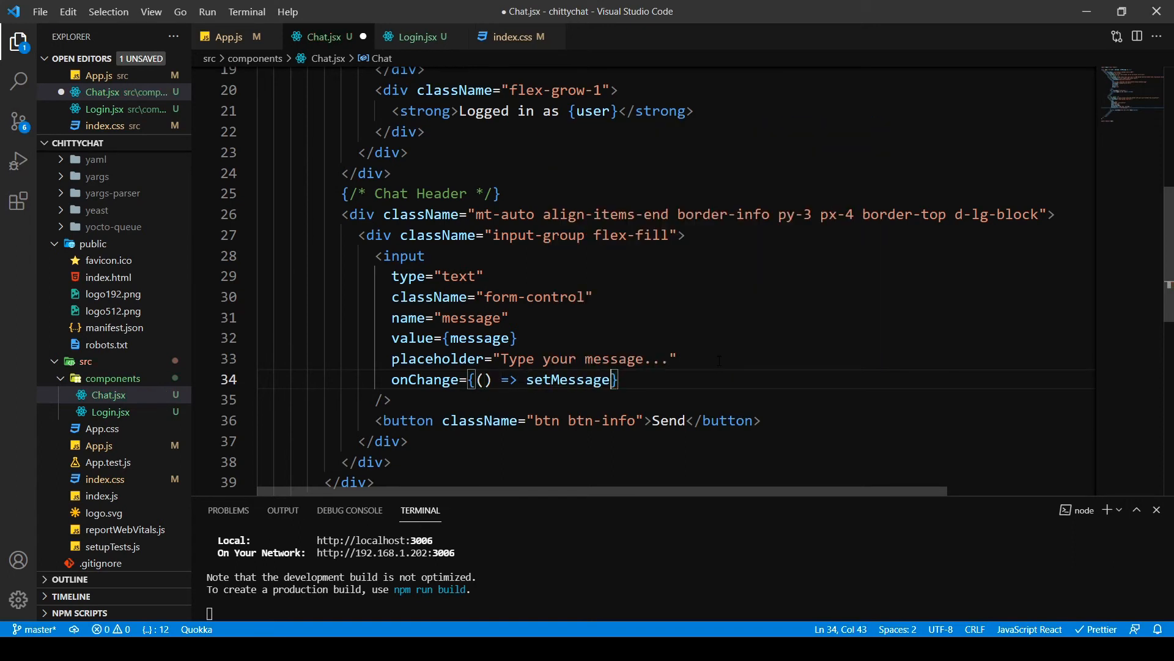
{"action": "type", "text": "()"}
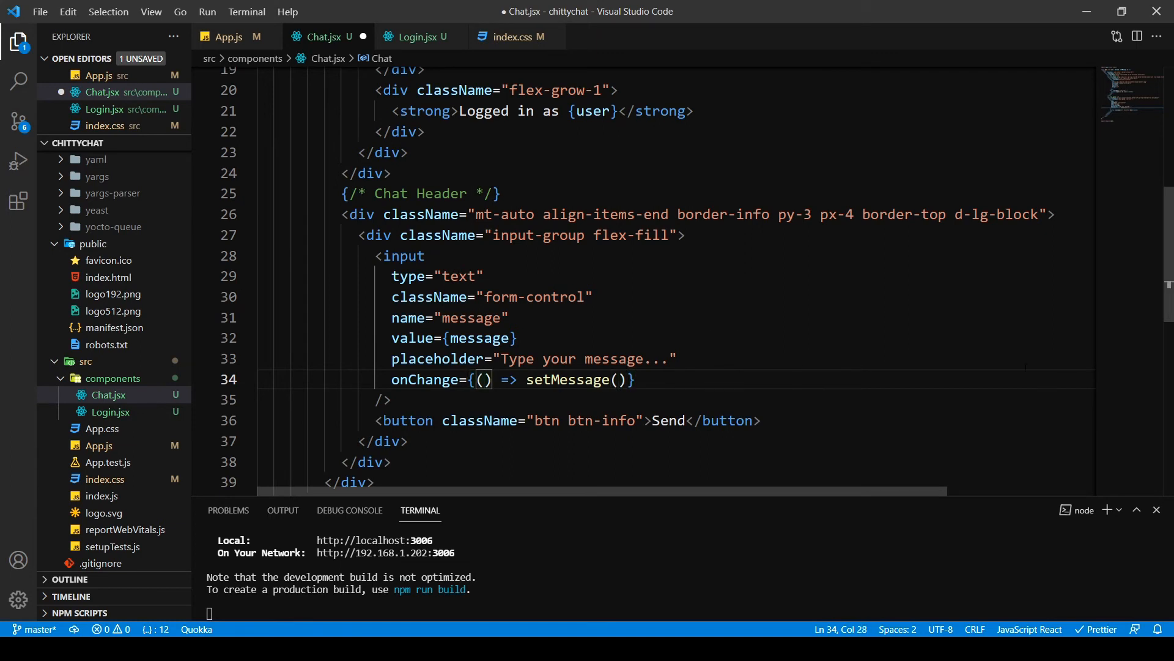
Destructure currentTarget as input in the handler, pass input.value to setMessage, and save
{"action": "double_click", "coordinate": [568, 380]}
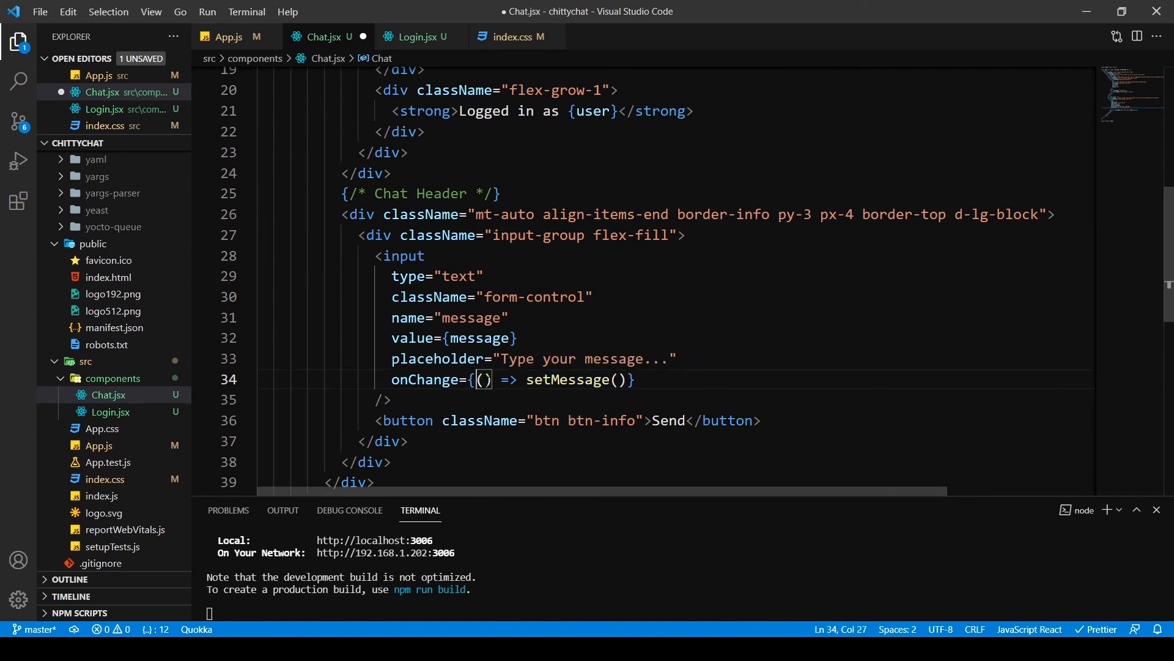
{"action": "type", "text": "{}"}
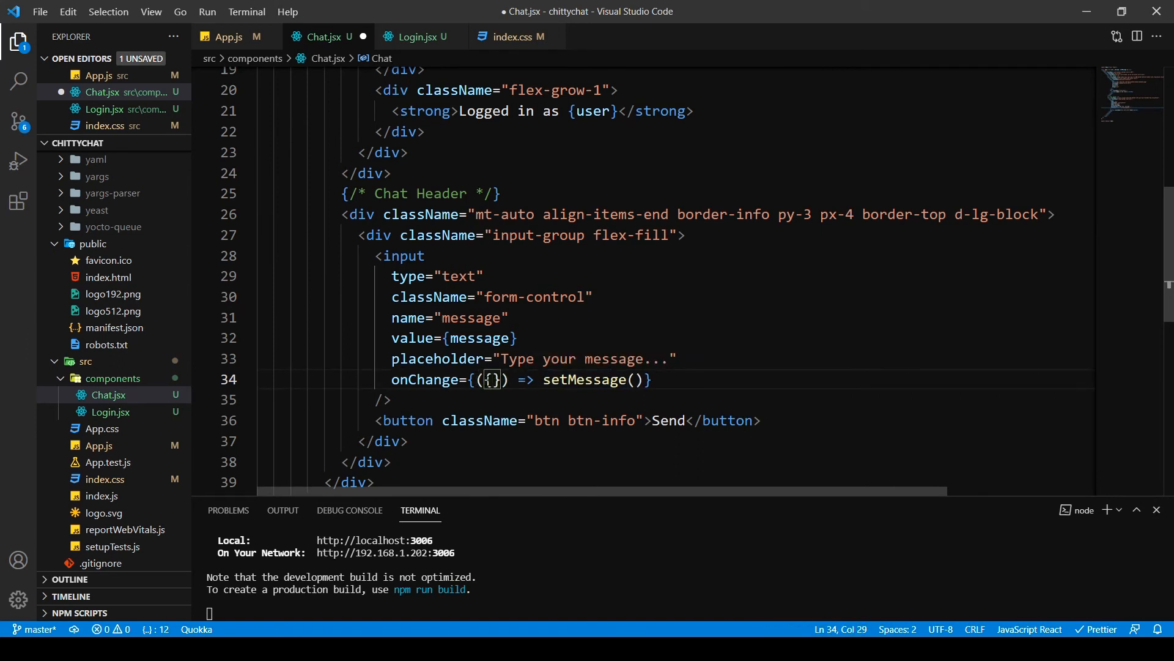
{"action": "type", "text": "cu"}
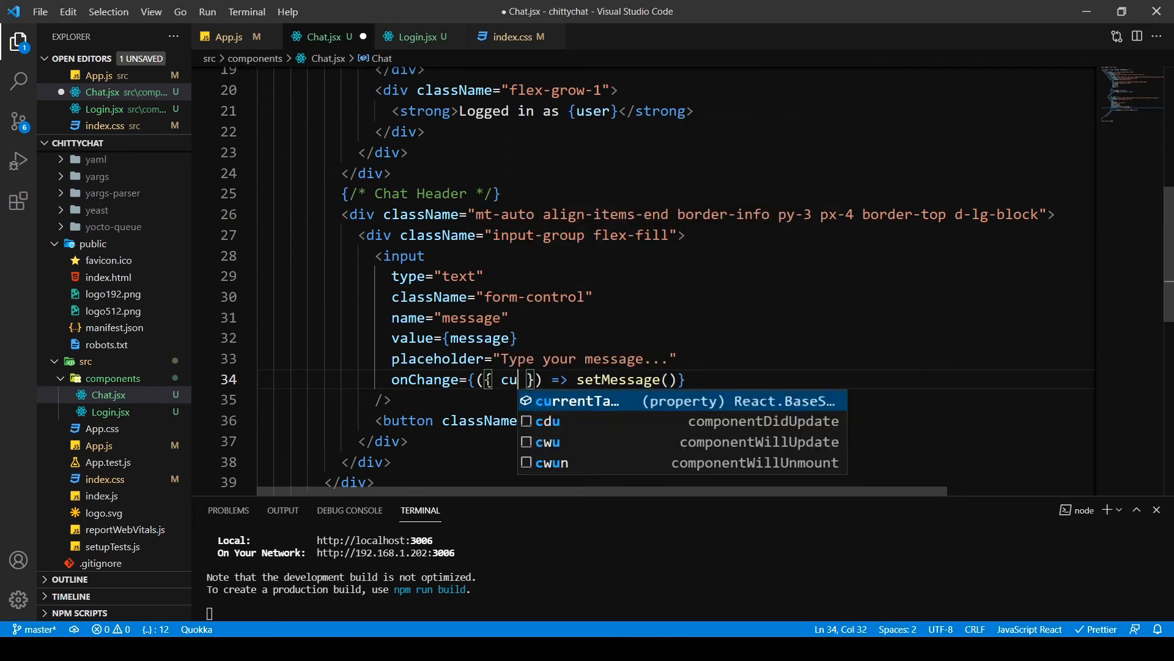
{"action": "key", "text": "Tab"}
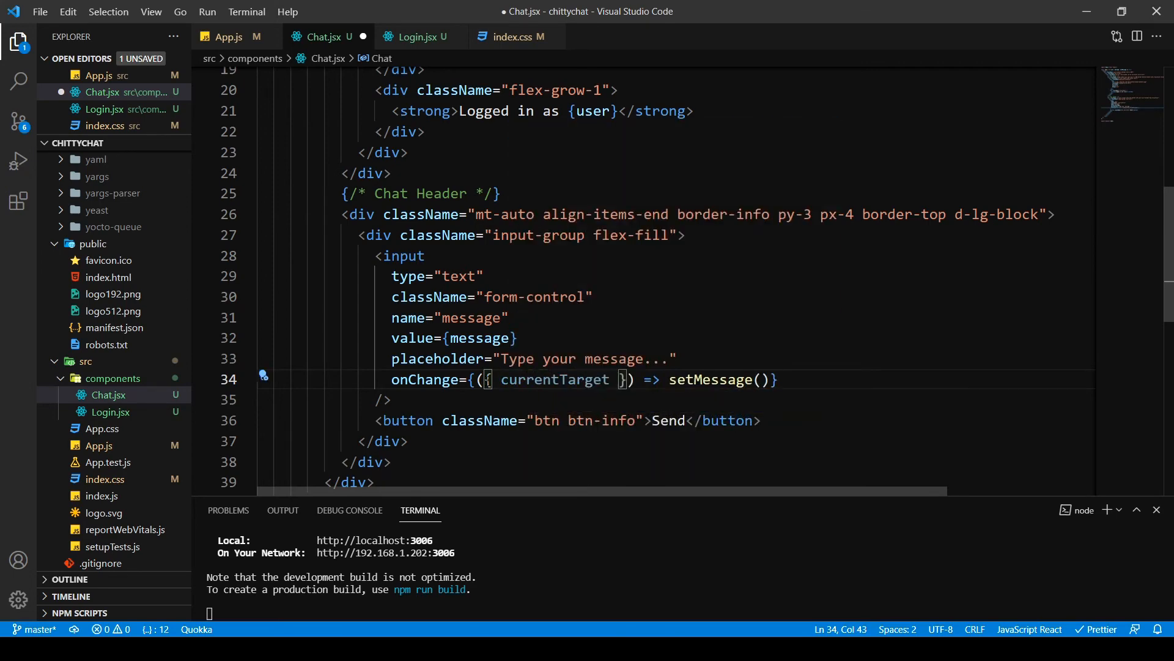
{"action": "type", "text": ":in"}
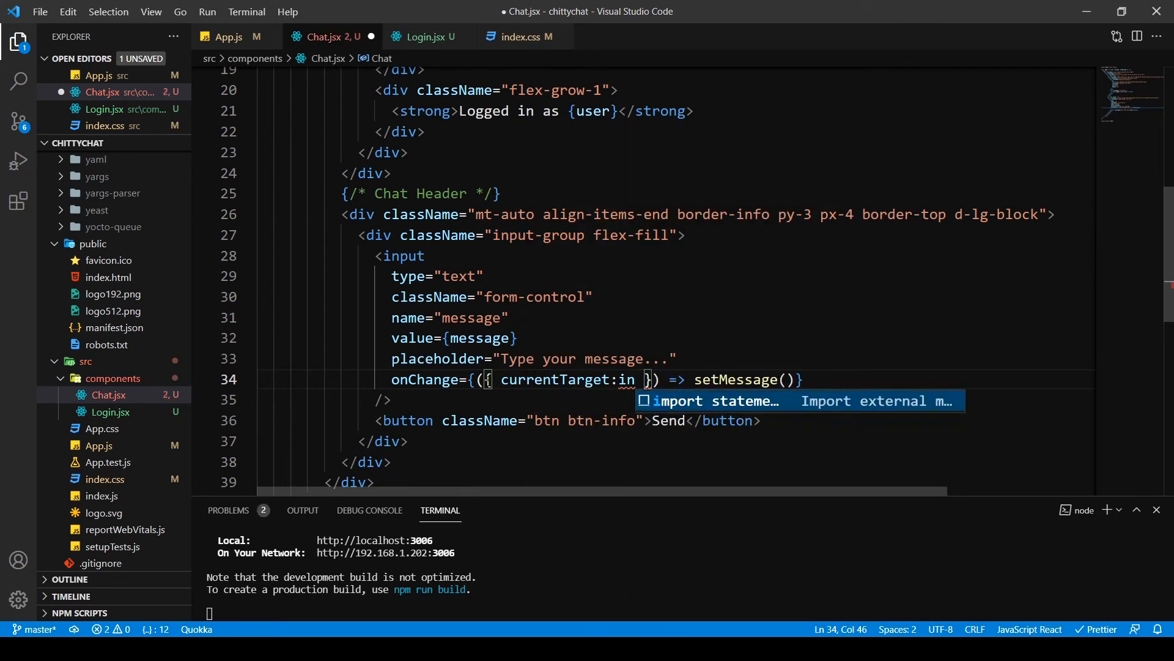
{"action": "type", "text": "put"}
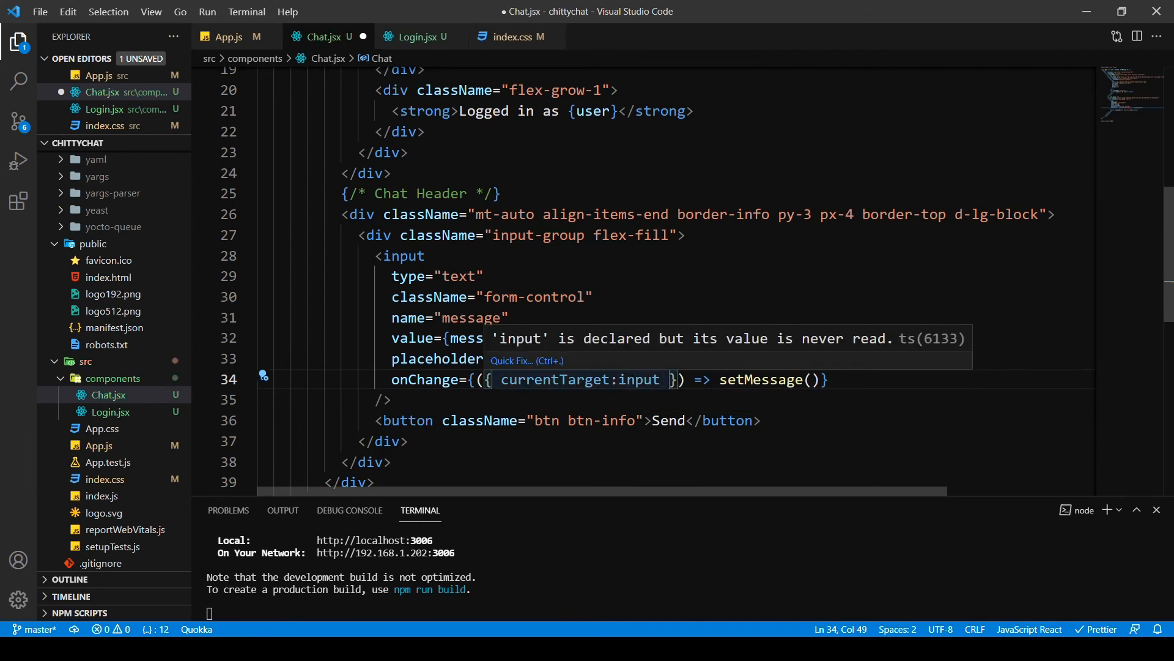
{"action": "type", "text": "input"}
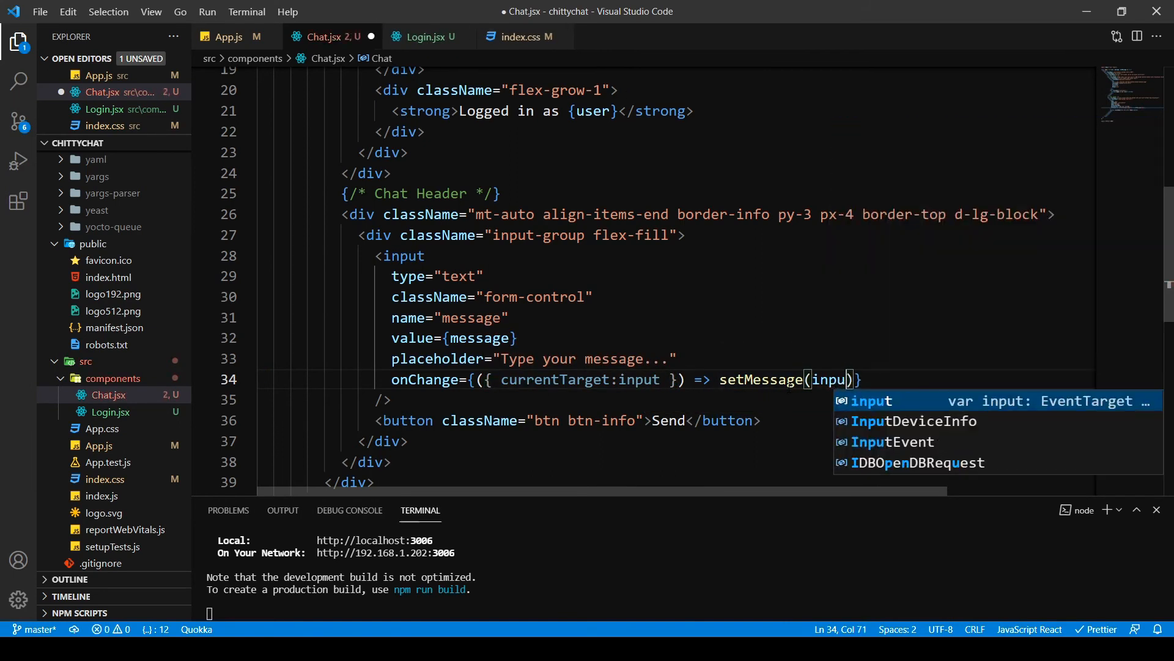
{"action": "type", "text": ".value"}
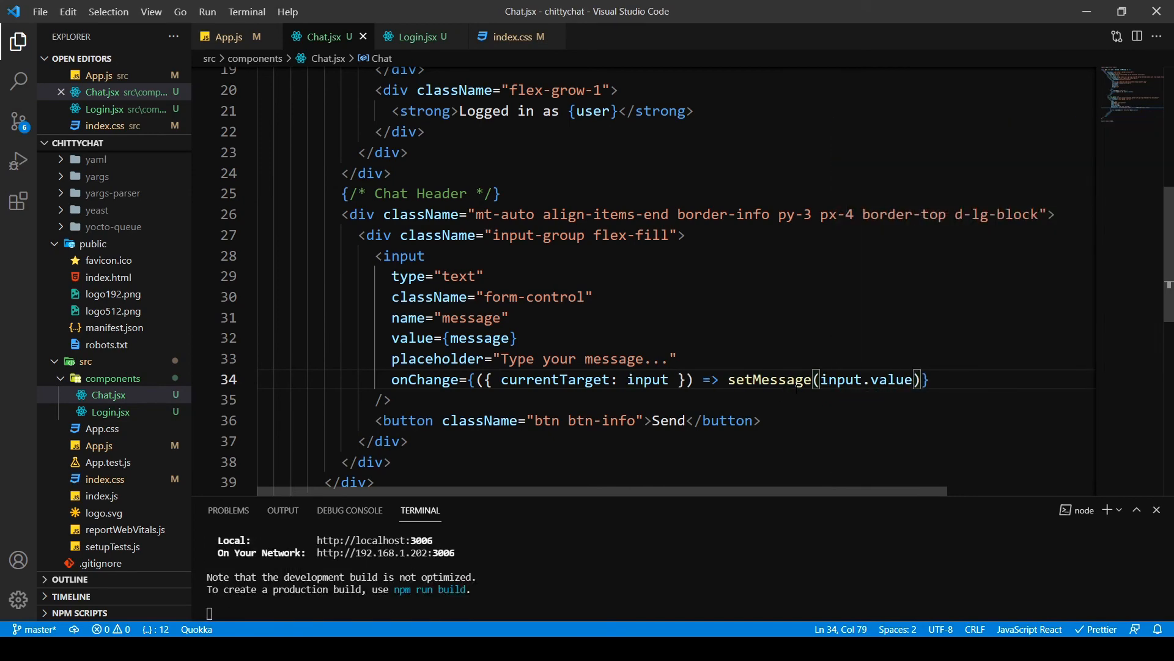
{"action": "double_click", "coordinate": [770, 379]}
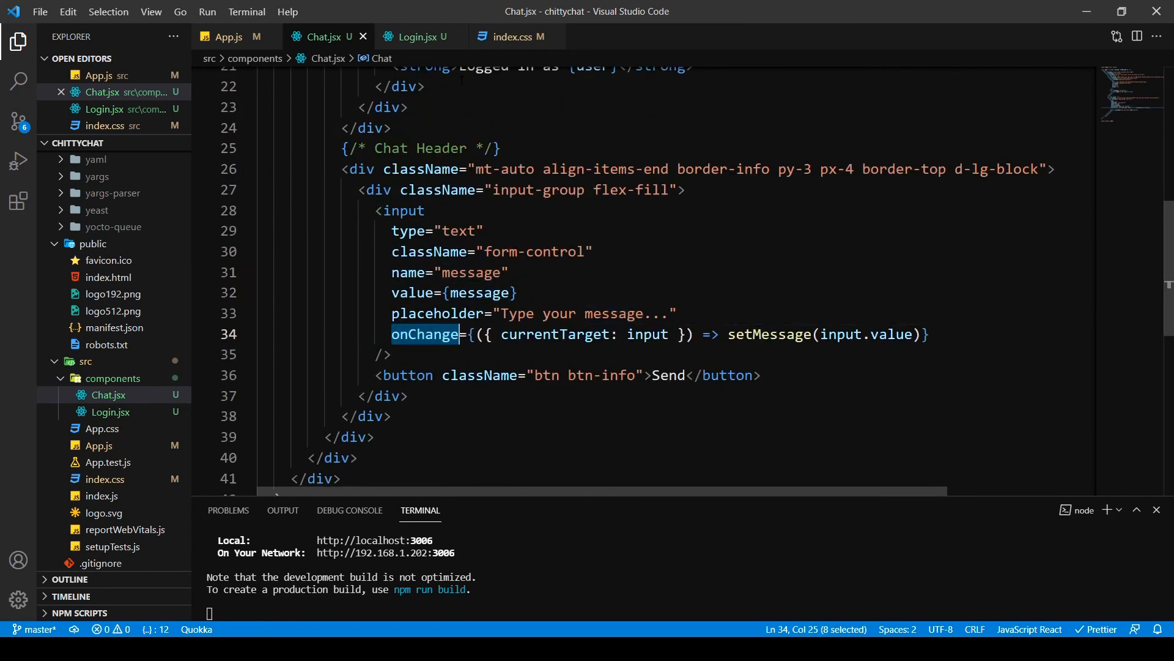
Compare Login.jsx's setNewUser username handler with the Chat.jsx input handler
{"action": "left_click", "coordinate": [416, 37]}
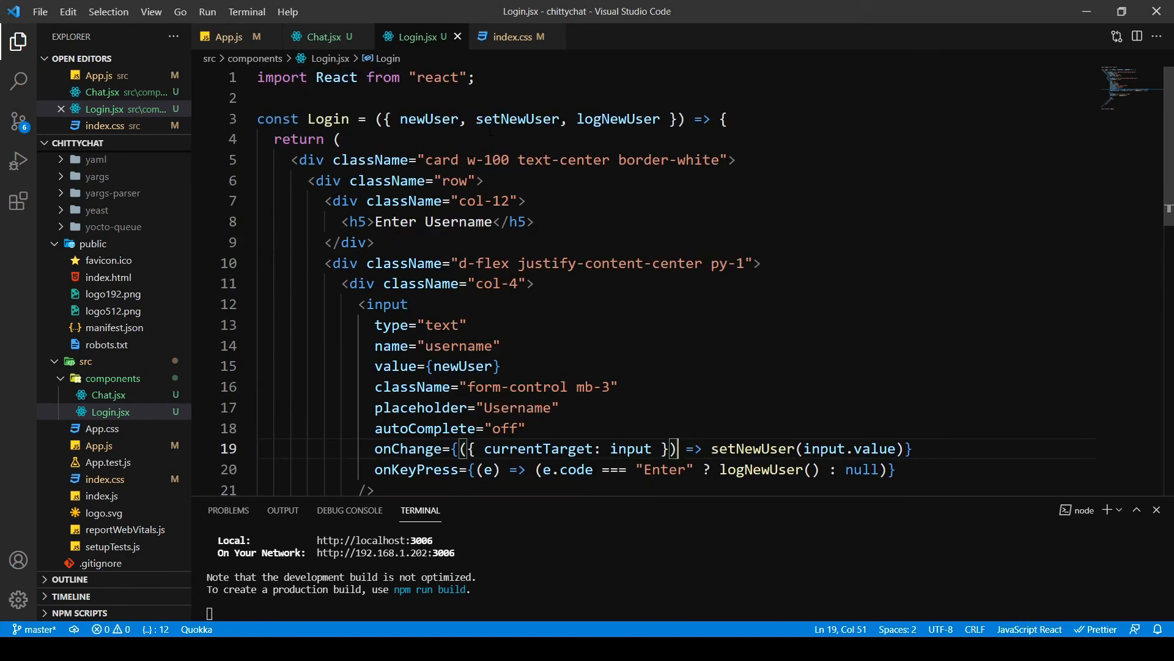
{"action": "double_click", "coordinate": [753, 306]}
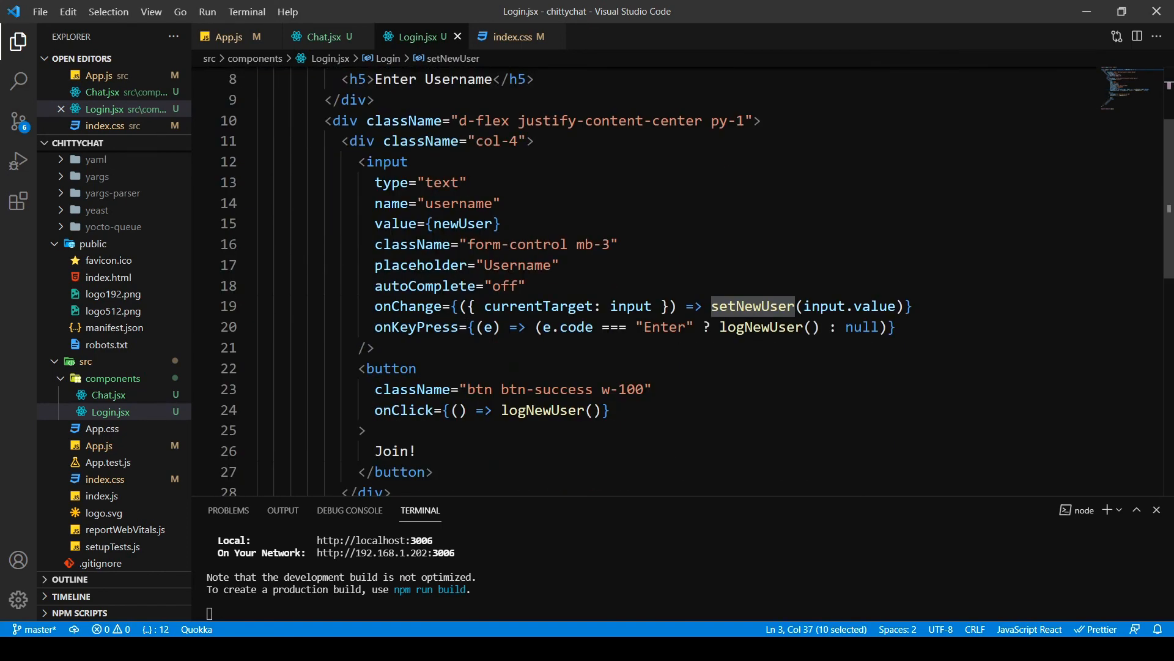
{"action": "left_click", "coordinate": [323, 37]}
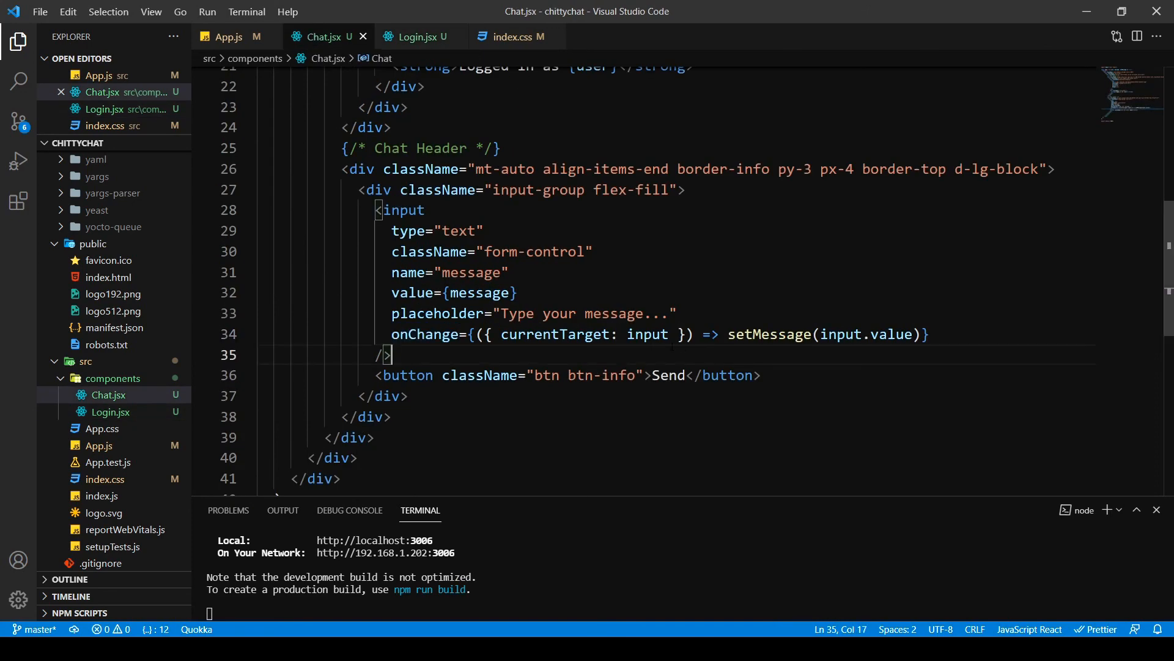
{"action": "left_click", "coordinate": [416, 36]}
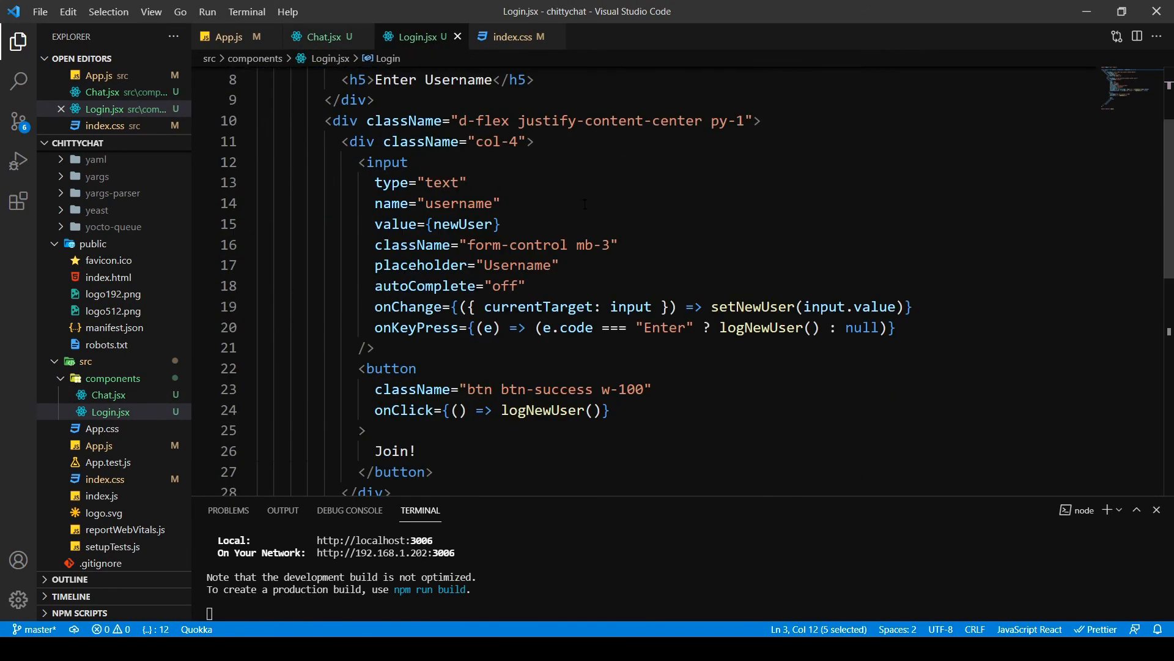
{"action": "left_click", "coordinate": [326, 37]}
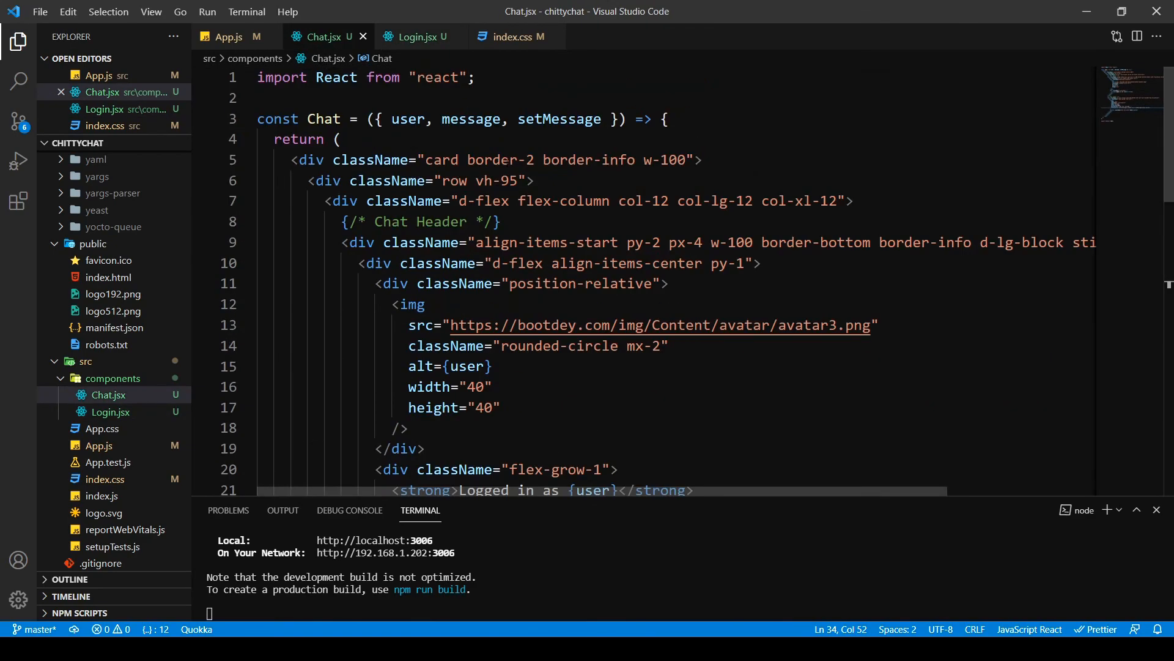
Check the props App.js passes to Chat, then return to Login.jsx
{"action": "left_click", "coordinate": [225, 36]}
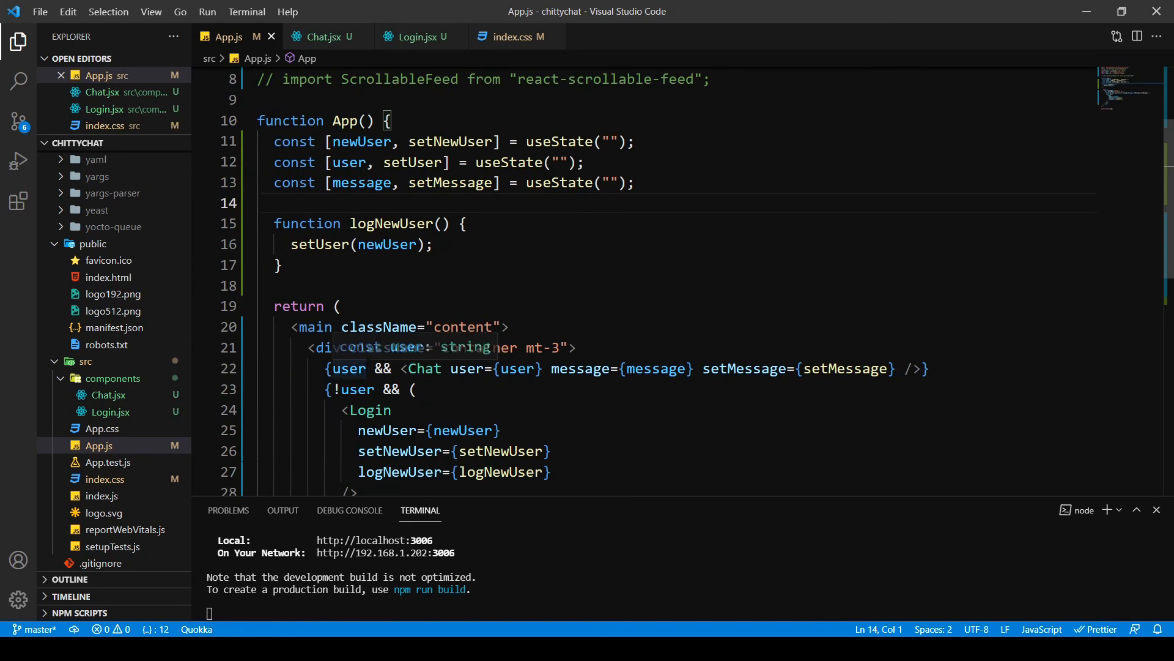
{"action": "scroll", "scroll_direction": "down", "scroll_amount": 3}
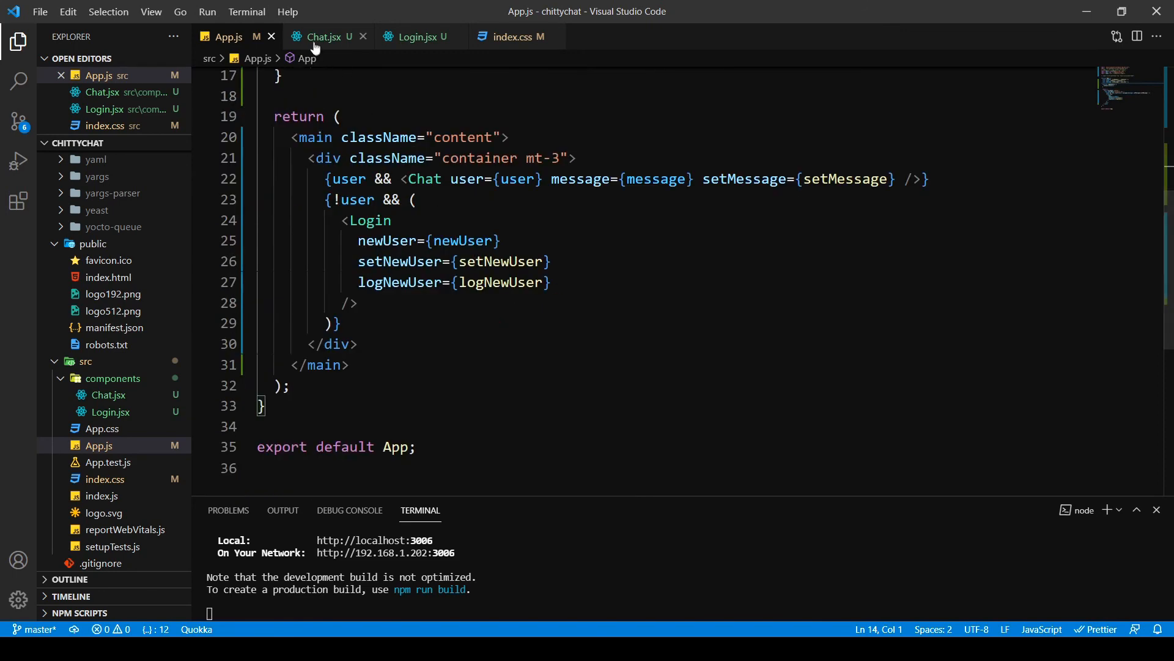
{"action": "left_click", "coordinate": [421, 36]}
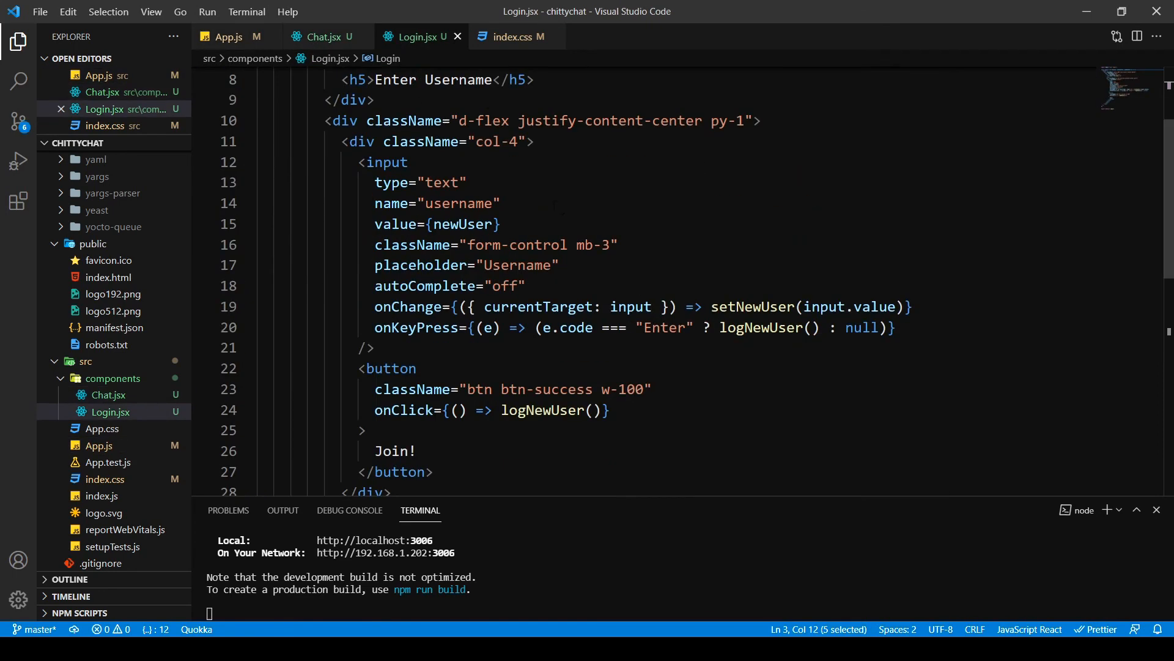